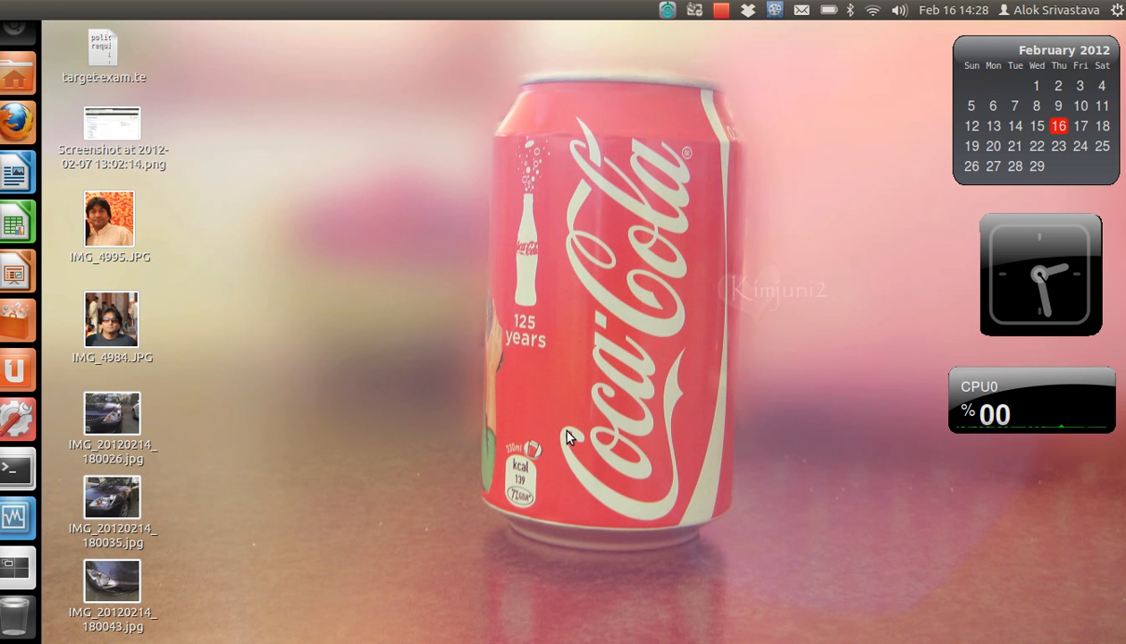
{"action": "mouse_move", "coordinate": [409, 349]}
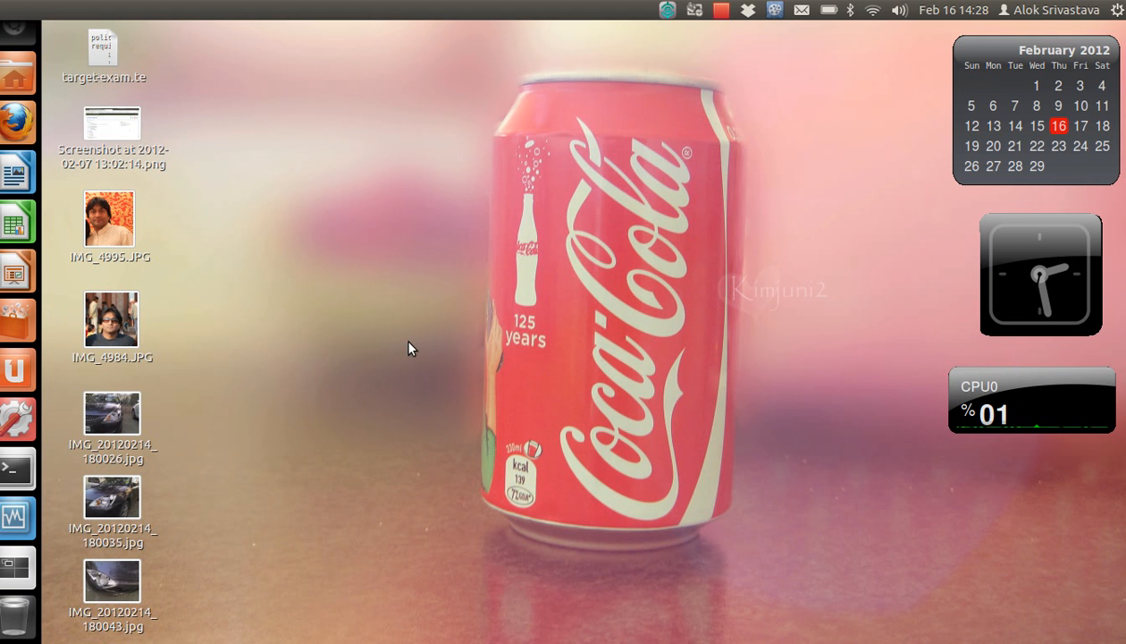
Open the desktop context menu for IMG_20120214_180026.jpg.
{"action": "right_click", "coordinate": [112, 416]}
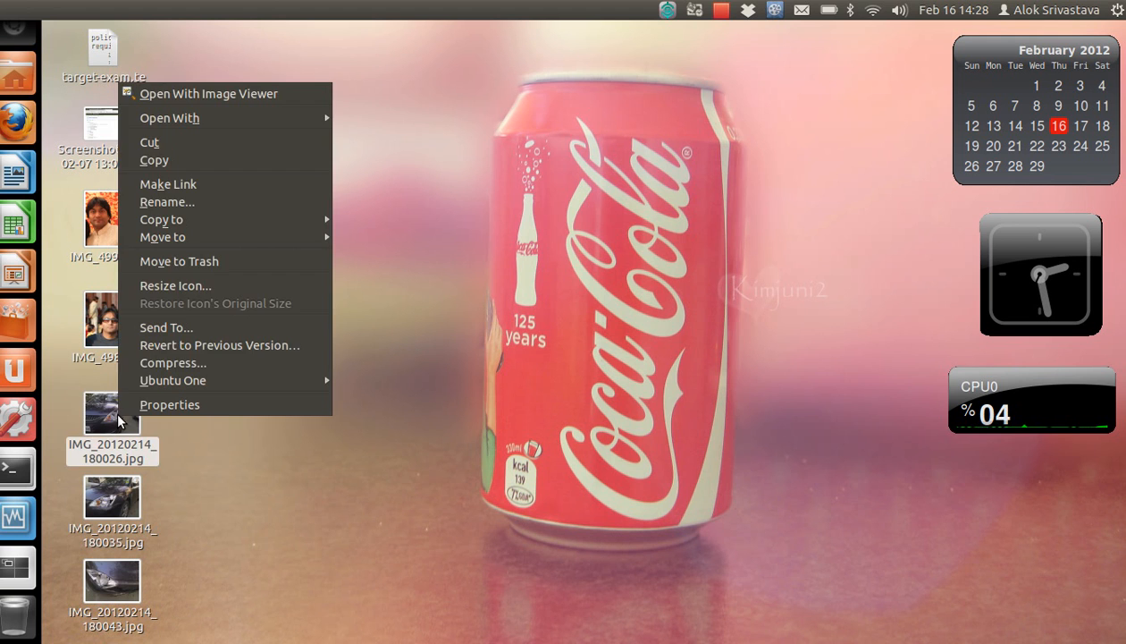
{"action": "mouse_move", "coordinate": [286, 98]}
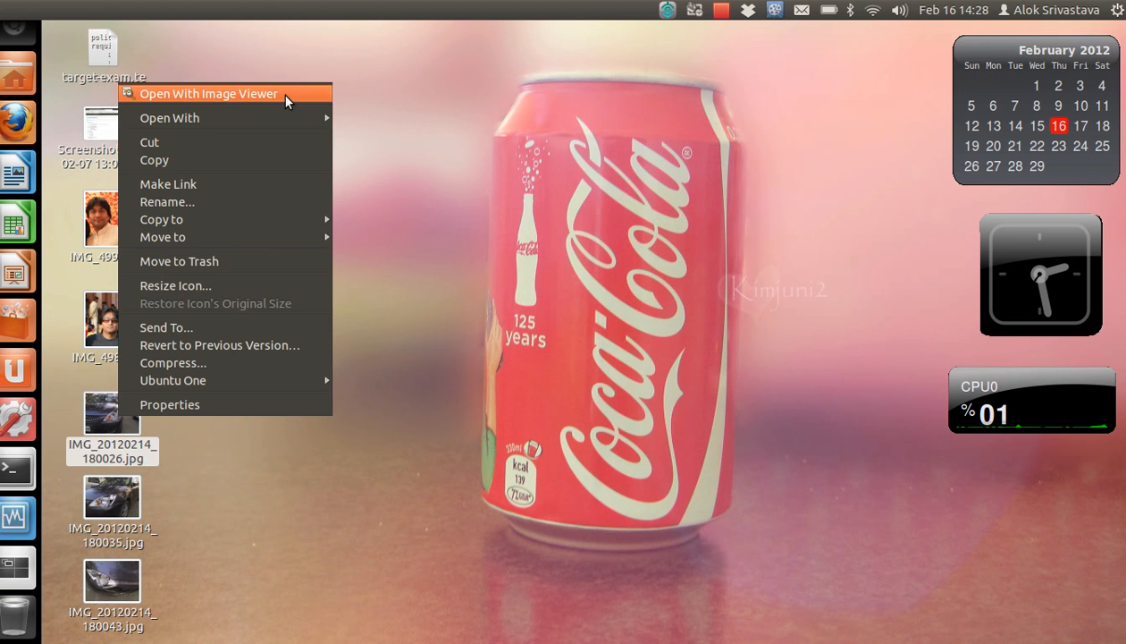
View the car photo in Image Viewer, browse the next damaged-car photos, then close it.
{"action": "left_click", "coordinate": [209, 92]}
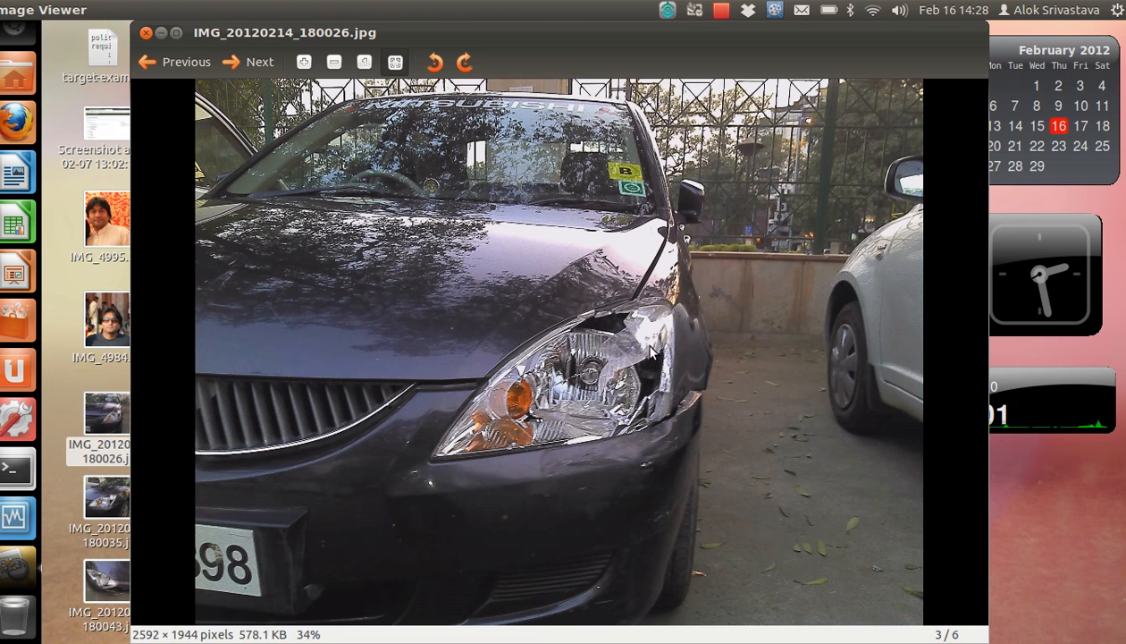
{"action": "mouse_move", "coordinate": [426, 461]}
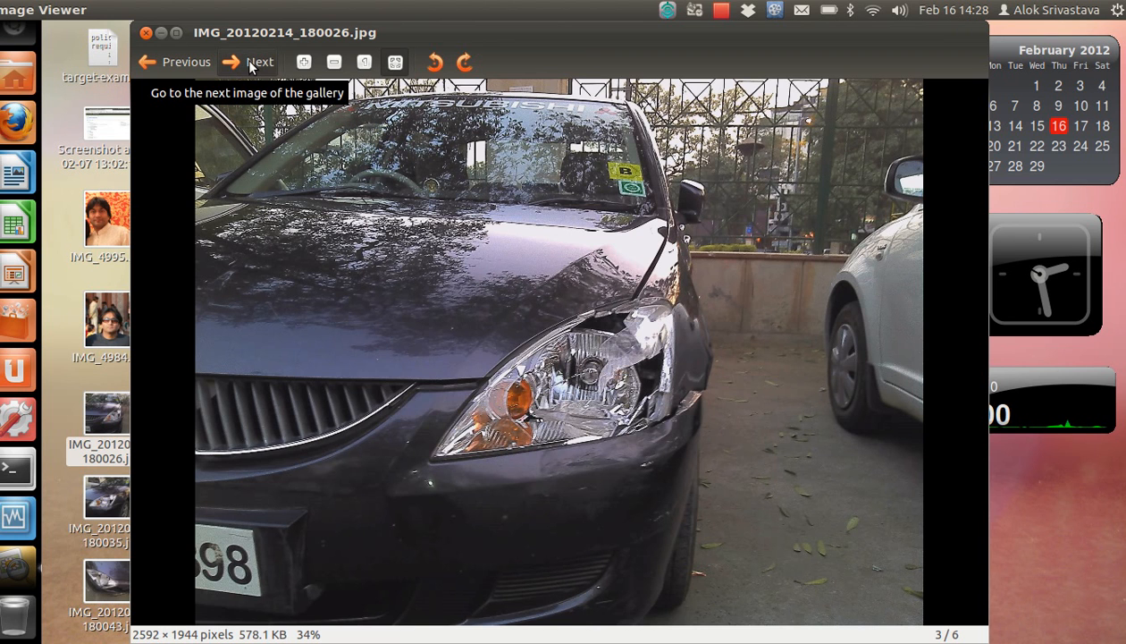
{"action": "left_click", "coordinate": [249, 62]}
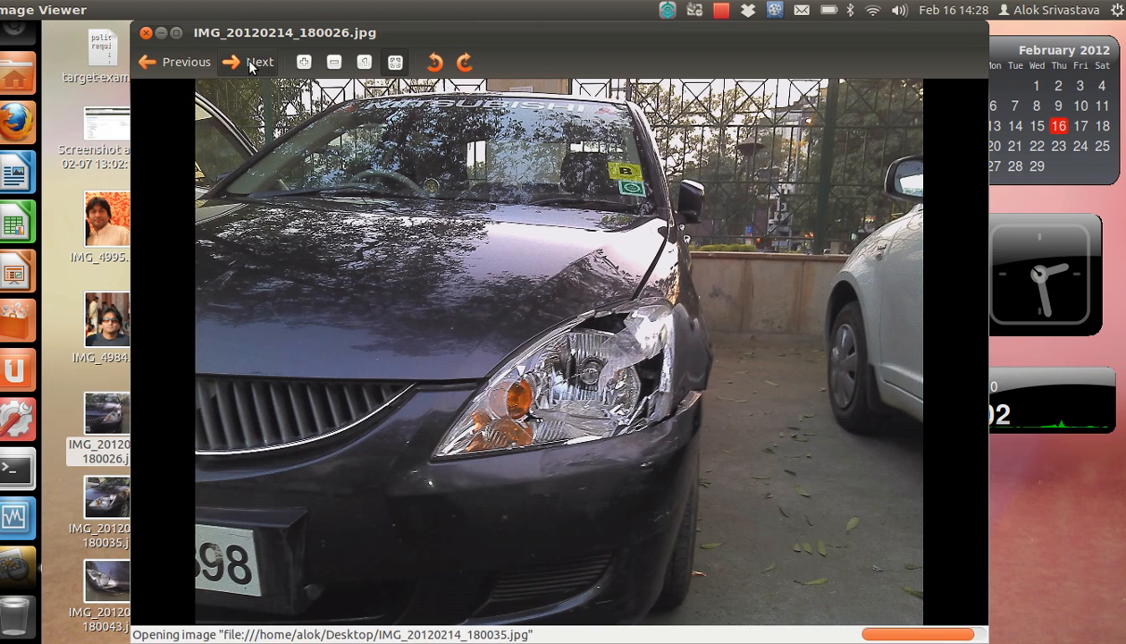
{"action": "left_click", "coordinate": [248, 61]}
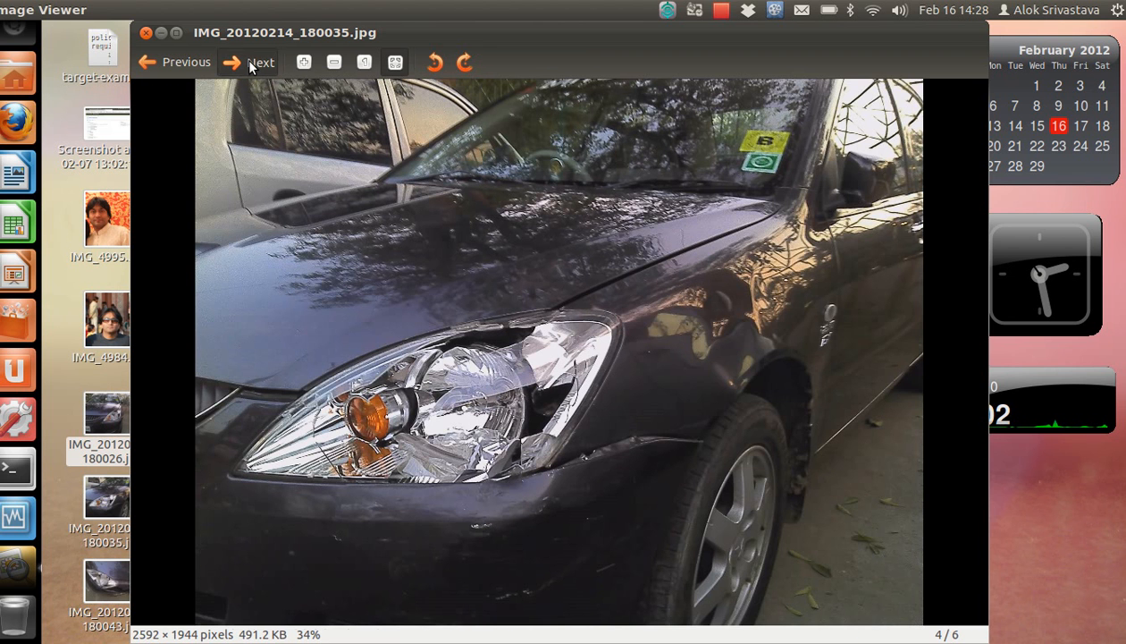
{"action": "left_click", "coordinate": [261, 62]}
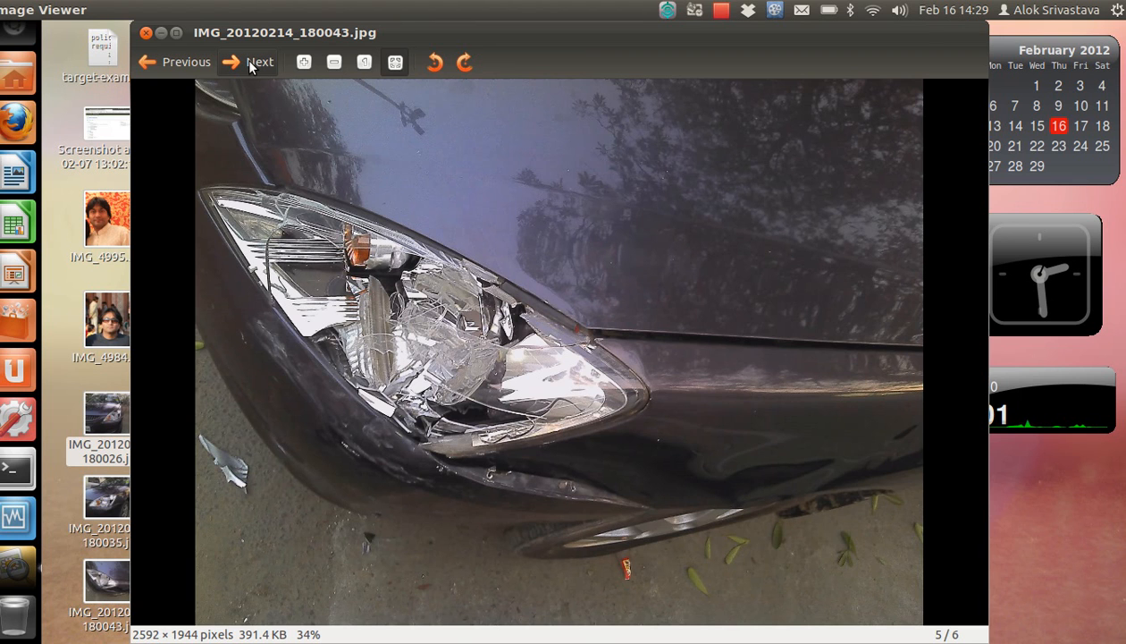
{"action": "mouse_move", "coordinate": [251, 61]}
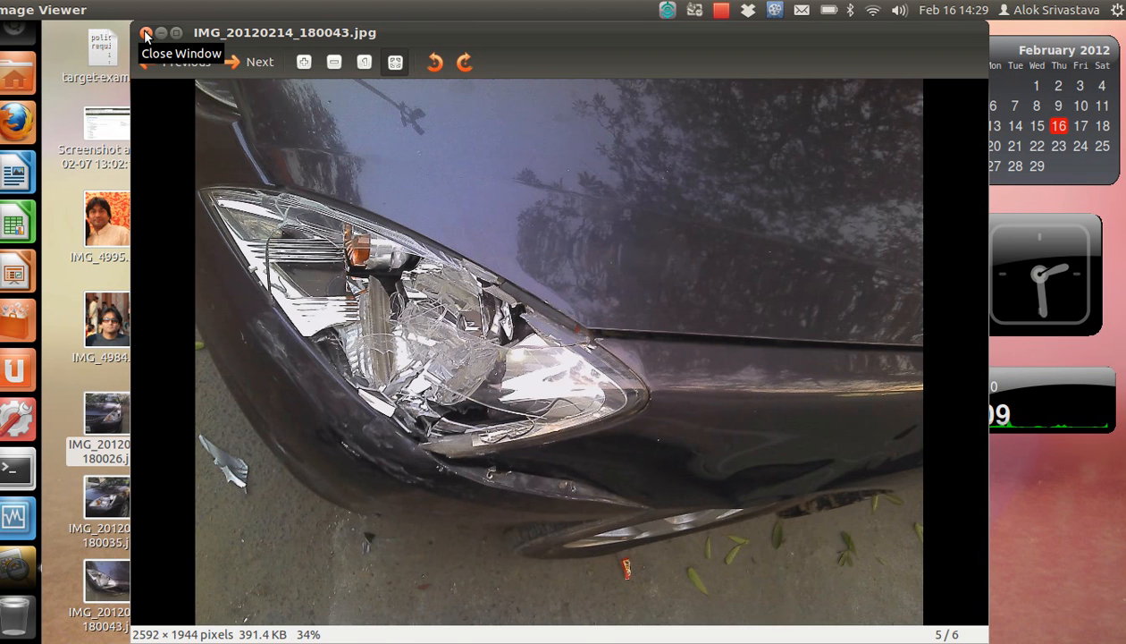
{"action": "left_click", "coordinate": [147, 33]}
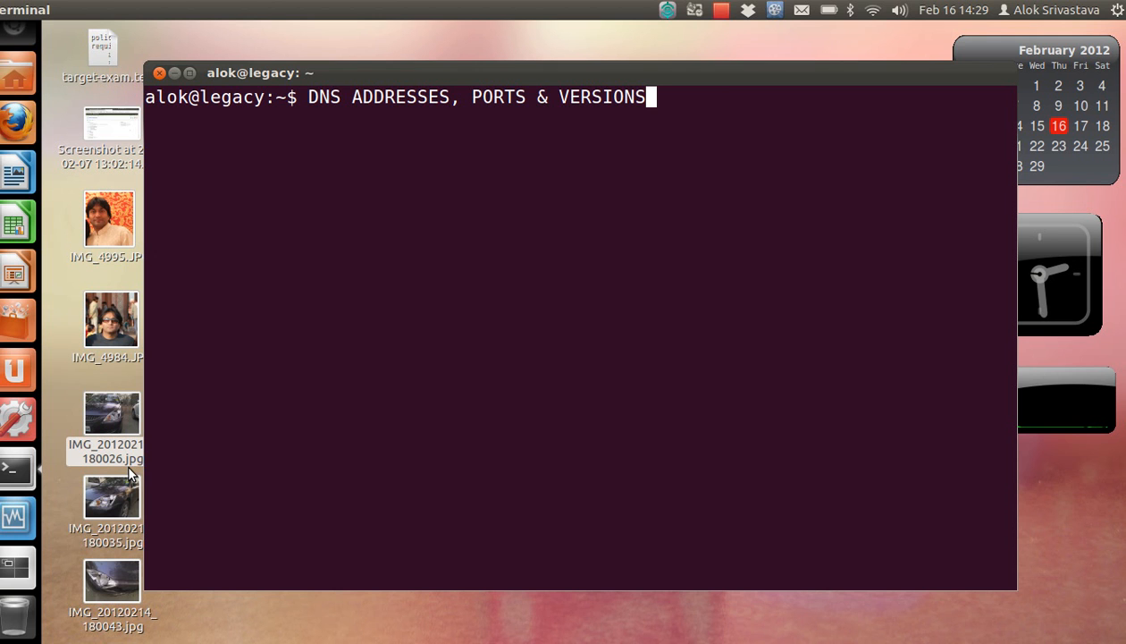
Switch to the maximized root terminal in /var/named/chroot/etc.
{"action": "key", "text": "alt+Tab"}
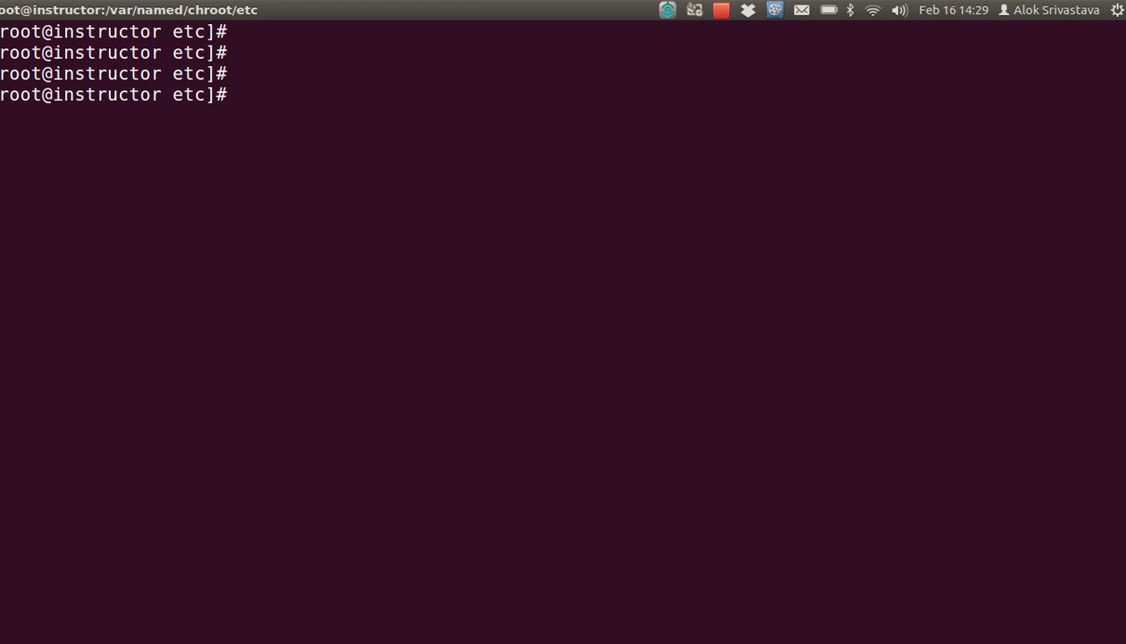
Open named.conf in vim, review the port 53 options block, and quit with :wq.
{"action": "type", "text": "vim named."}
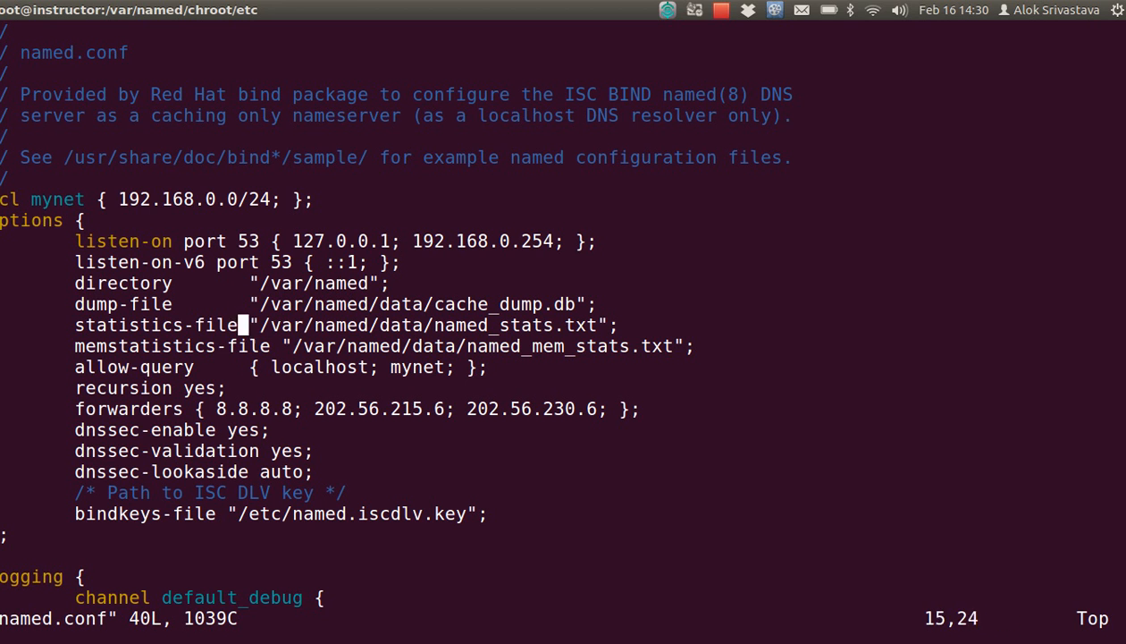
{"action": "type", "text": ":wq"}
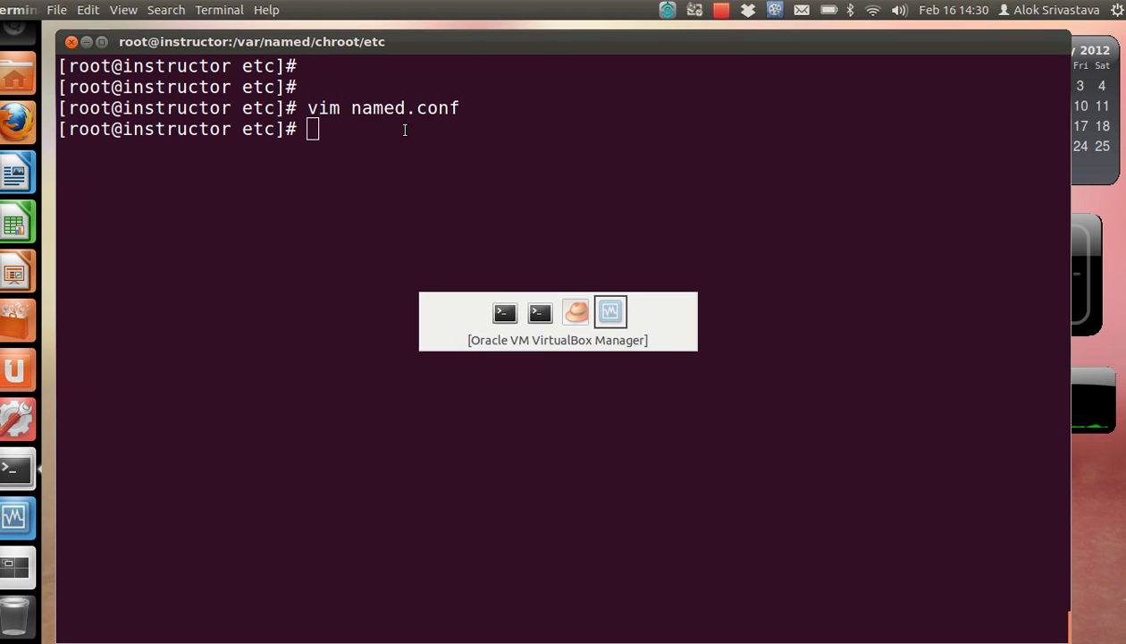
In the rhel6server VM, check resolv.conf and dig instructor.example.com, getting 192.168.0.254.
{"action": "left_click", "coordinate": [610, 311]}
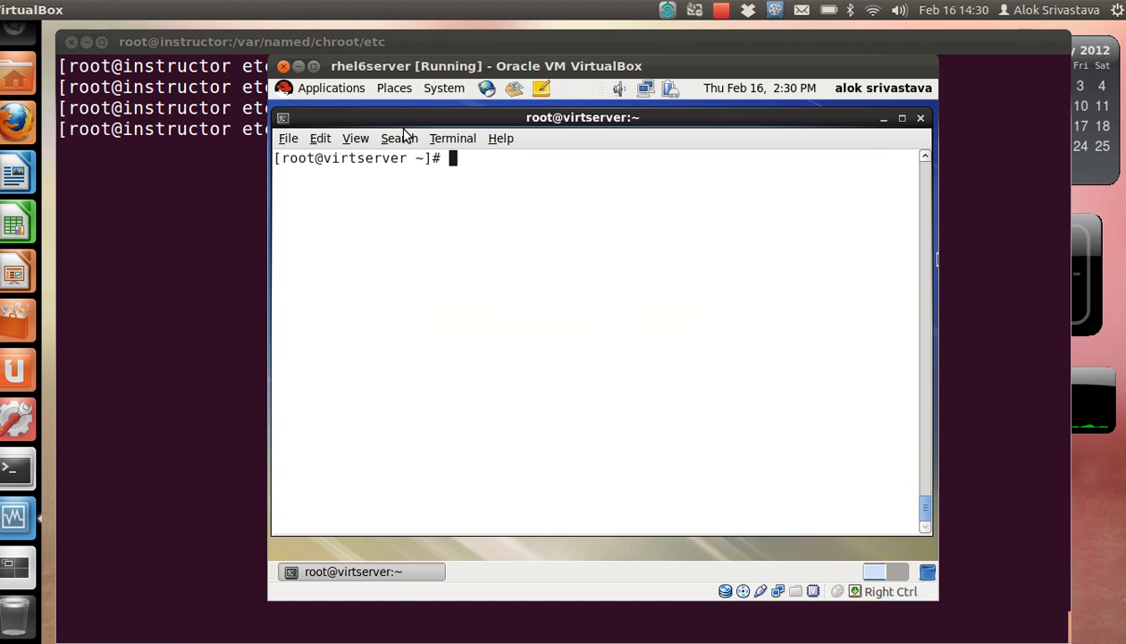
{"action": "key", "text": "Return"}
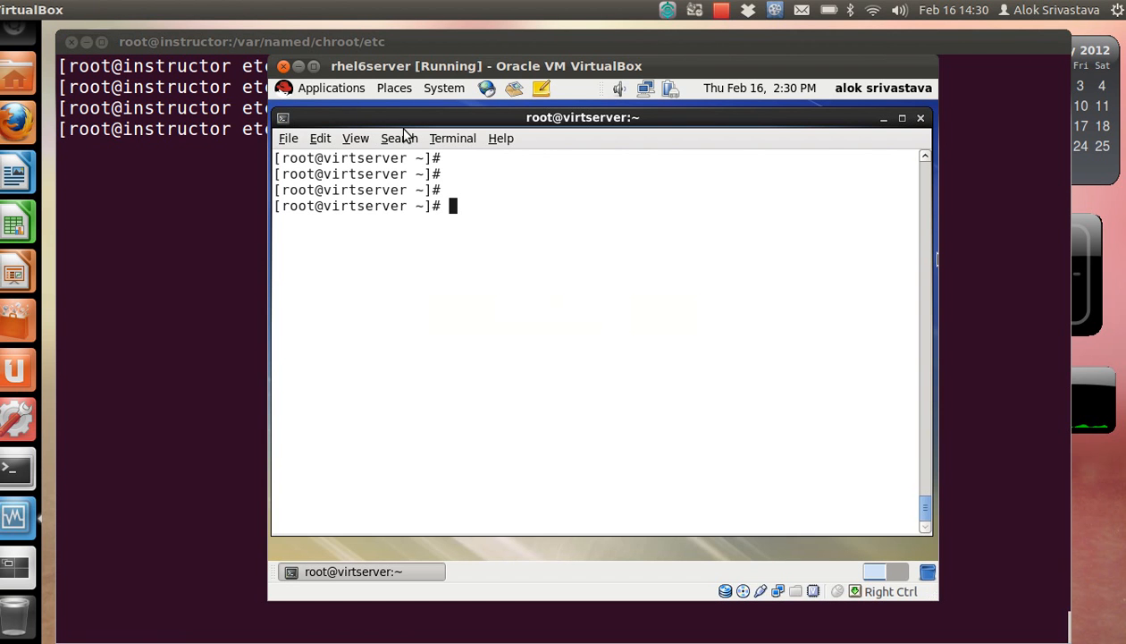
{"action": "type", "text": "vim /etc/resolv.conf"}
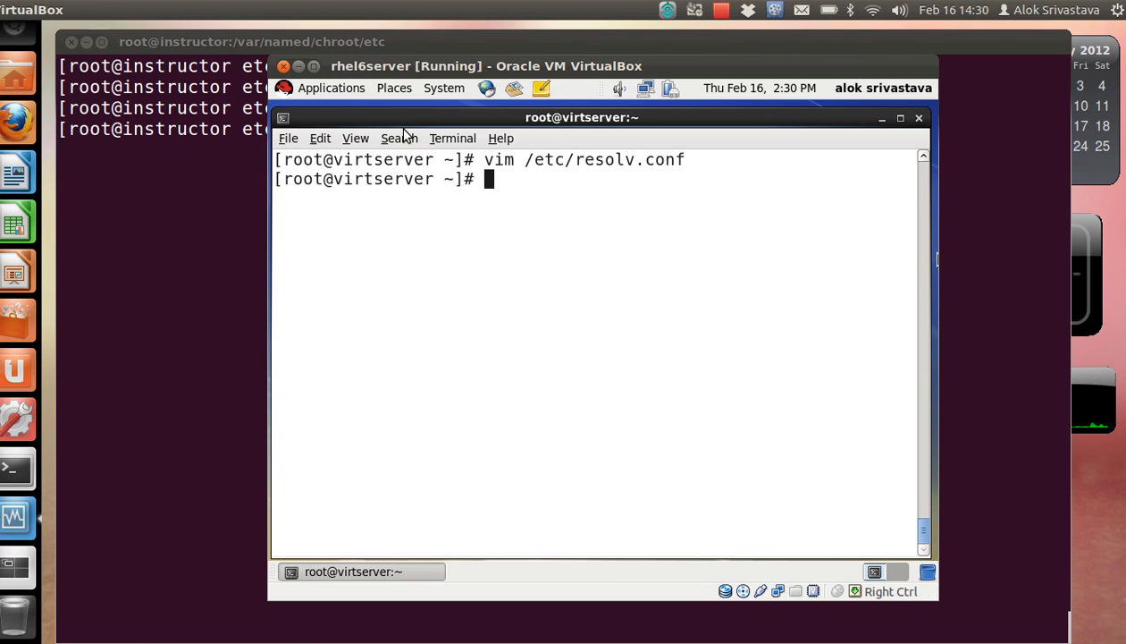
{"action": "type", "text": "dig inst"}
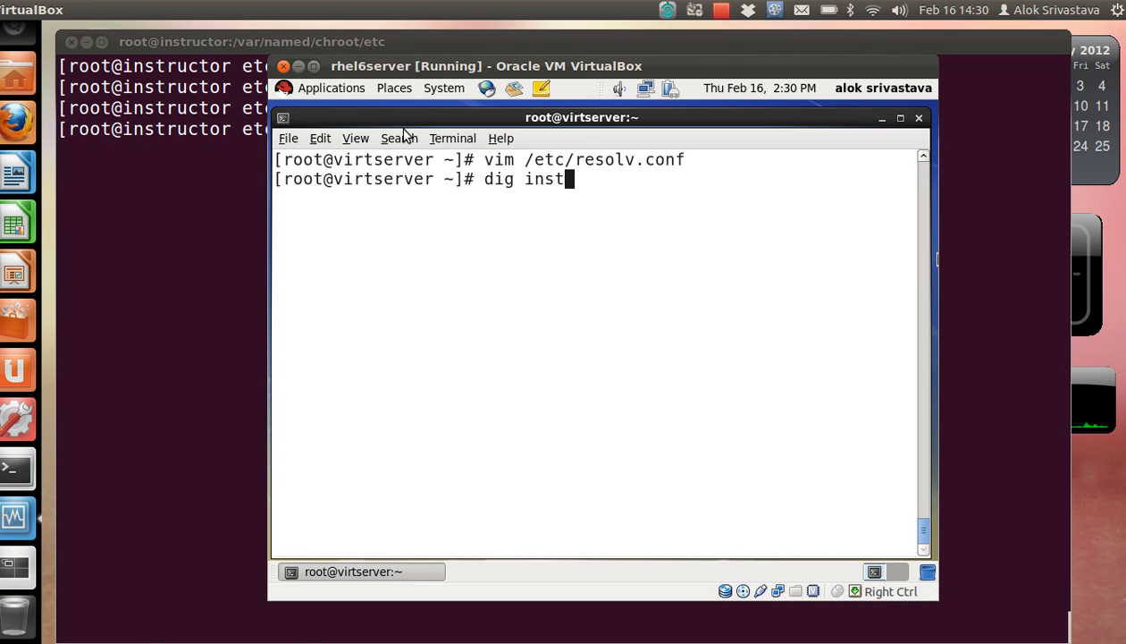
{"action": "type", "text": "ruct"}
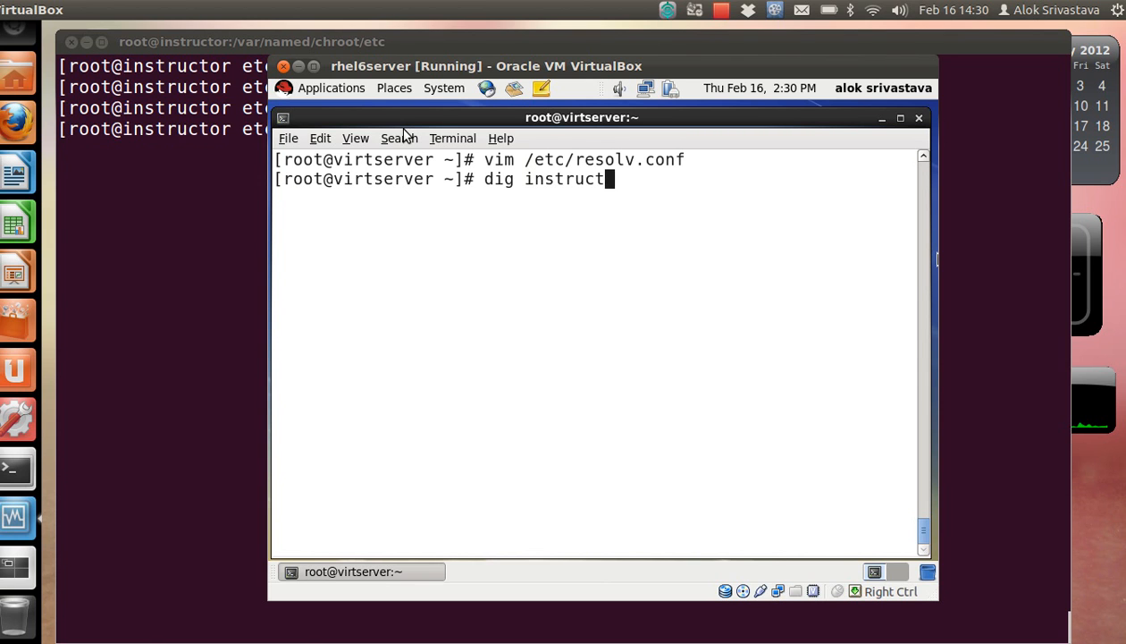
{"action": "type", "text": ".example.co"}
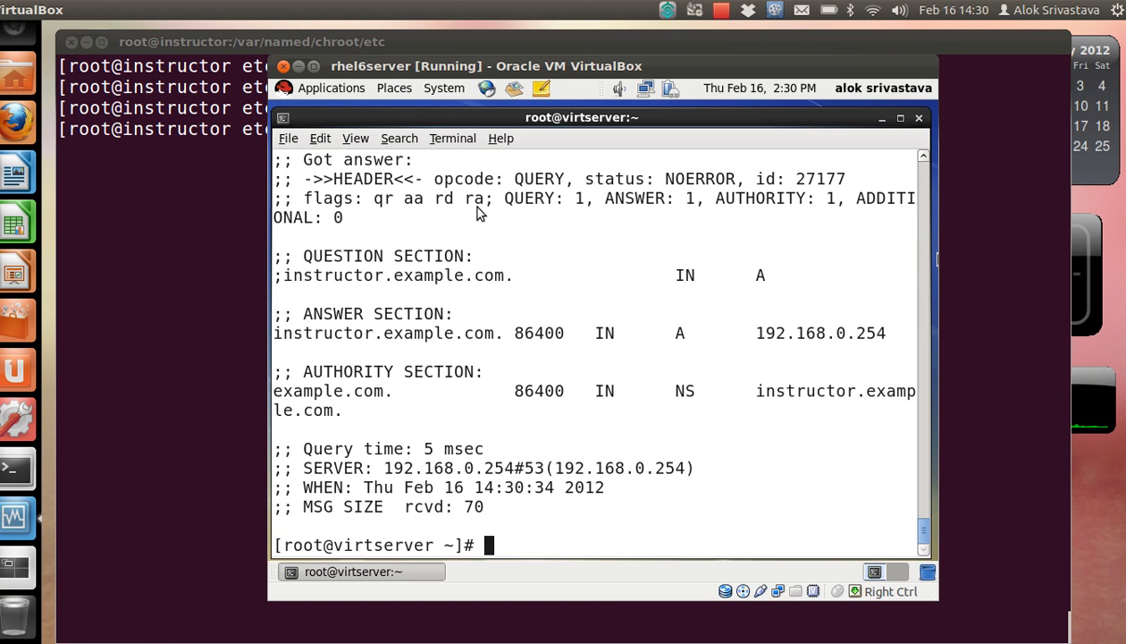
{"action": "mouse_move", "coordinate": [572, 210]}
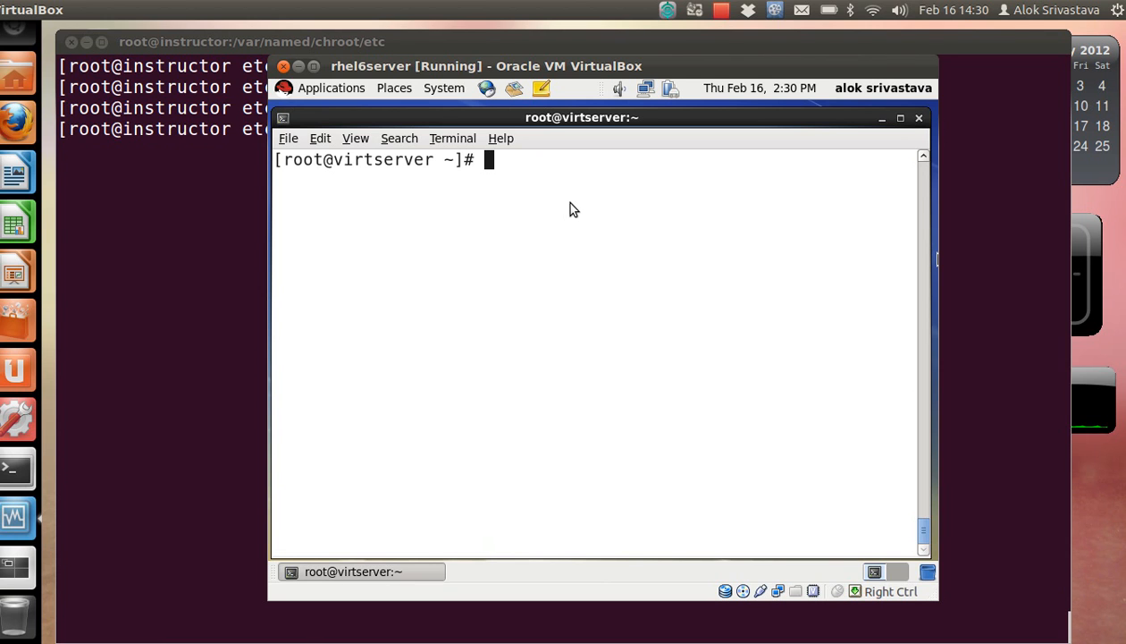
{"action": "mouse_move", "coordinate": [756, 200]}
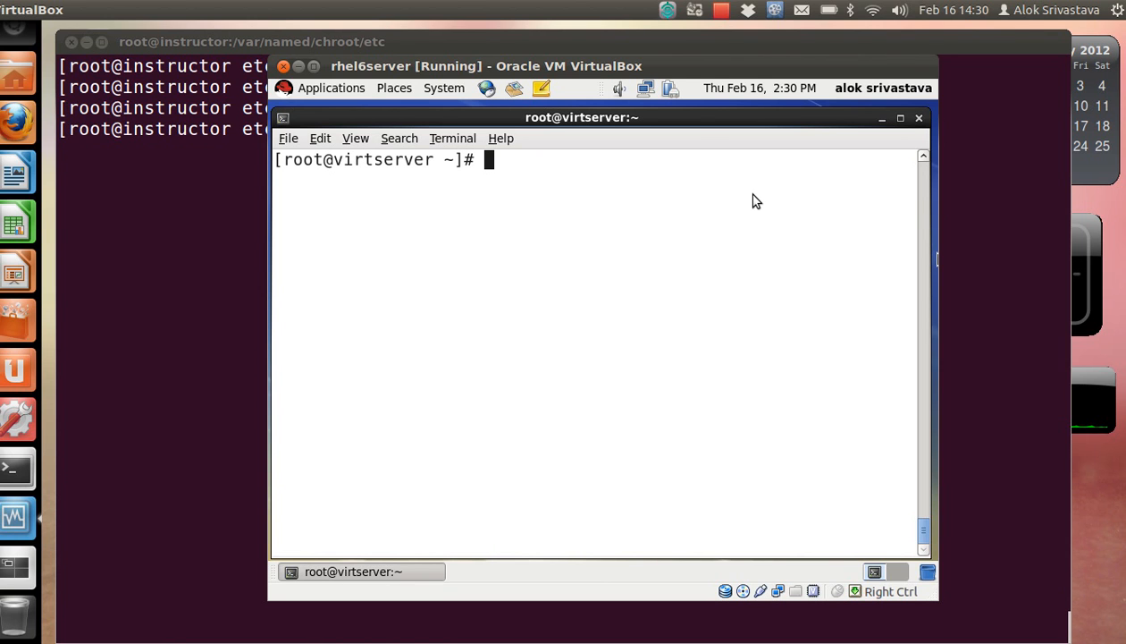
{"action": "mouse_move", "coordinate": [685, 117]}
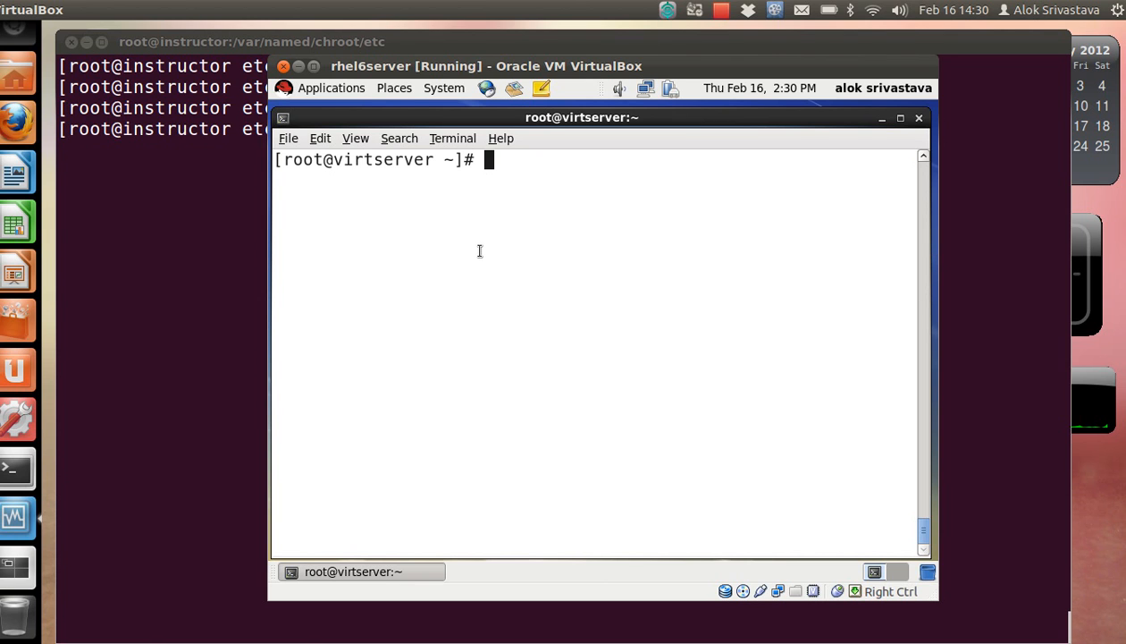
Query version.bind TXT CHAOS from the guest, revealing BIND 9.7.3-RedHat-9.7.3-2.el6.
{"action": "type", "text": "dig version"}
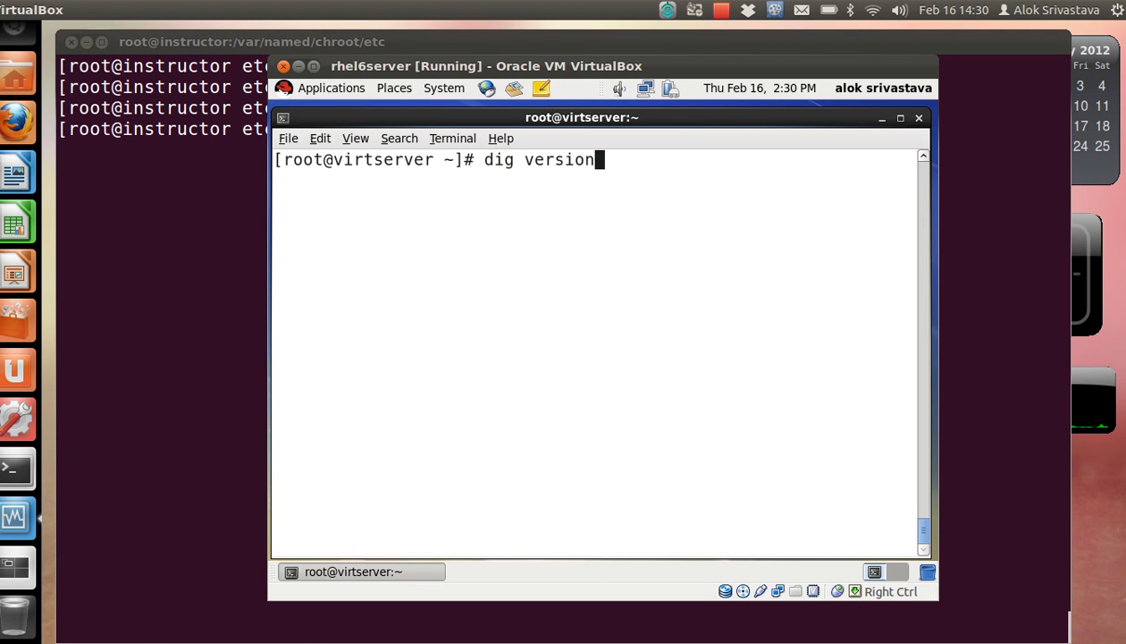
{"action": "type", "text": "."}
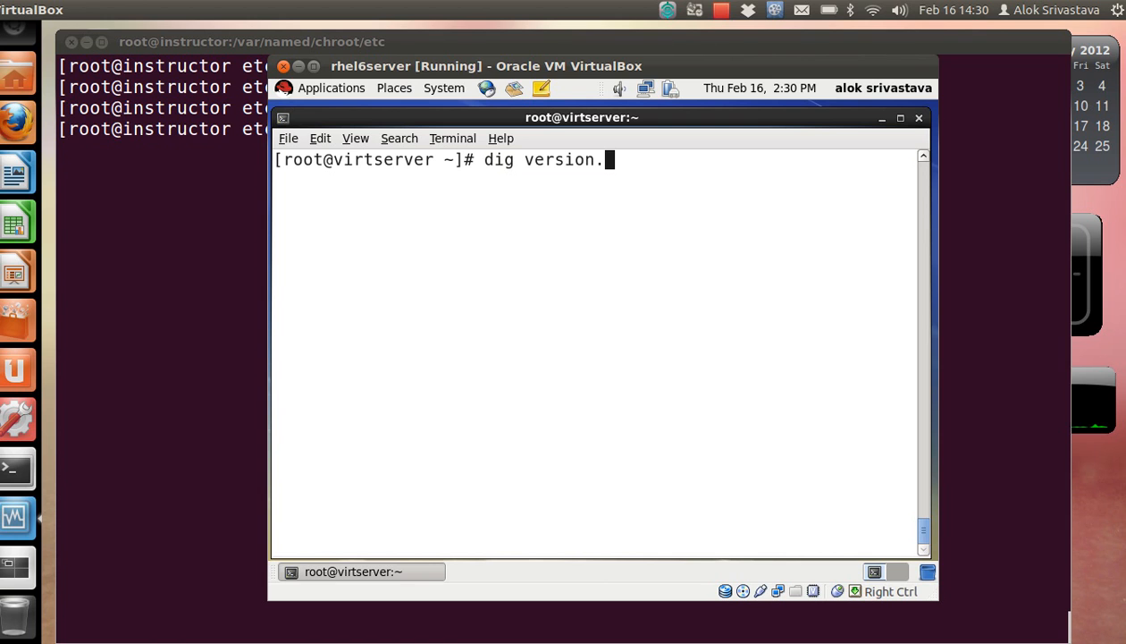
{"action": "type", "text": "bind txt c"}
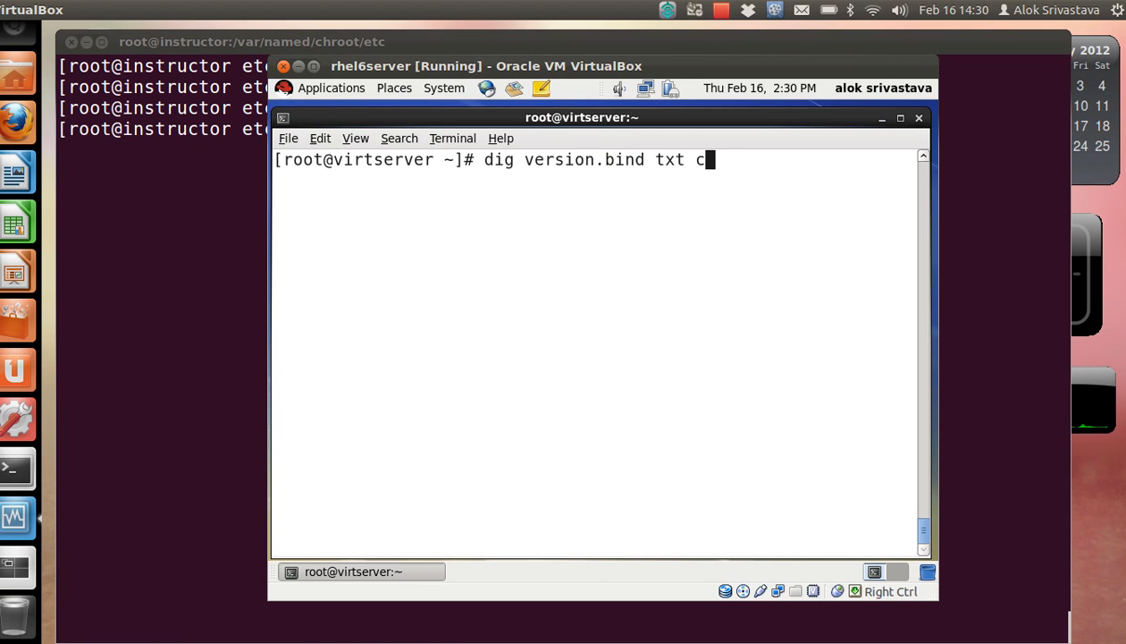
{"action": "type", "text": "haos"}
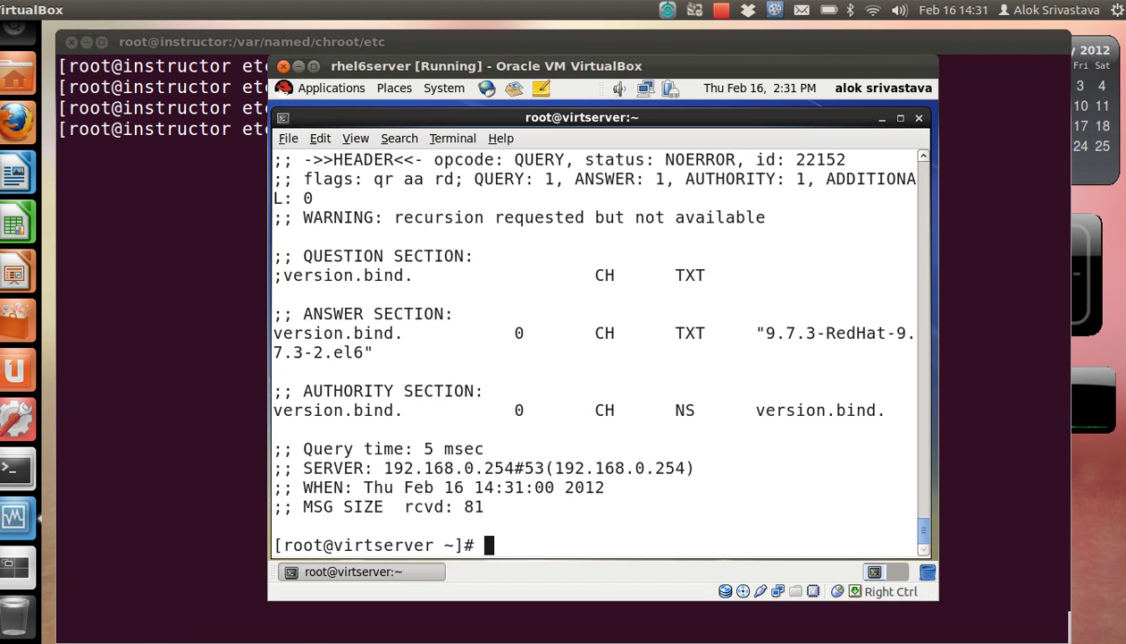
{"action": "mouse_move", "coordinate": [415, 323]}
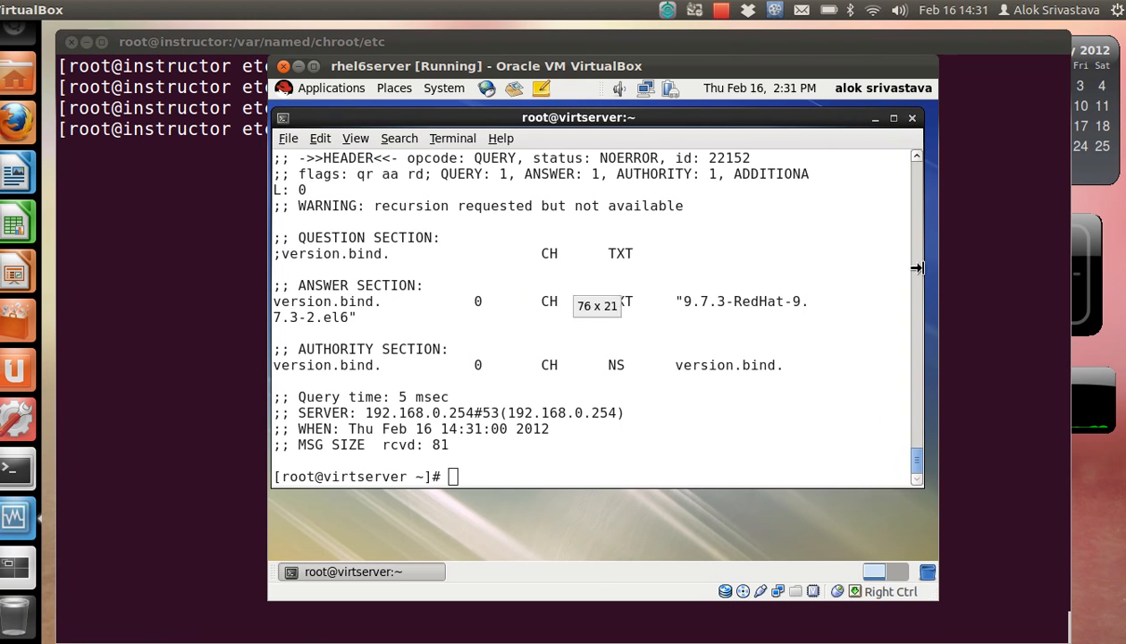
{"action": "key", "text": "Return"}
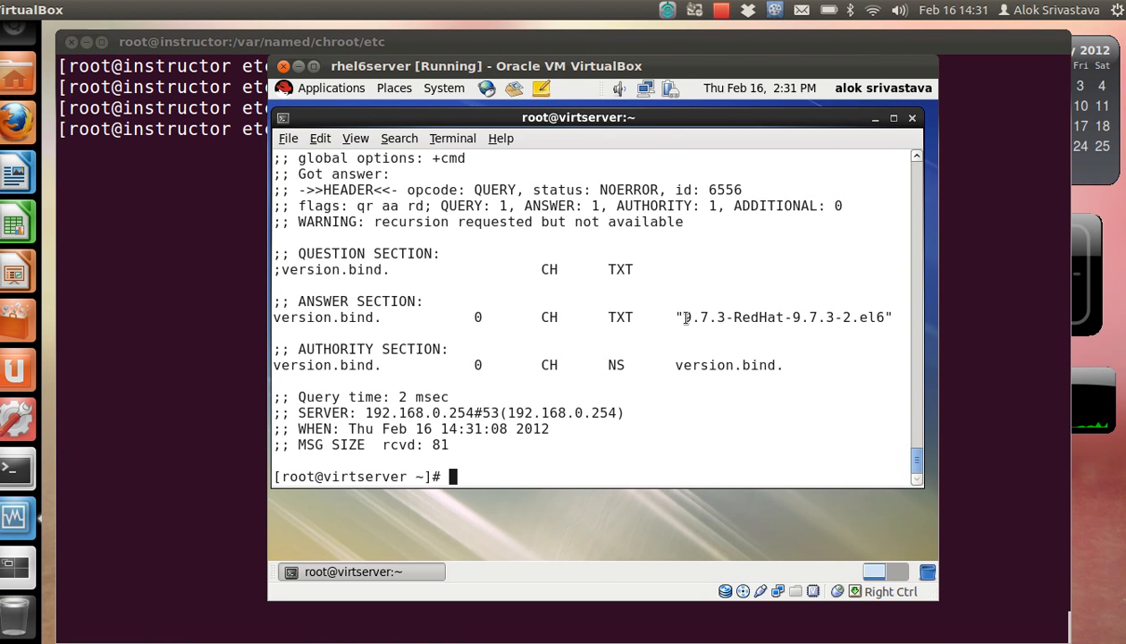
{"action": "left_click_drag", "start_coordinate": [684, 317], "coordinate": [778, 316]}
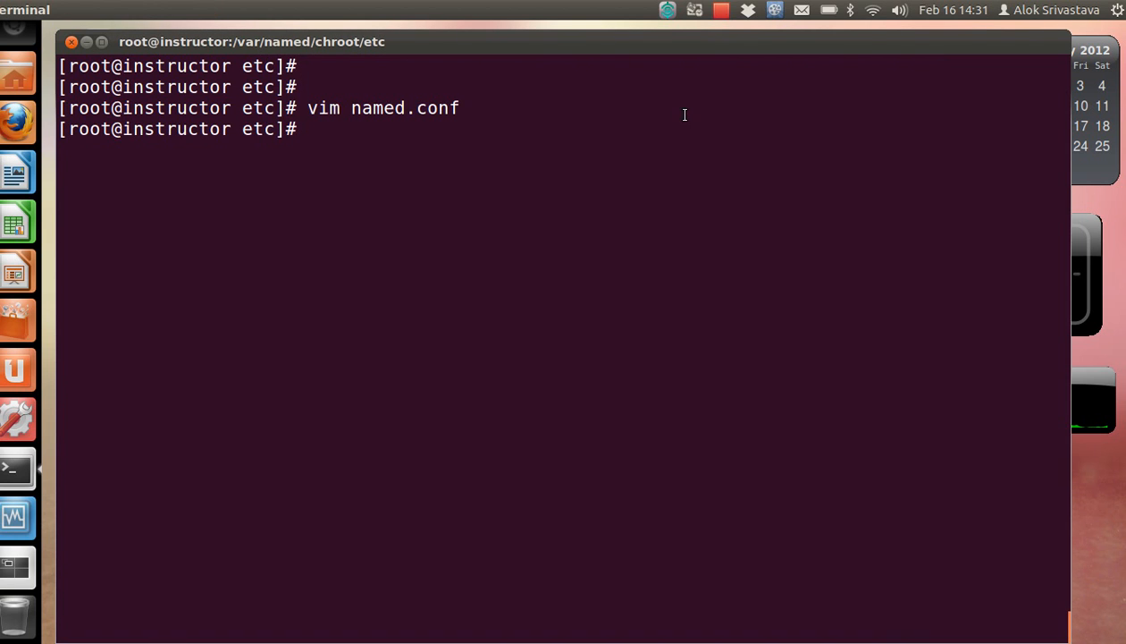
Insert version "Hidden Dude"; into the named.conf options block and save with :wq.
{"action": "type", "text": "vim named"}
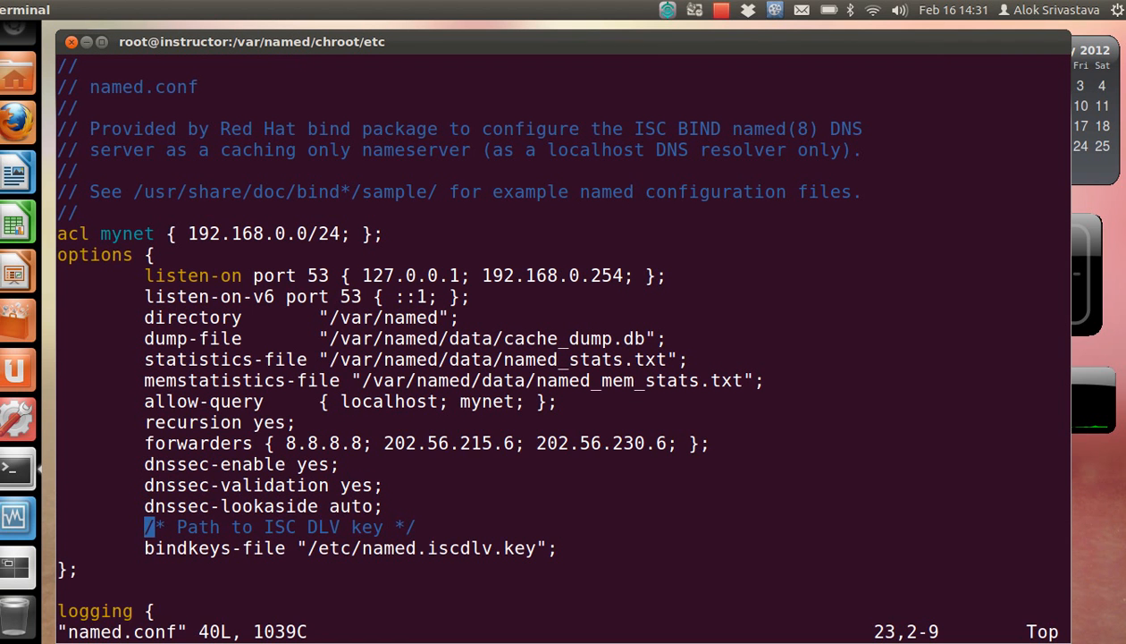
{"action": "scroll", "scroll_direction": "down", "scroll_amount": 3}
{"action": "type", "text": "v"}
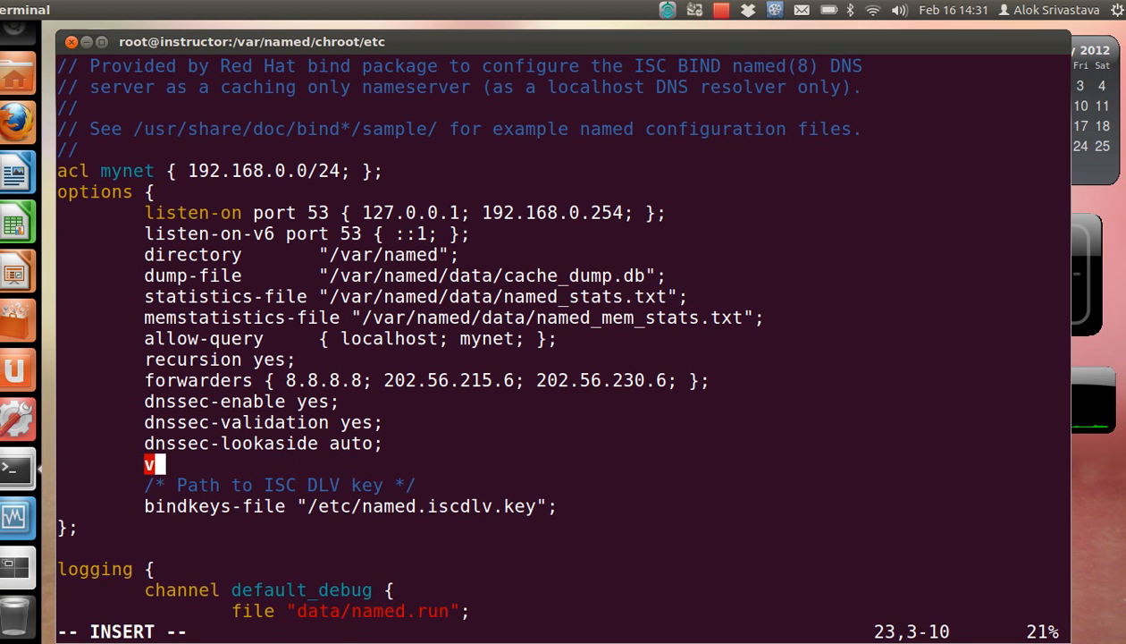
{"action": "type", "text": "ersion"}
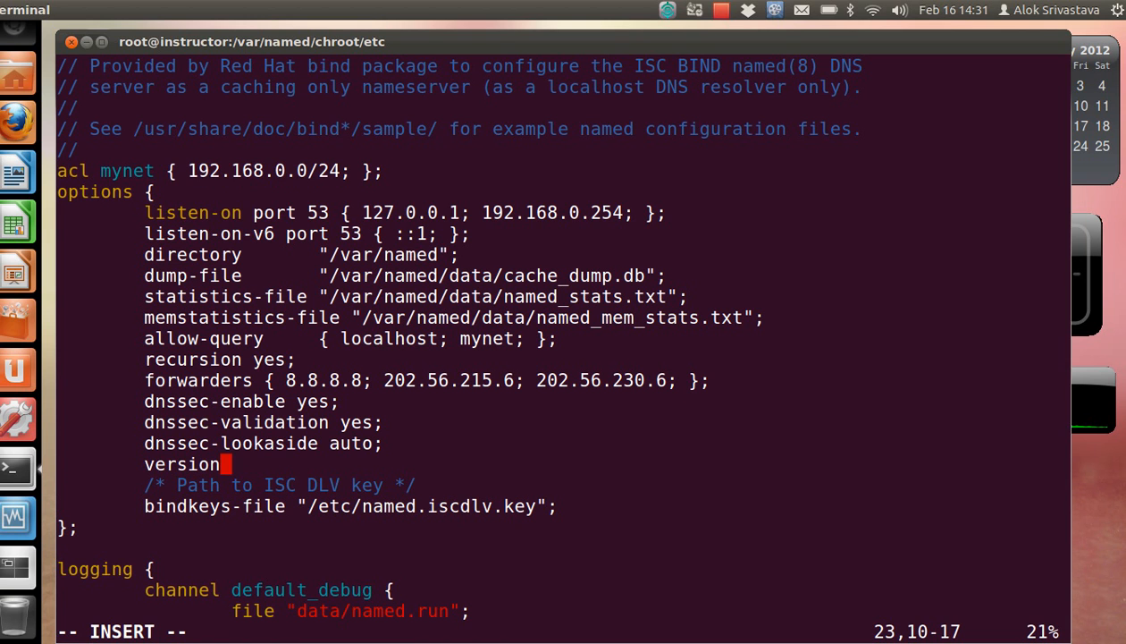
{"action": "type", "text": "\"Hidden d"}
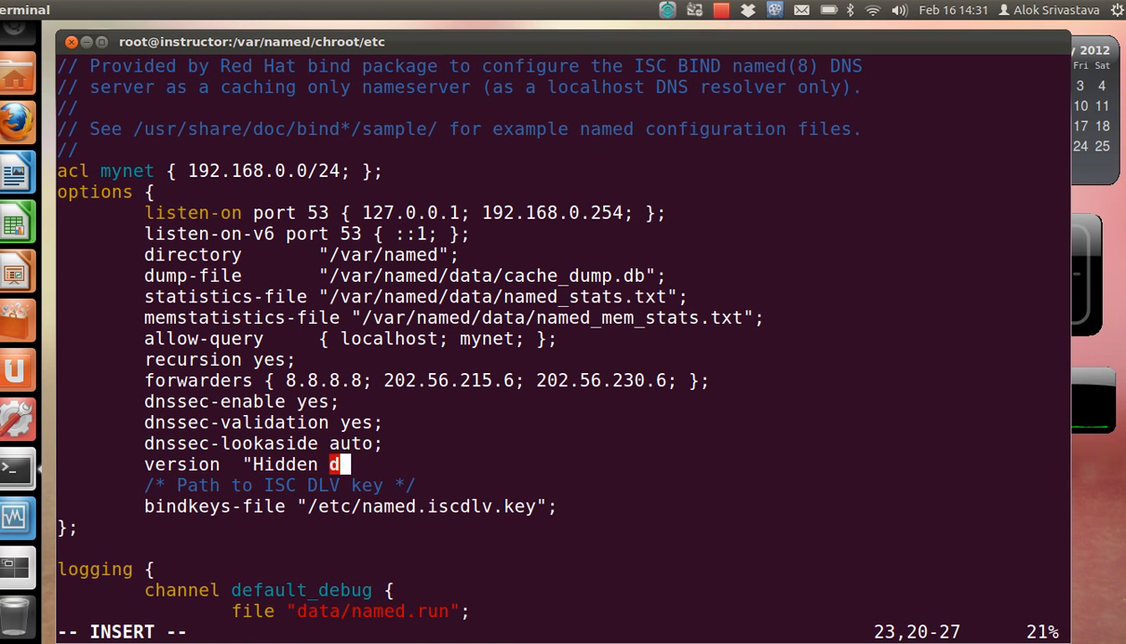
{"action": "type", "text": "u"}
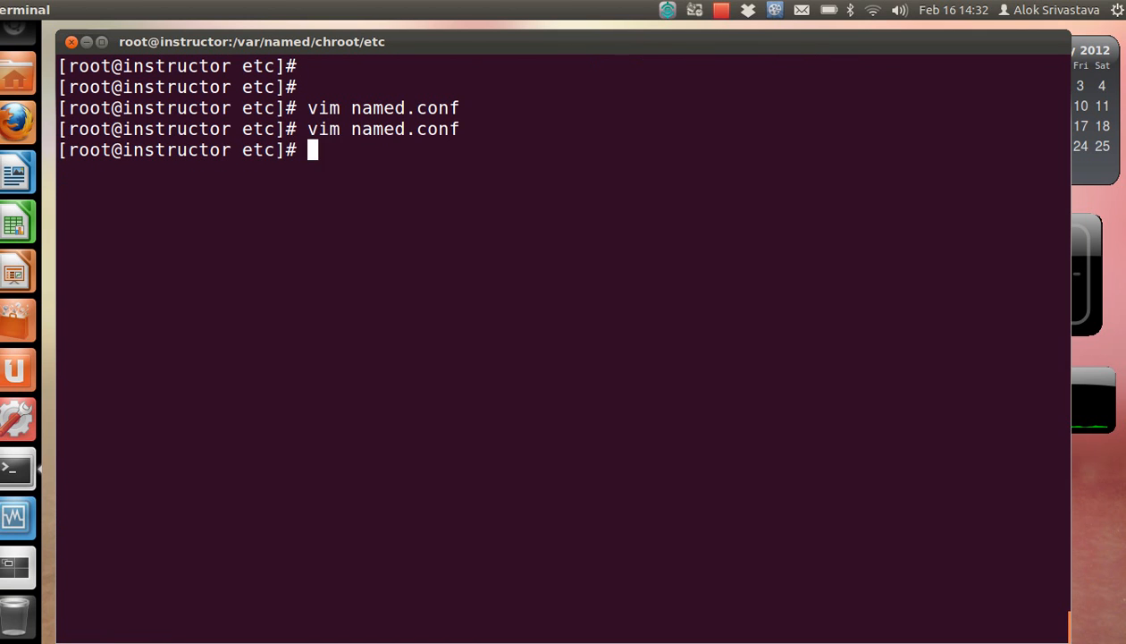
{"action": "type", "text": "service naemd"}
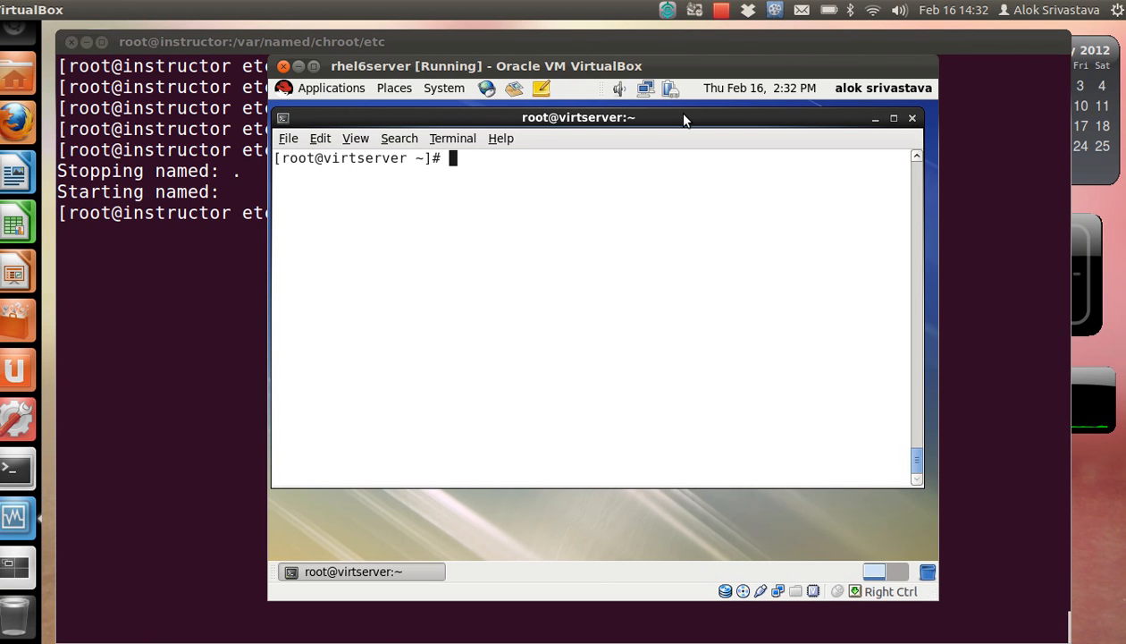
{"action": "key", "text": "Return"}
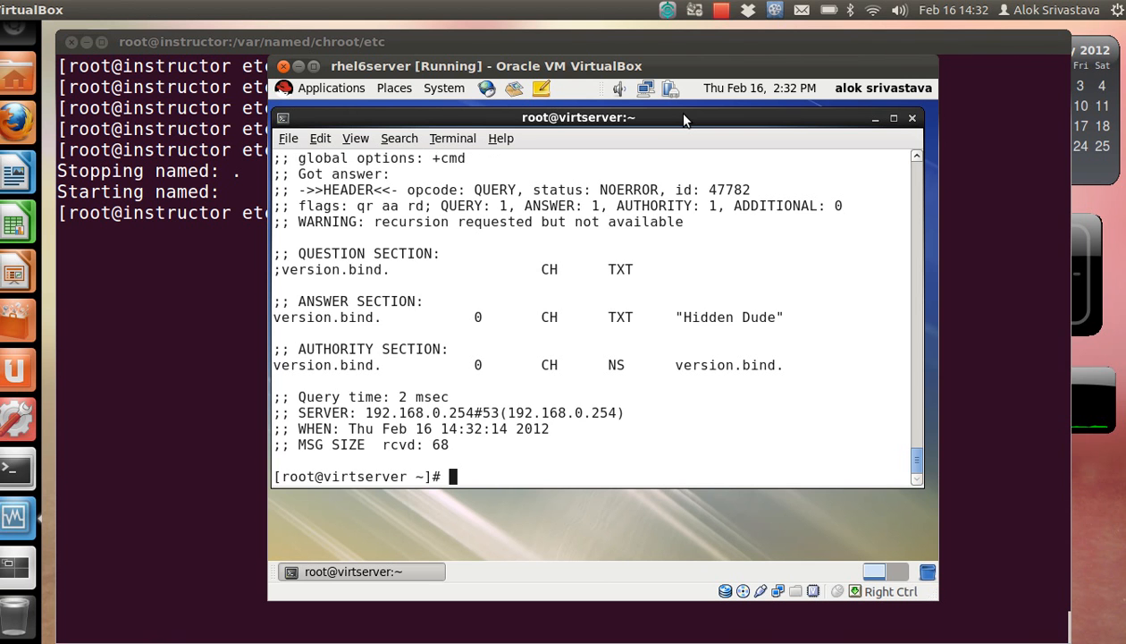
{"action": "mouse_move", "coordinate": [852, 313]}
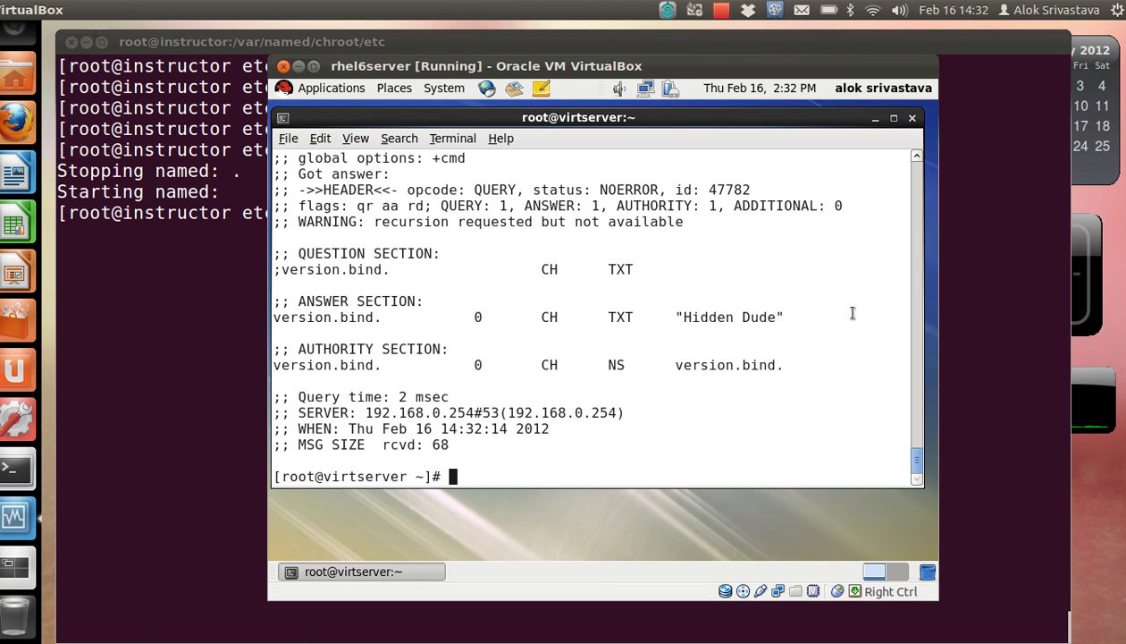
Highlight the Hidden Dude answer and dig instructor.example.com from the guest.
{"action": "double_click", "coordinate": [730, 317]}
{"action": "type", "text": "di"}
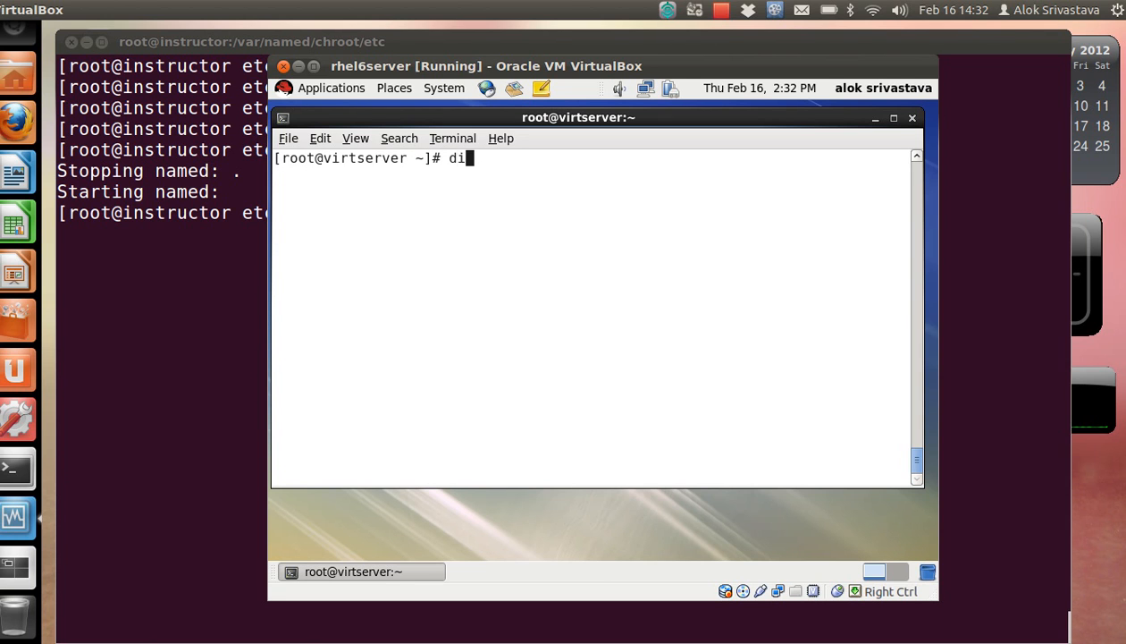
{"action": "type", "text": "g instr"}
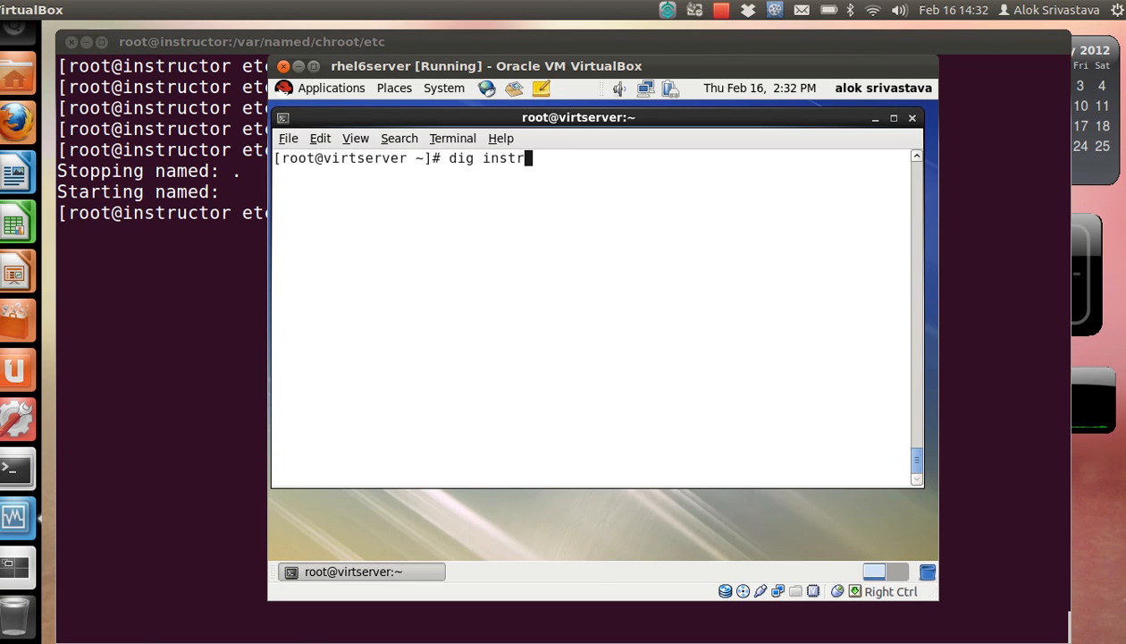
{"action": "type", "text": "uctor."}
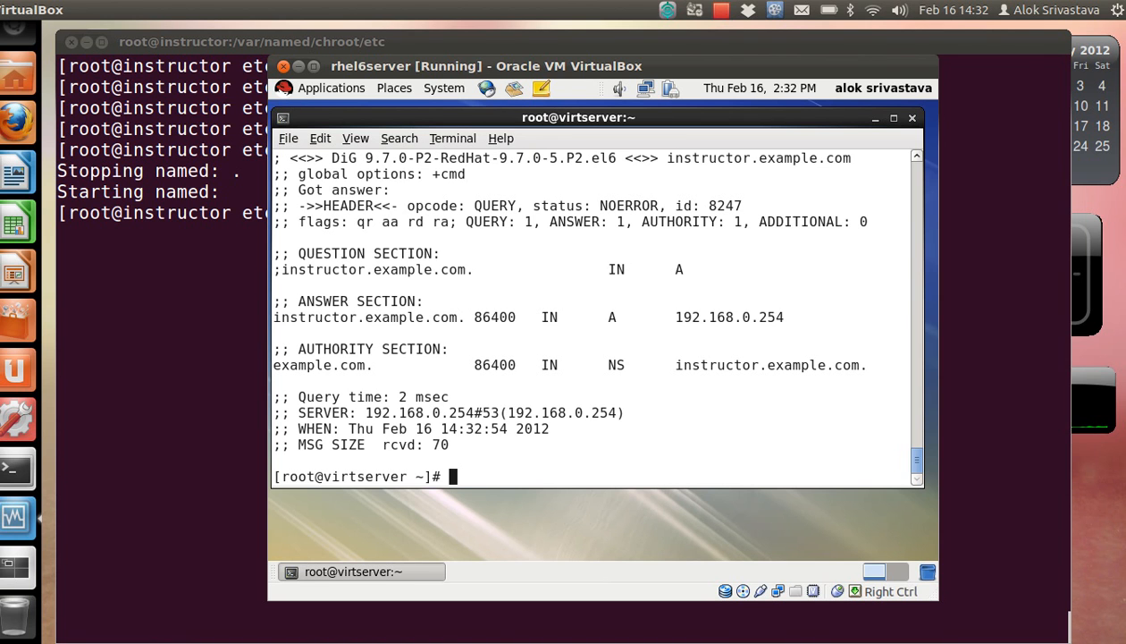
Run nslookup -type=NS example.com and highlight the #53 port in the reply.
{"action": "type", "text": "nslookup -type="}
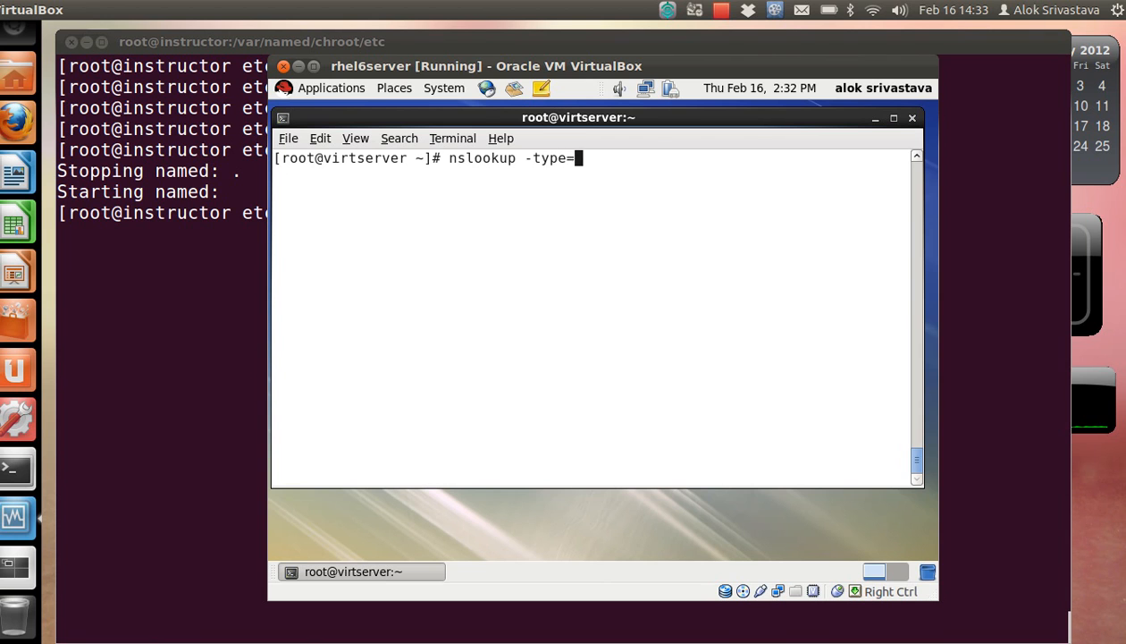
{"action": "type", "text": "NS example.com"}
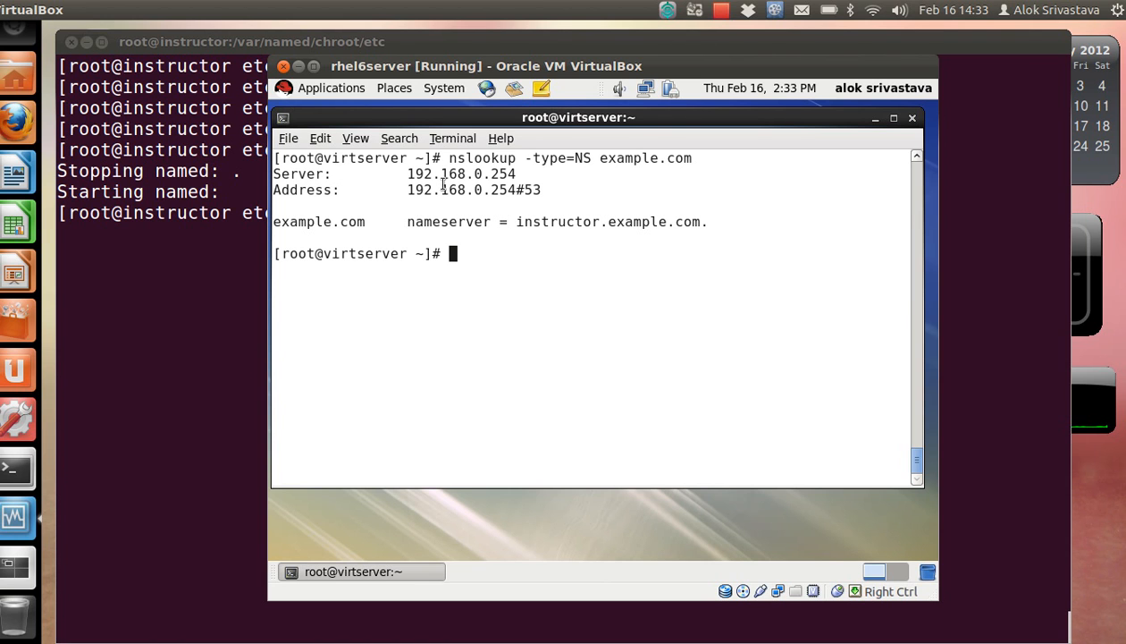
{"action": "double_click", "coordinate": [528, 190]}
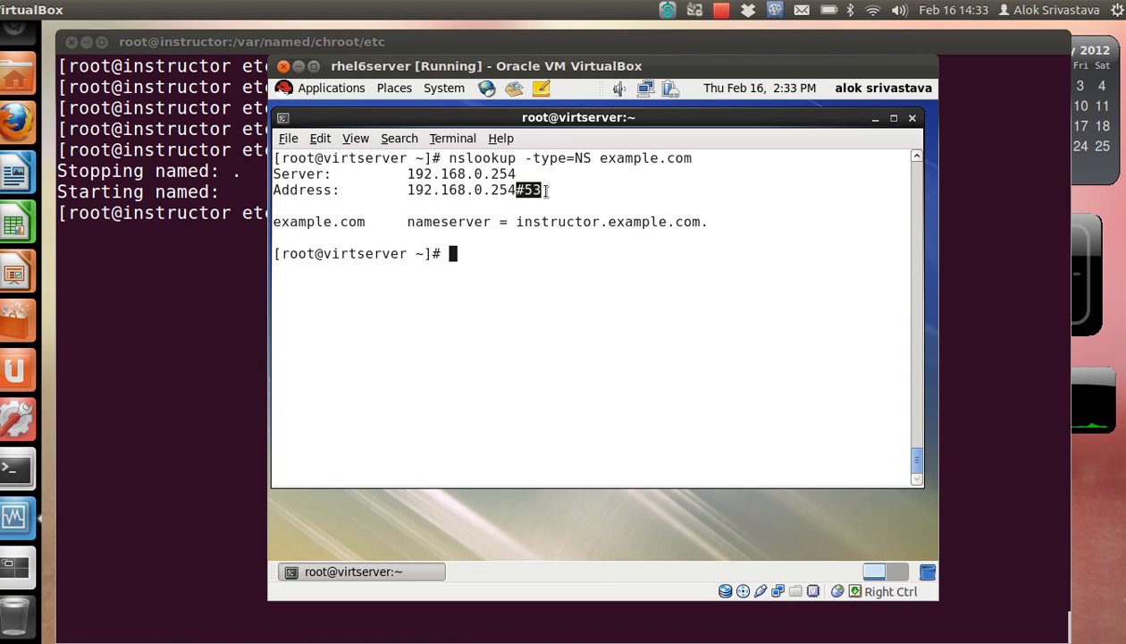
{"action": "key", "text": "alt+Tab"}
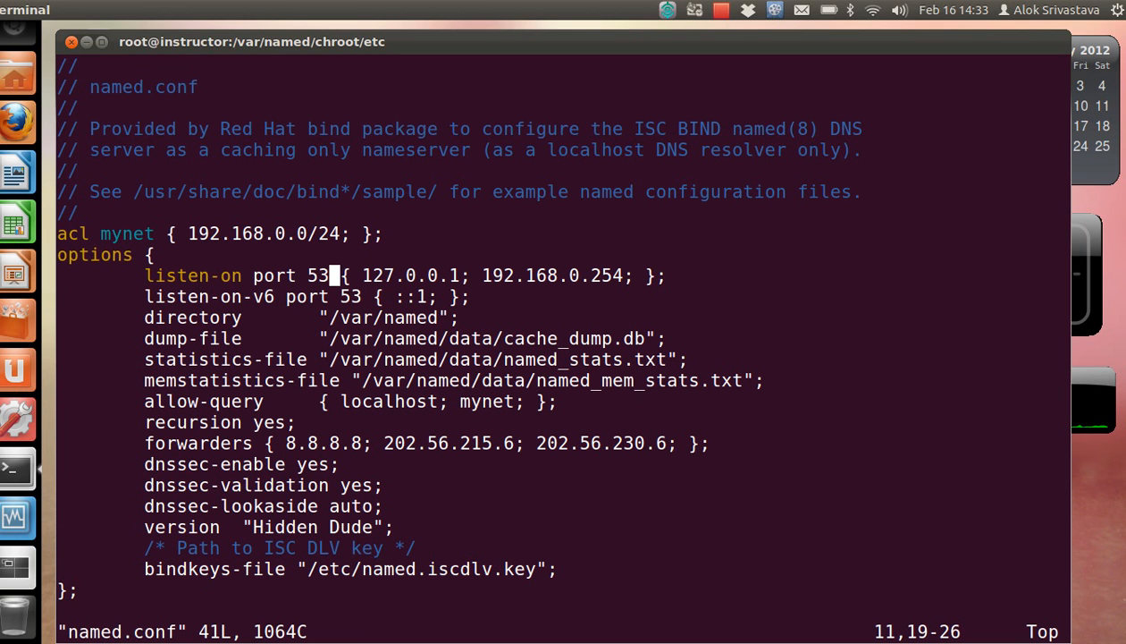
Change the named.conf listen-on port from 53 to 5353 and restart named.
{"action": "key", "text": "i"}
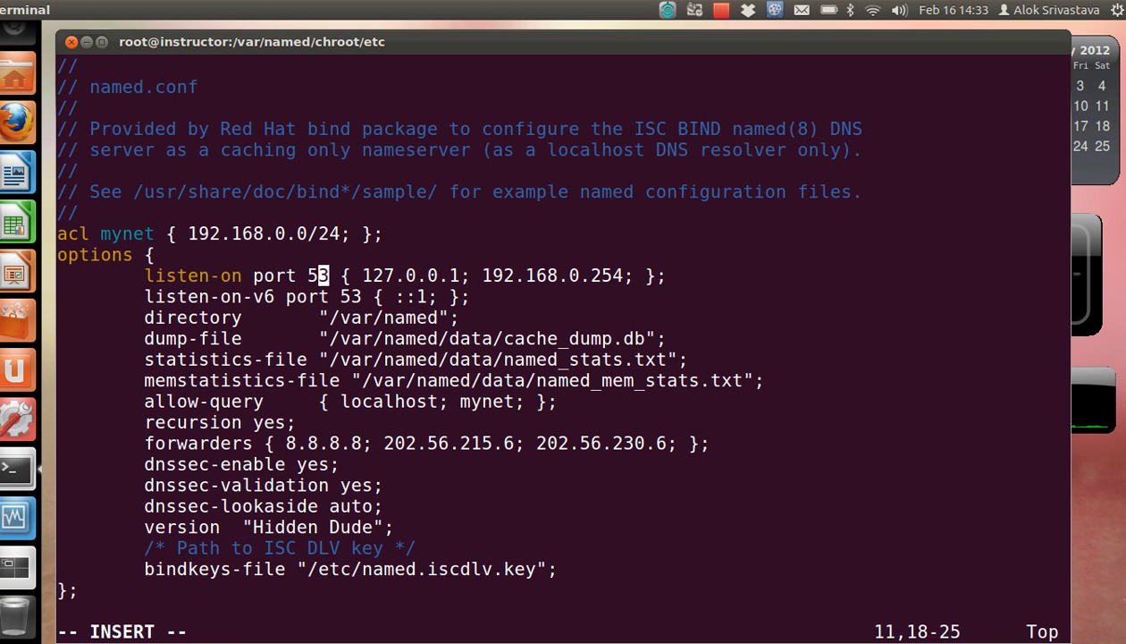
{"action": "type", "text": "53"}
{"action": "type", "text": "serv"}
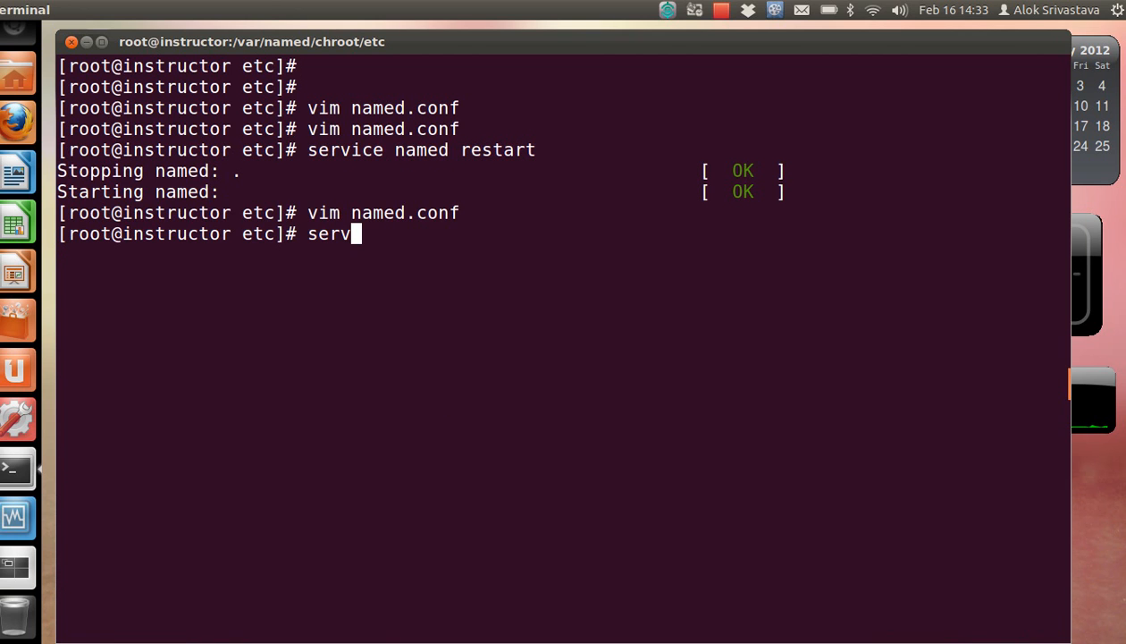
{"action": "type", "text": "ice named restart"}
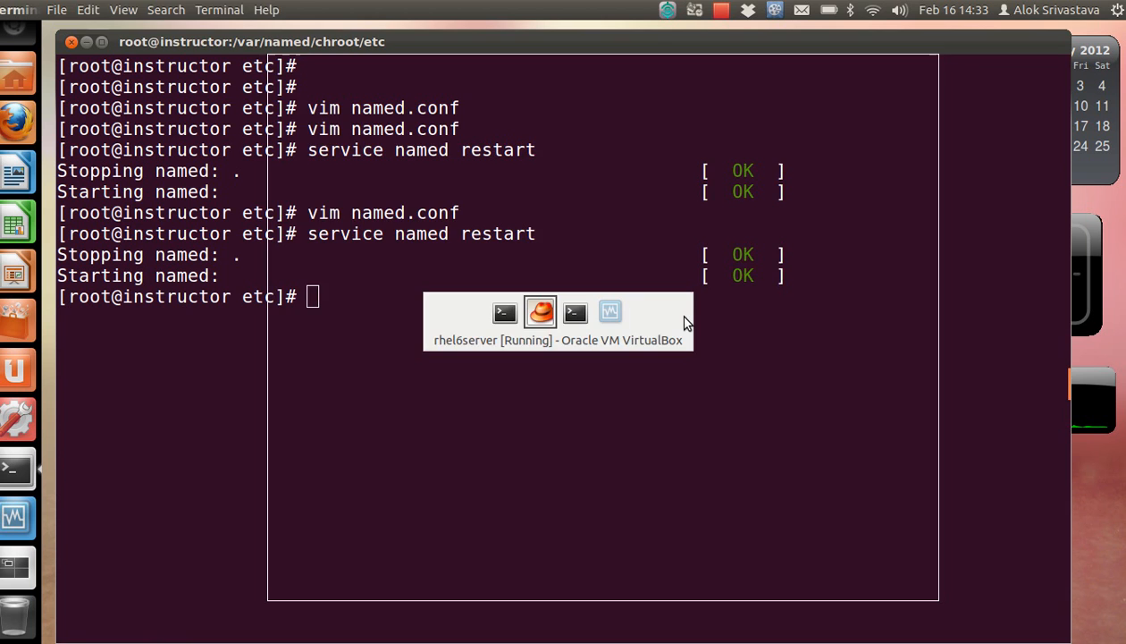
In the VM, cancel the hanging lookup and query example.com's NS records on port 5353.
{"action": "left_click", "coordinate": [540, 312]}
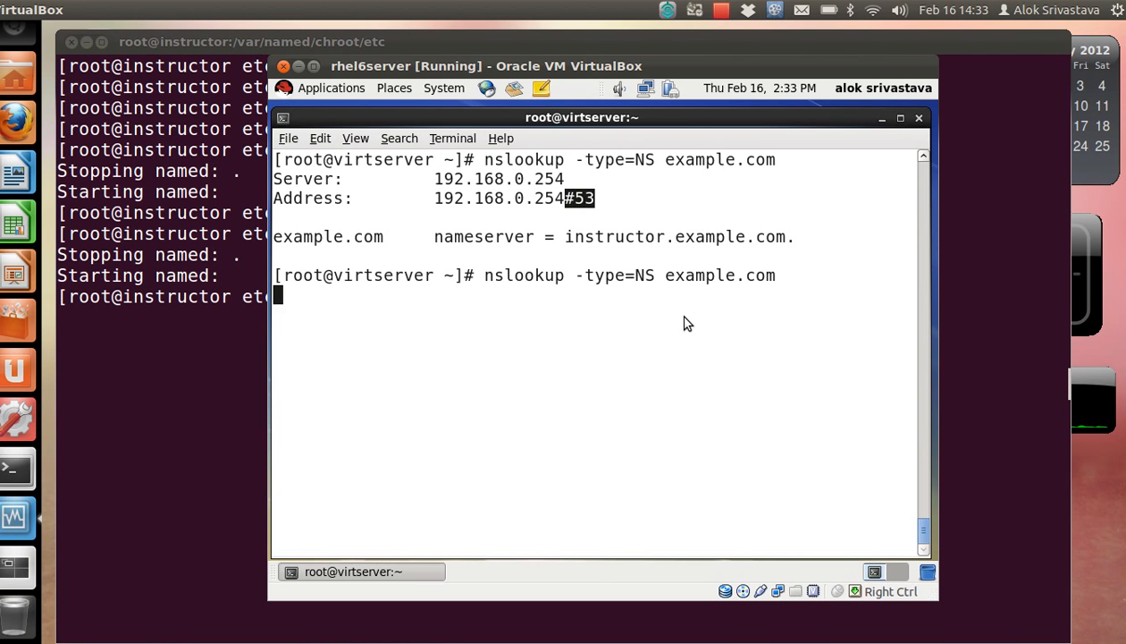
{"action": "key", "text": "ctrl+c"}
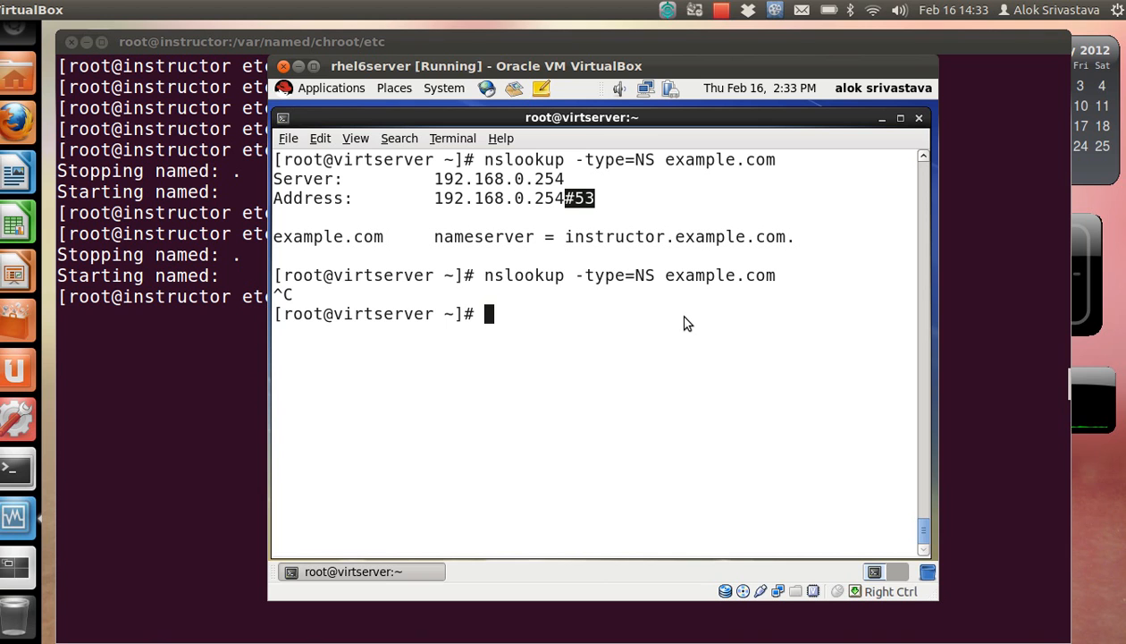
{"action": "type", "text": "nslookup -port"}
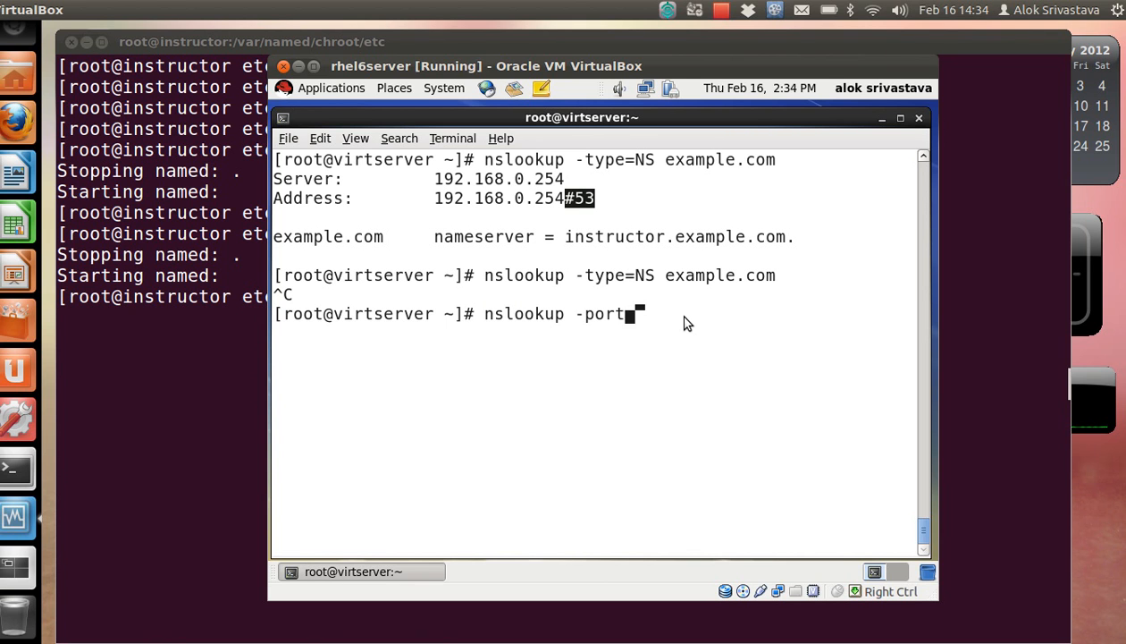
{"action": "type", "text": "=52"}
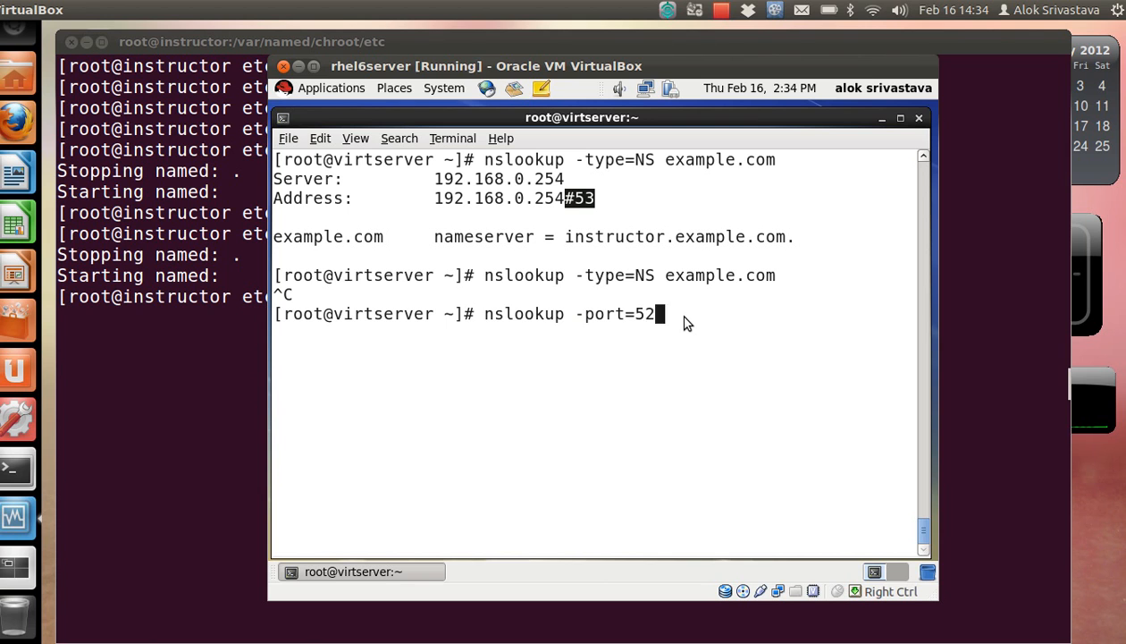
{"action": "key", "text": "BackSpace"}
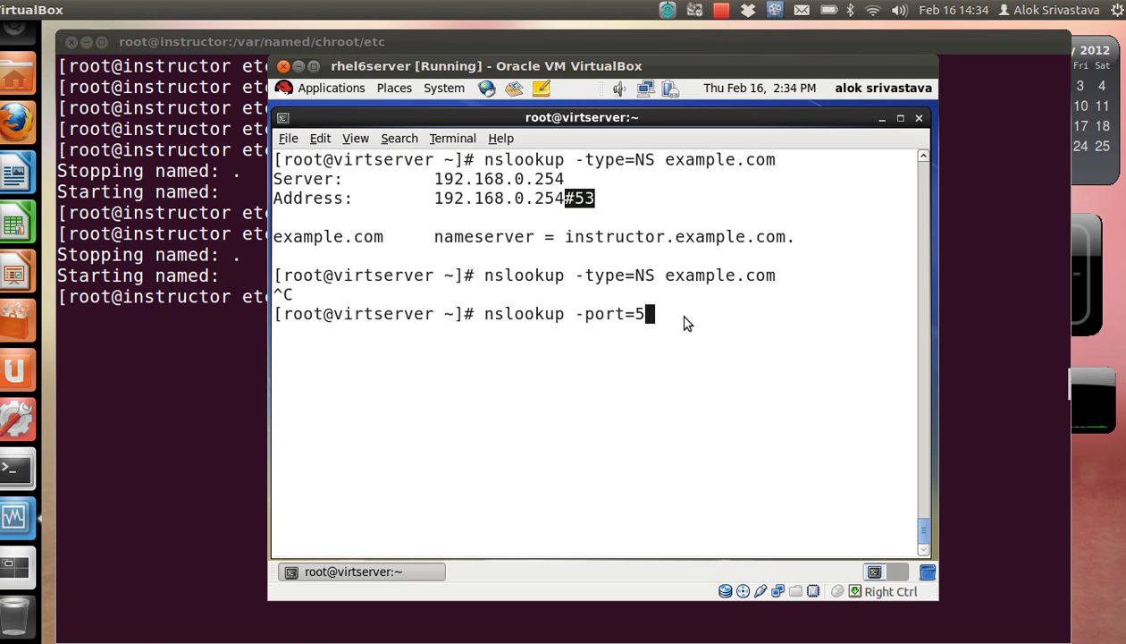
{"action": "type", "text": "353"}
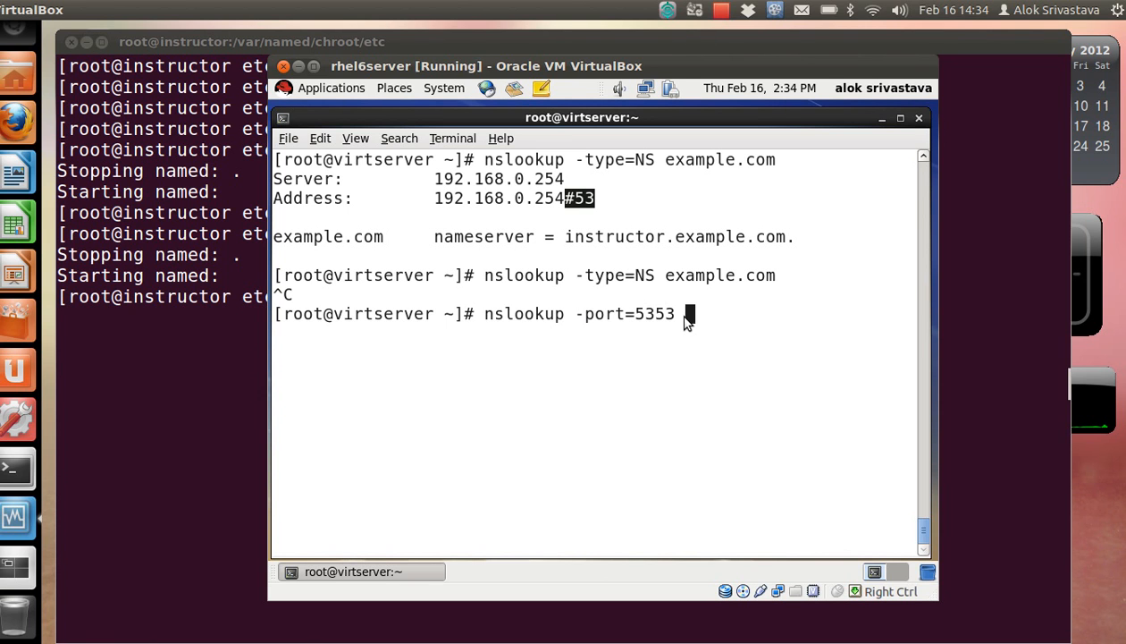
{"action": "type", "text": "-type=NS example.com"}
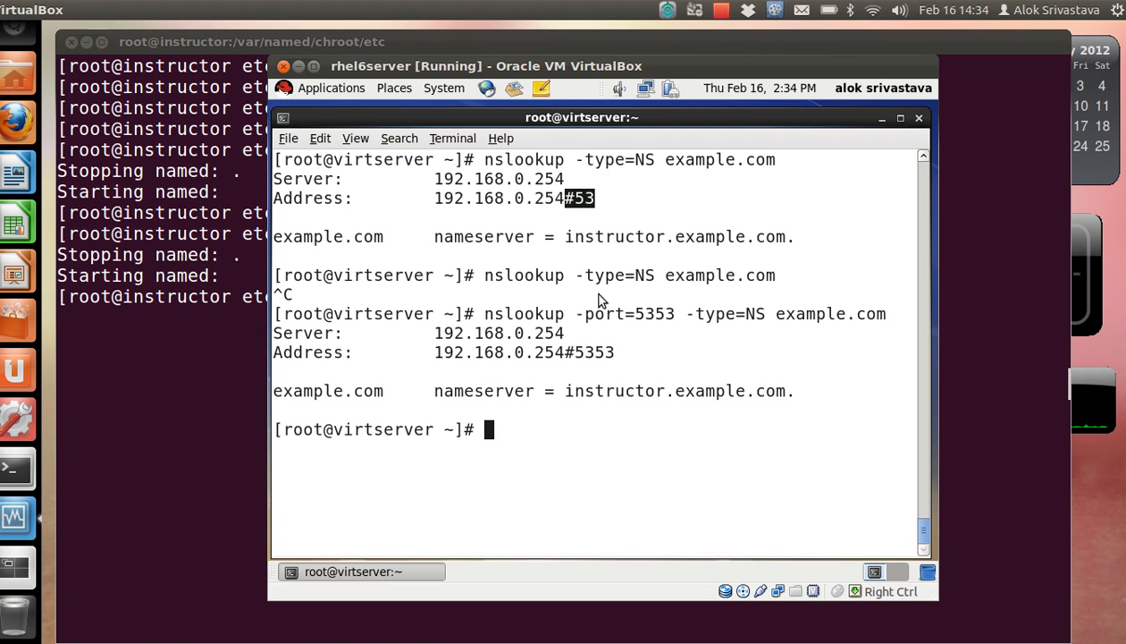
{"action": "mouse_move", "coordinate": [599, 370]}
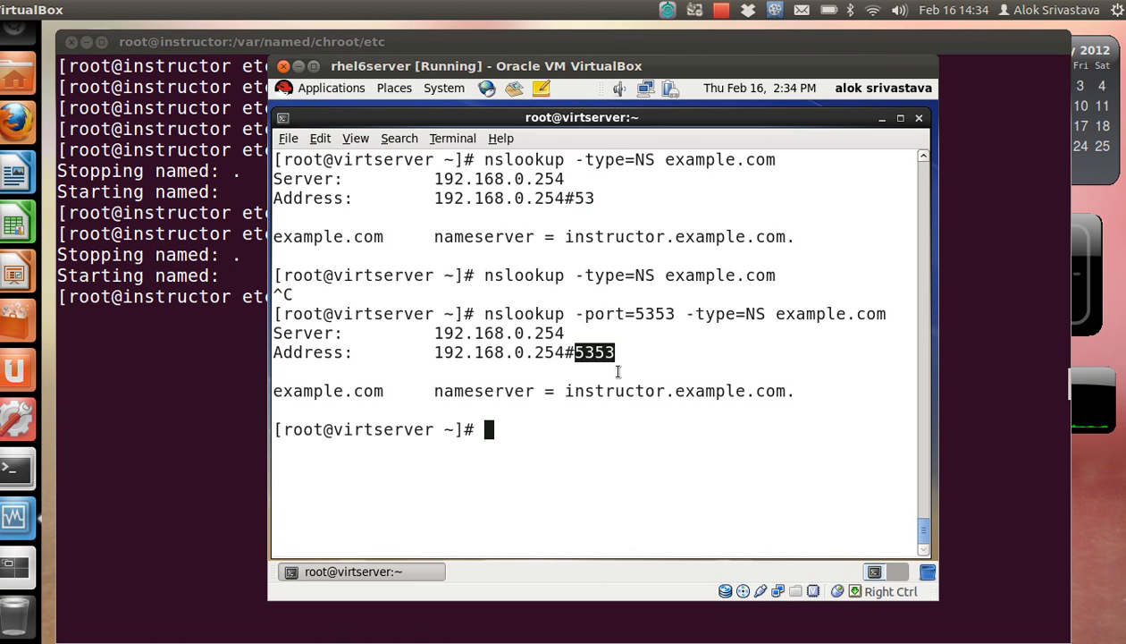
{"action": "mouse_move", "coordinate": [503, 316]}
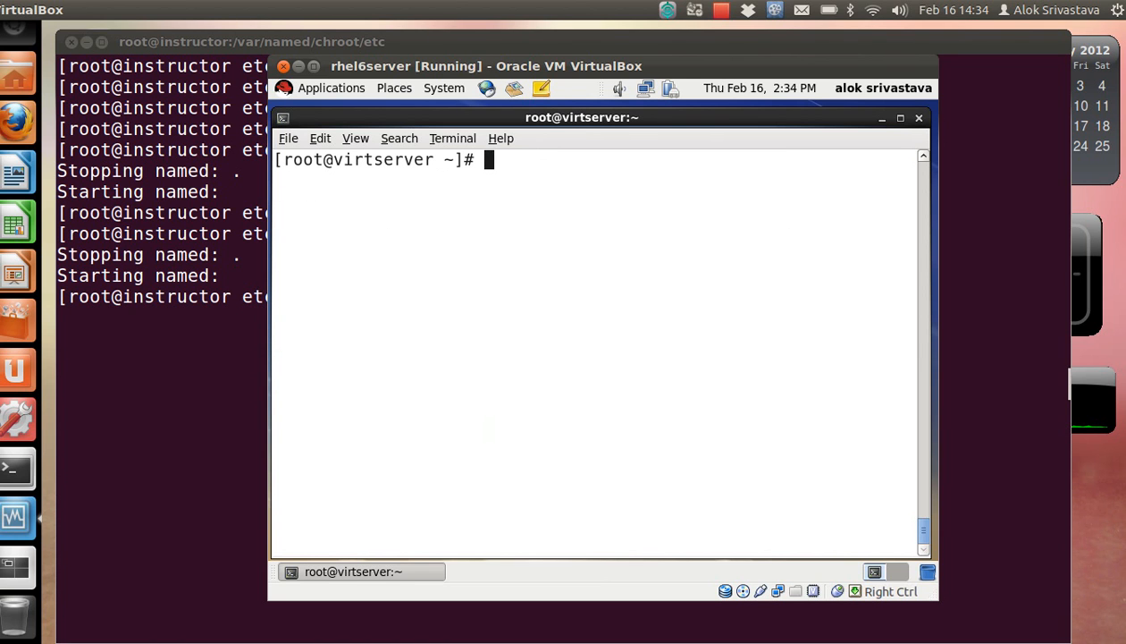
Run dig for instructor.example.com on the default port.
{"action": "type", "text": "dig"}
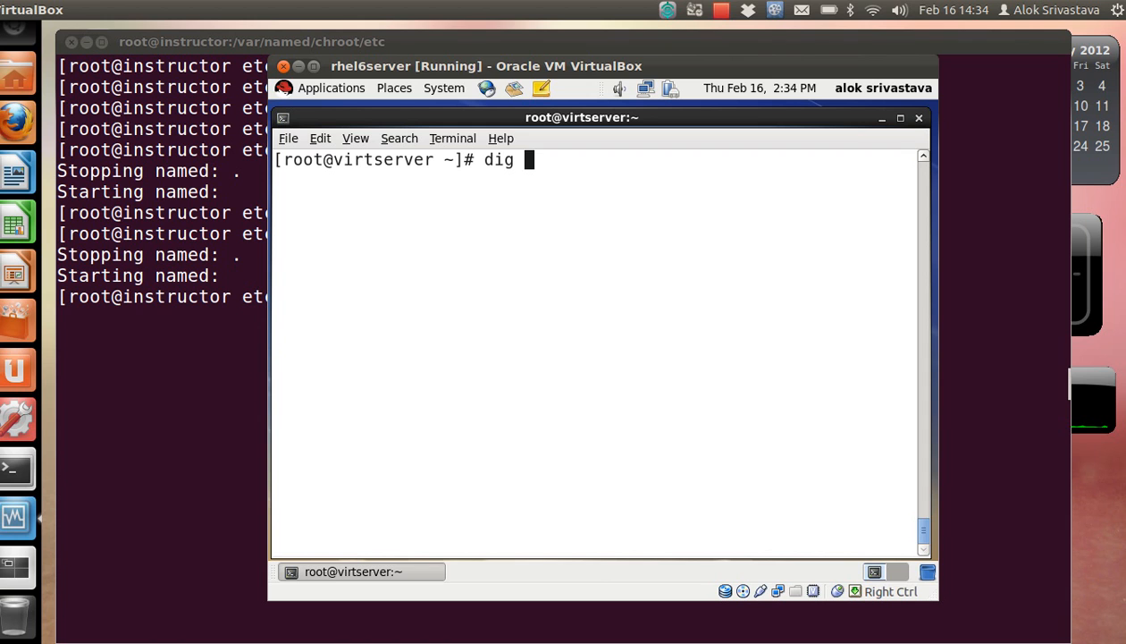
{"action": "type", "text": "instra"}
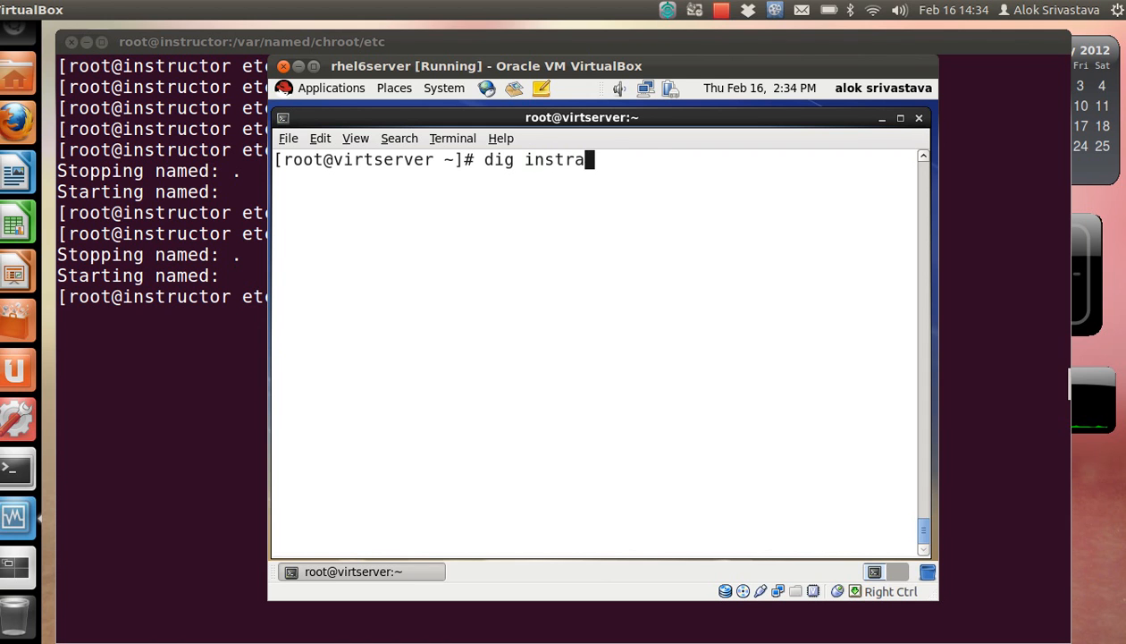
{"action": "type", "text": "ctor.example"}
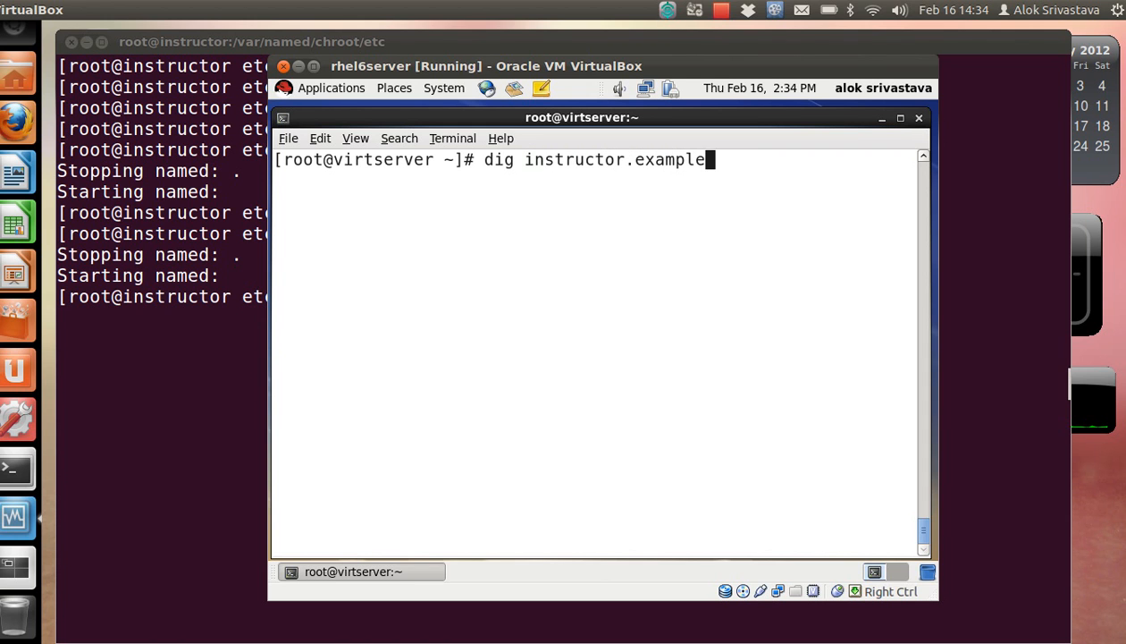
{"action": "type", "text": ".com"}
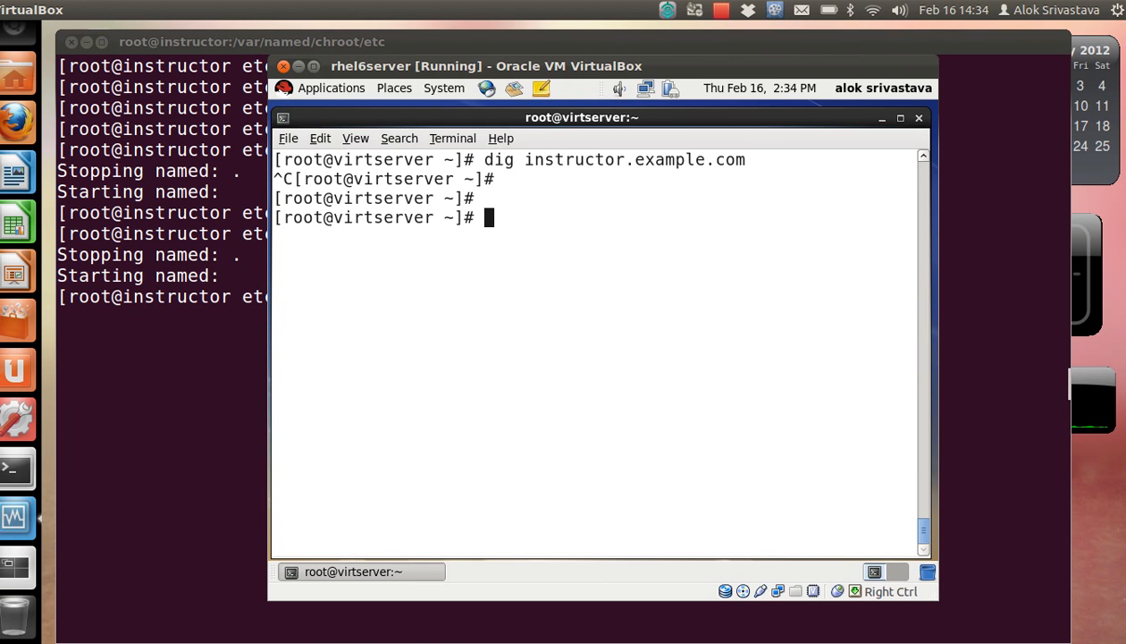
Rerun dig for instructor.example.com against port 5353, then return to the host terminal.
{"action": "type", "text": "dig instructor.example.com -p"}
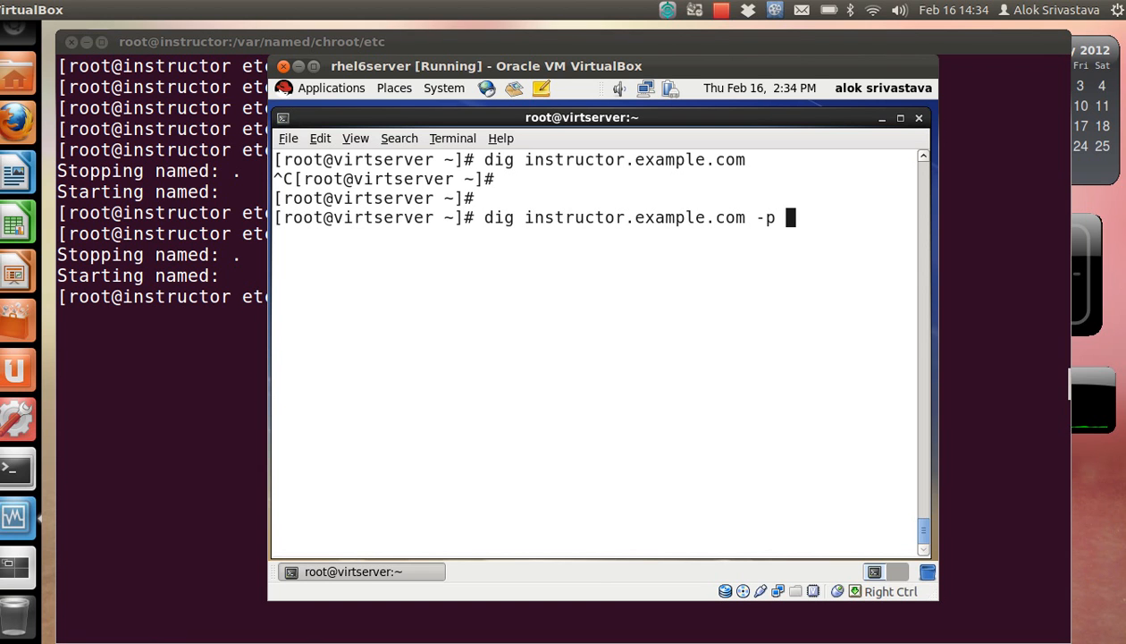
{"action": "type", "text": "5353"}
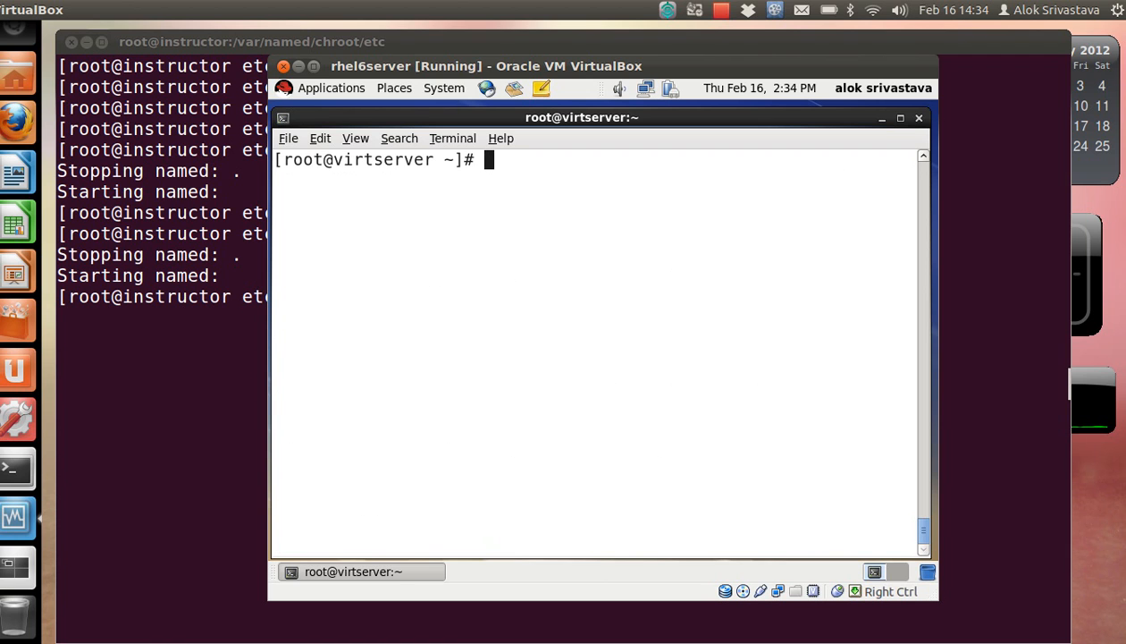
{"action": "key", "text": "alt+Tab"}
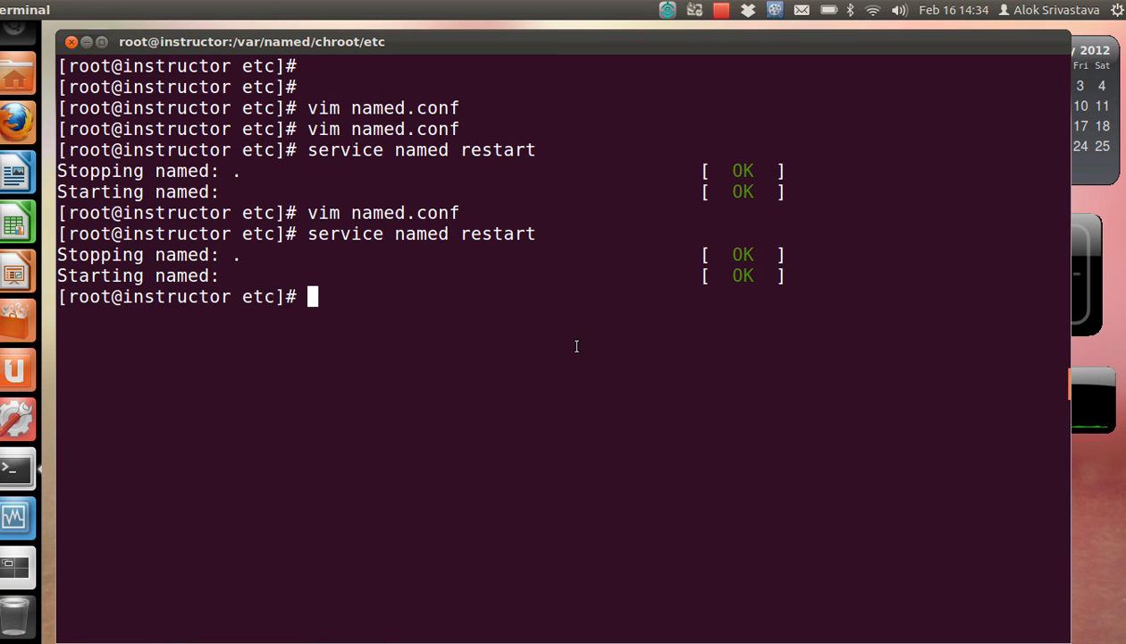
Open named.conf in vim and start a commented listen-on line below the existing one.
{"action": "type", "text": "vim na"}
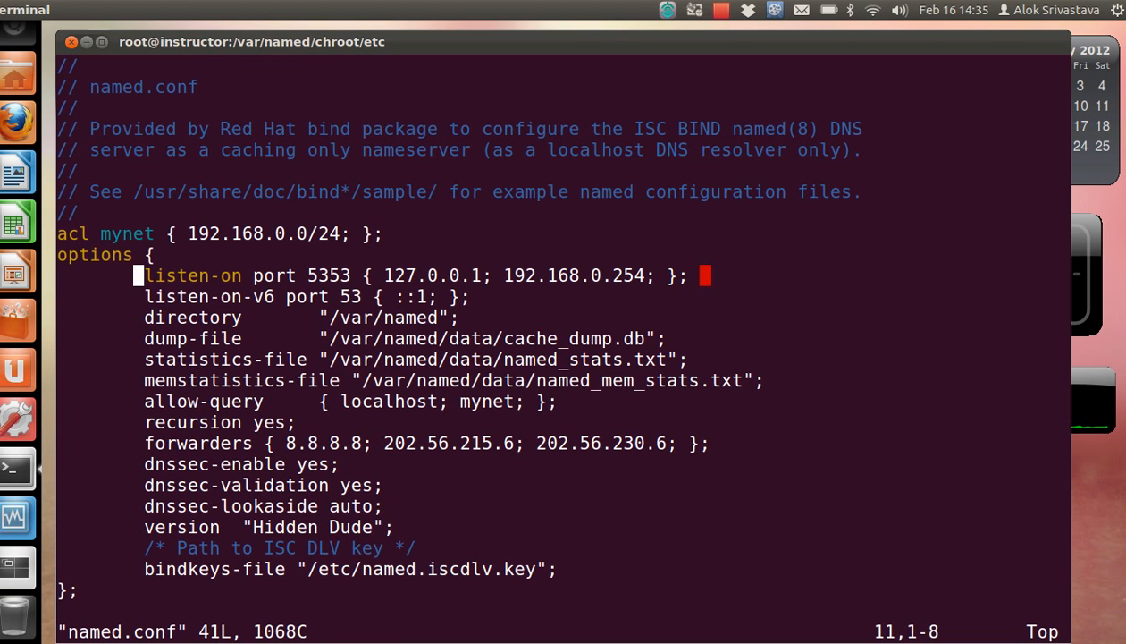
{"action": "key", "text": "o"}
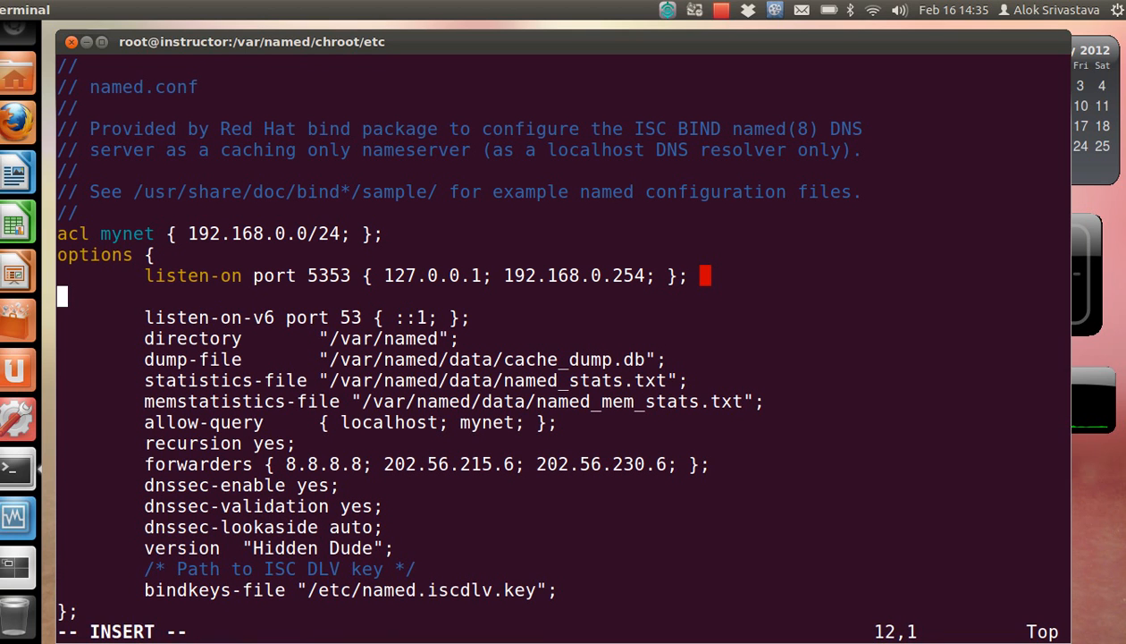
{"action": "type", "text": "//"}
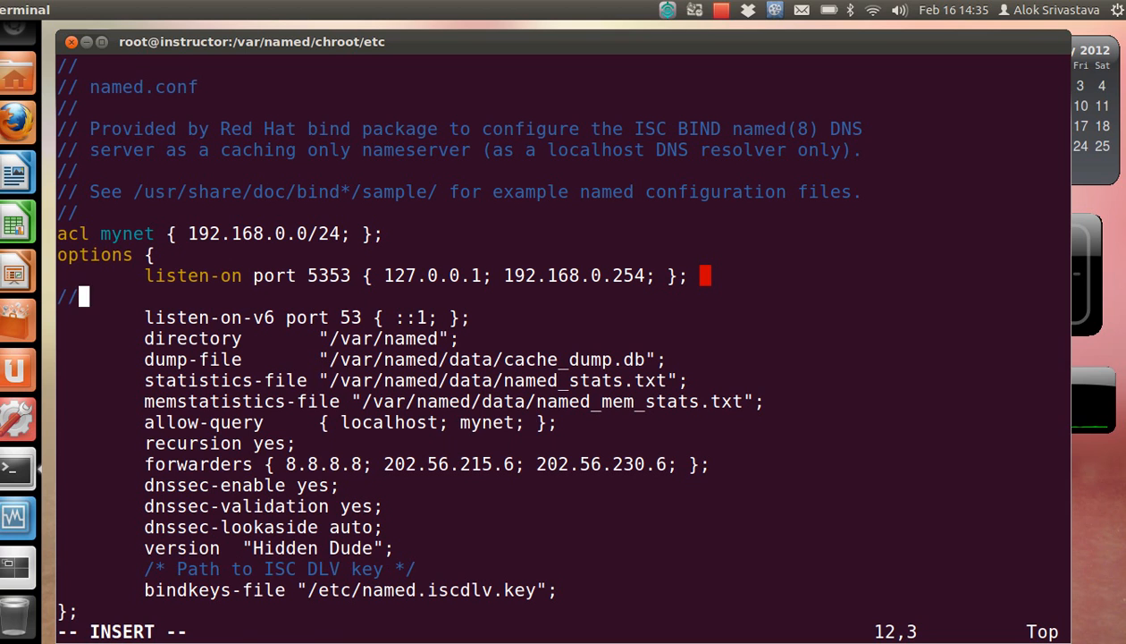
{"action": "type", "text": "listen-on"}
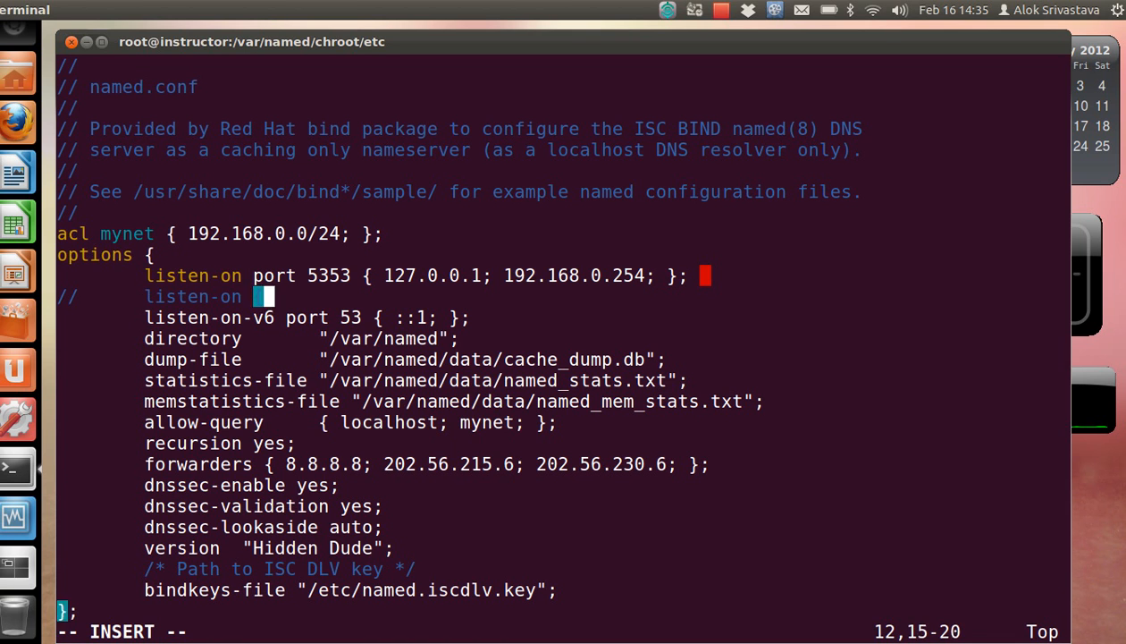
{"action": "type", "text": "{"}
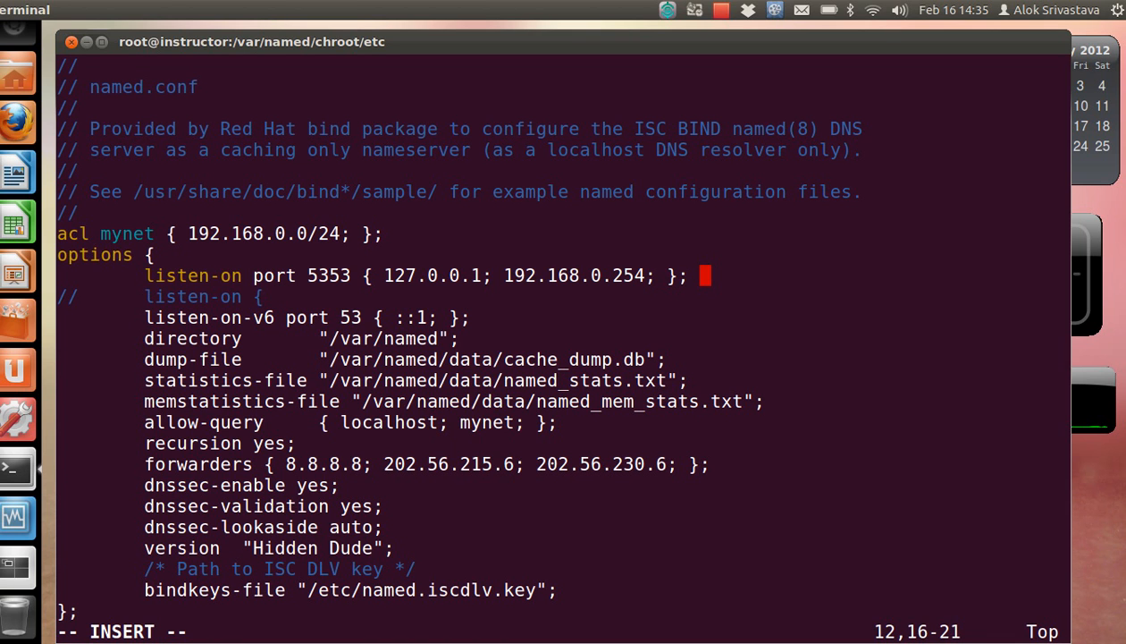
List 192.168.0.253 port 5353 and 192.168.0.252 port 5354 on the new listen-on line.
{"action": "type", "text": "192.1"}
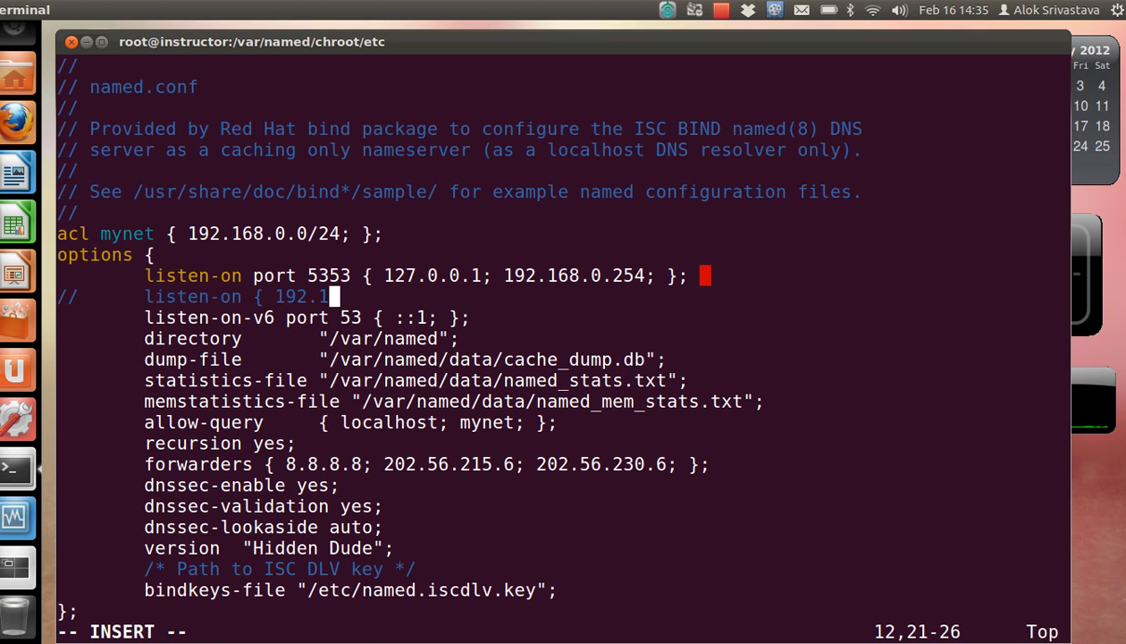
{"action": "type", "text": "68.0.243"}
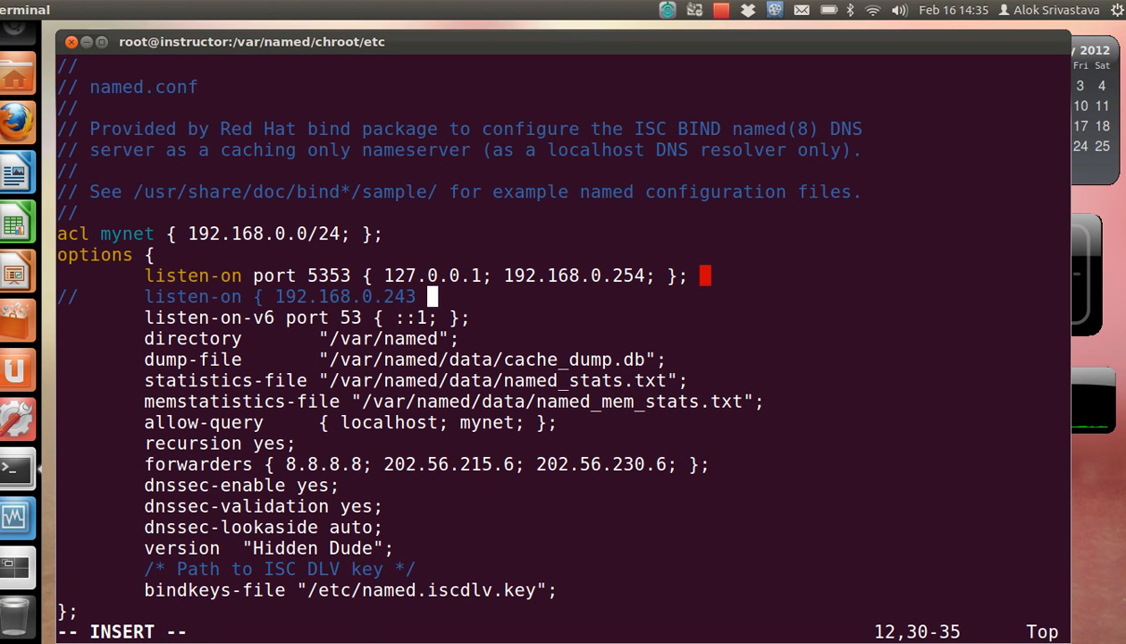
{"action": "type", "text": "port 535"}
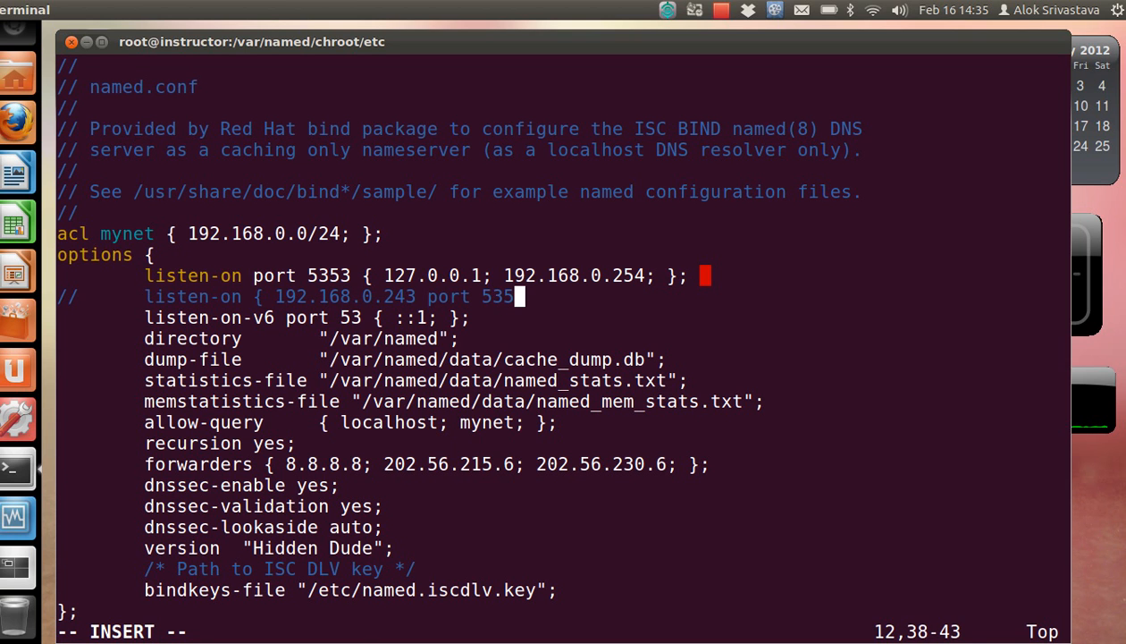
{"action": "type", "text": "3;"}
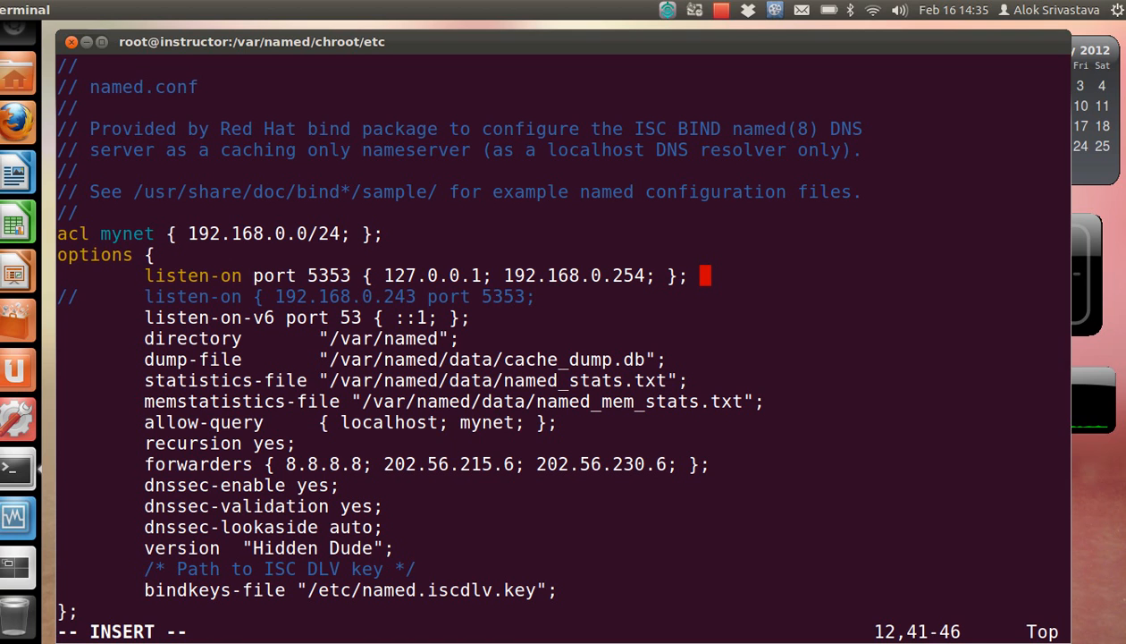
{"action": "type", "text": "192"}
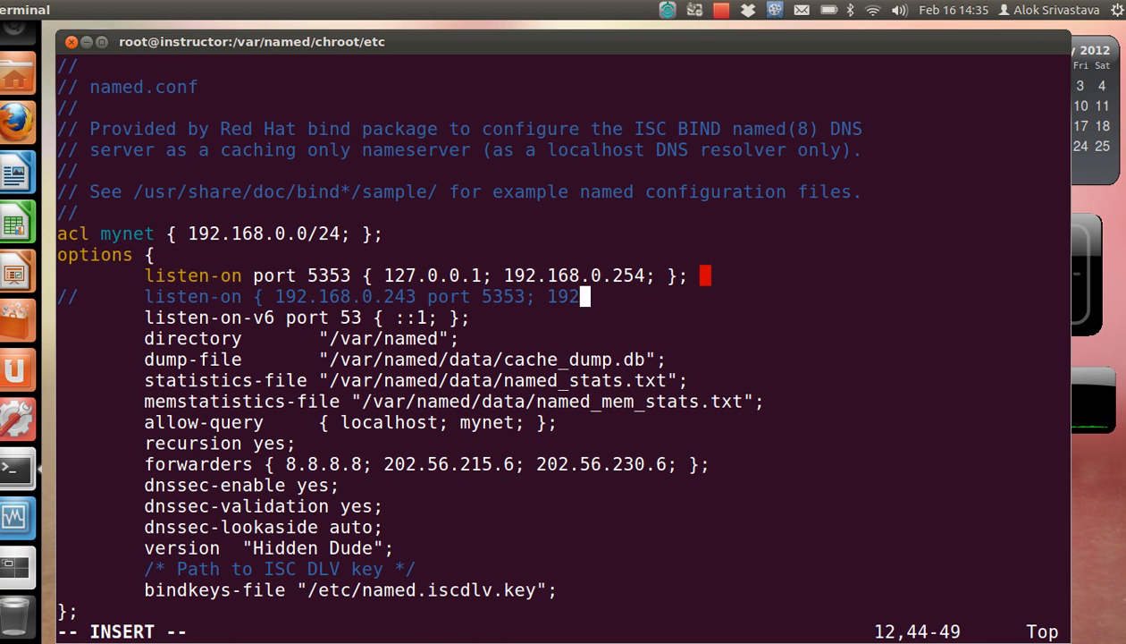
{"action": "type", "text": "16"}
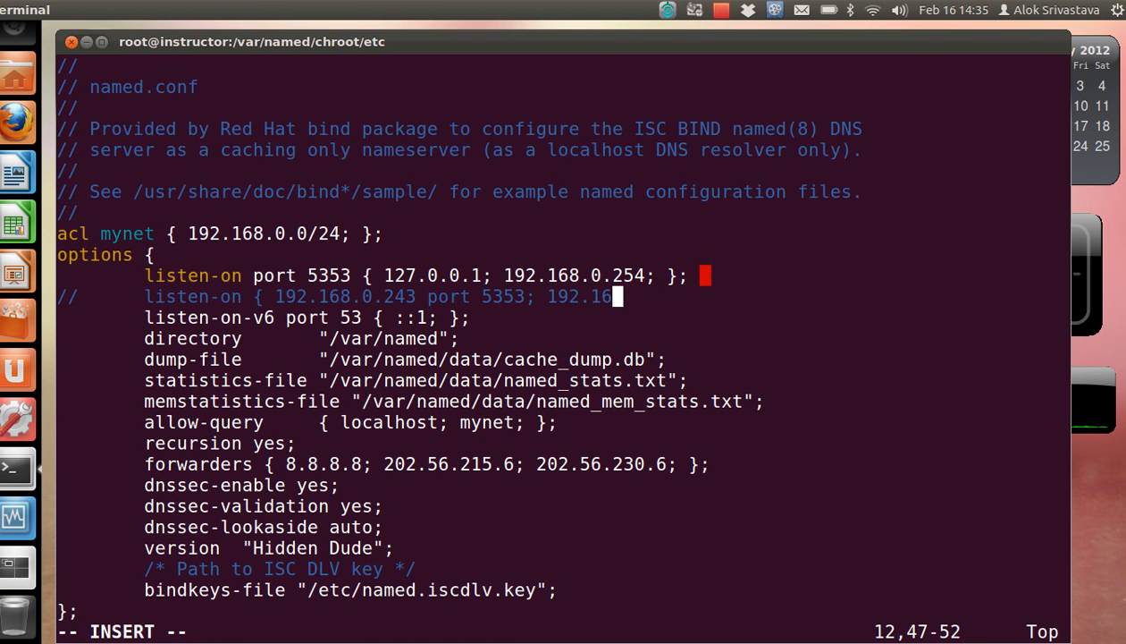
{"action": "type", "text": "8.0."}
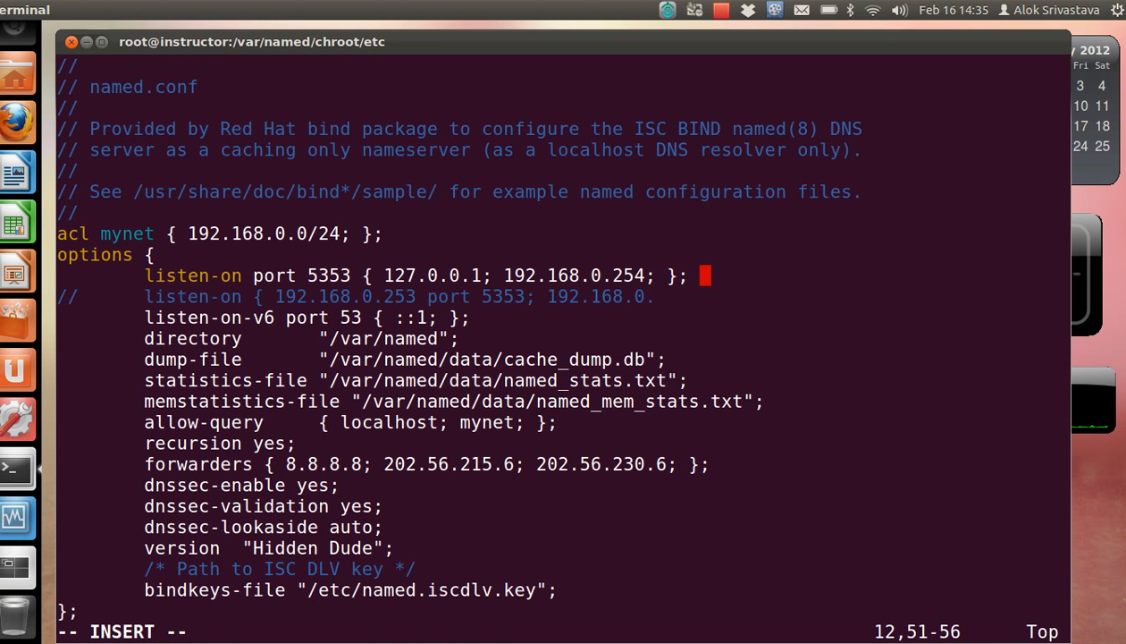
{"action": "type", "text": "252"}
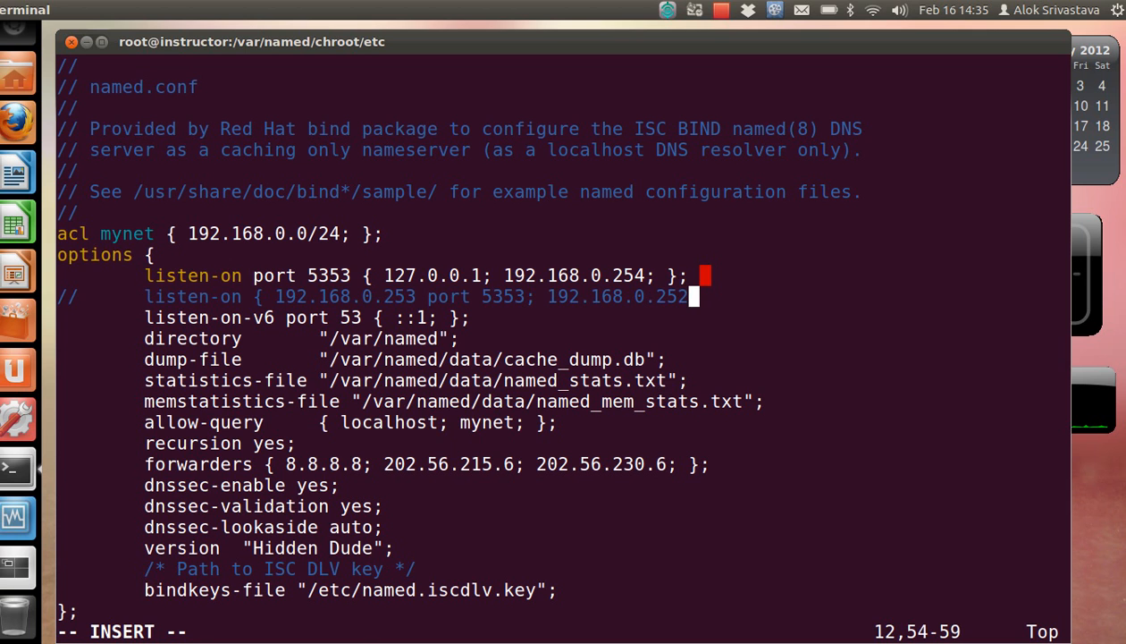
{"action": "type", "text": "port"}
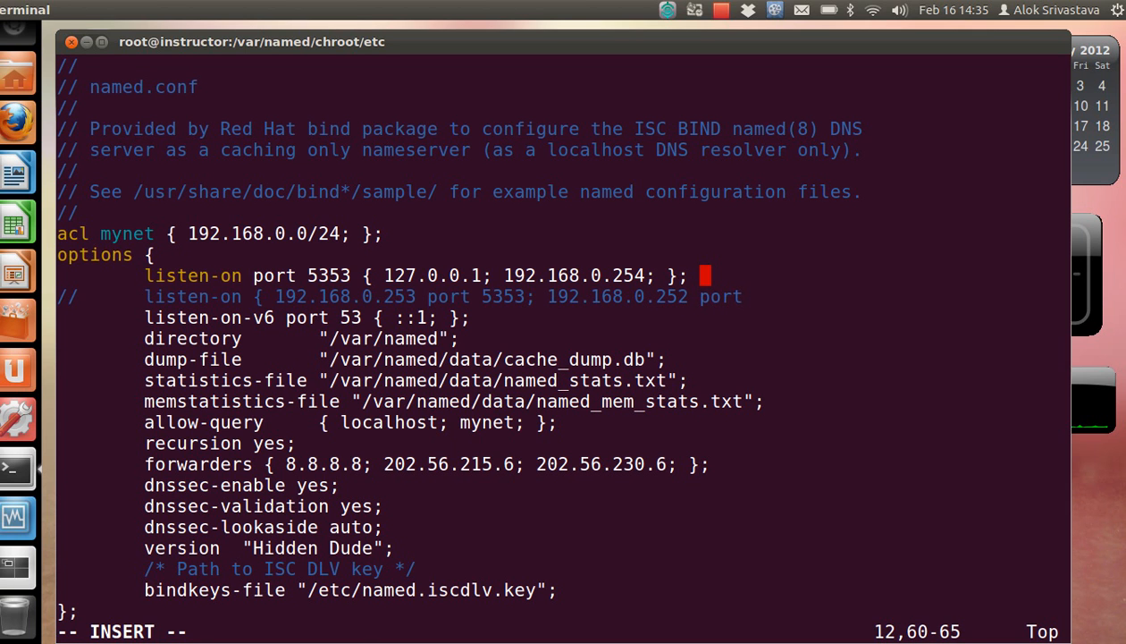
{"action": "type", "text": "5354; };"}
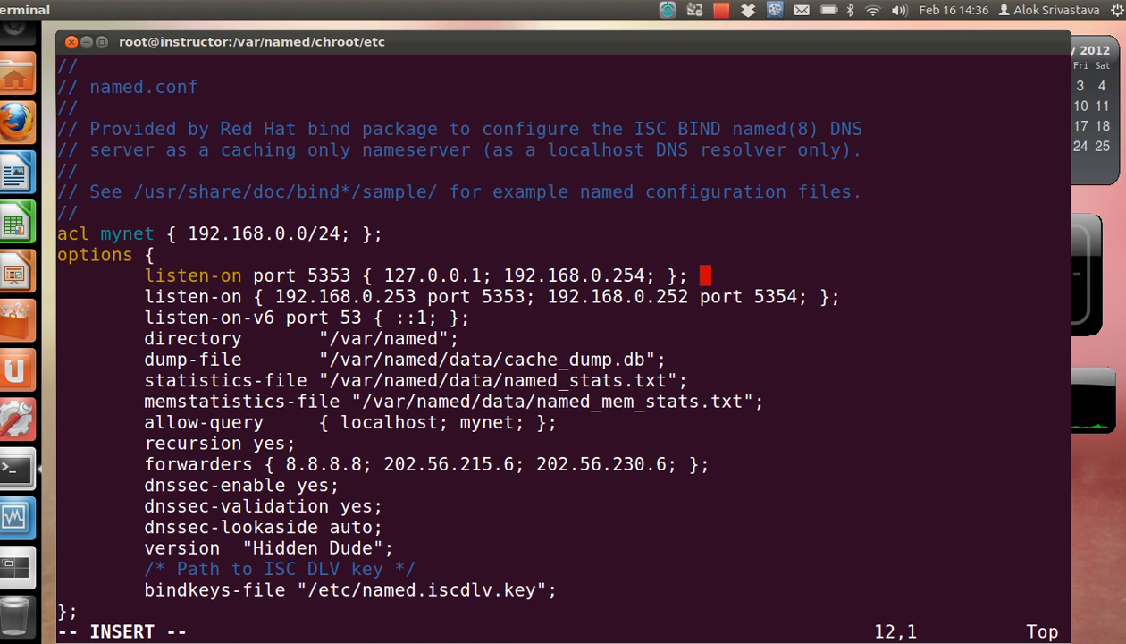
Uncomment the 192.168.0.252 port 5354 listen-on line and reopen the zones file in vim.
{"action": "type", "text": "//"}
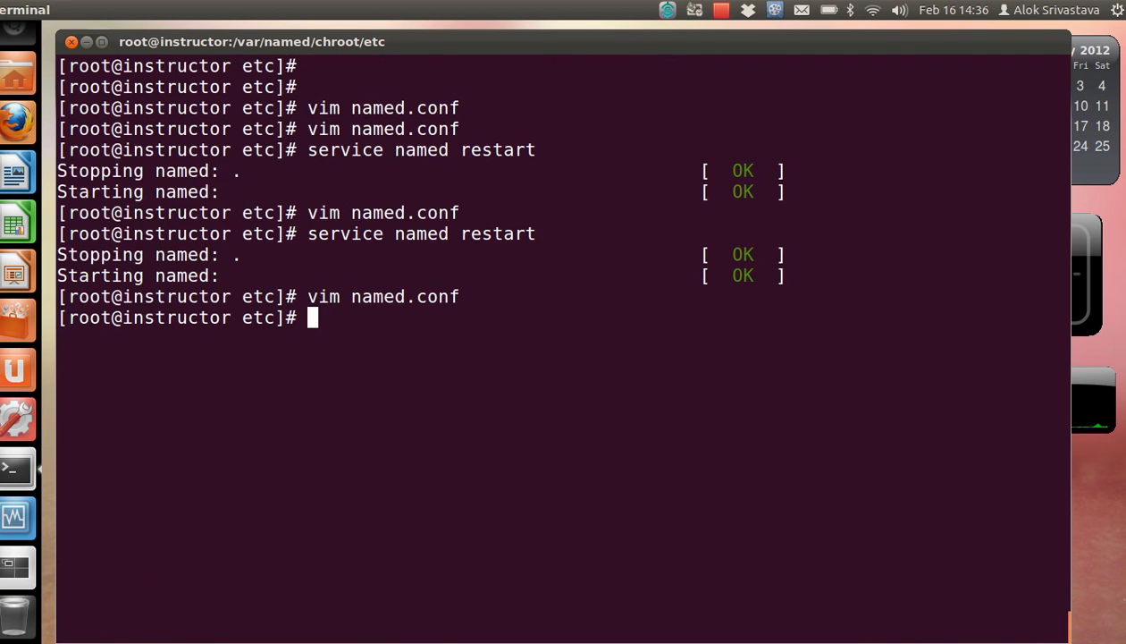
{"action": "type", "text": "vim named.r"}
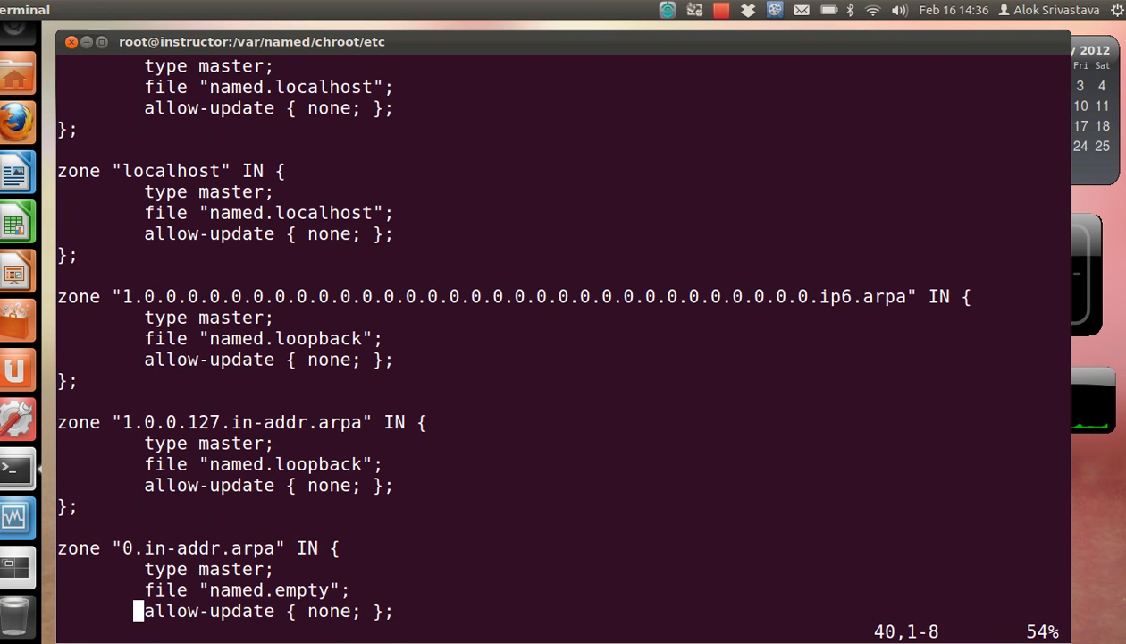
Write the example.com IN slave zone with its file under slaves/forw….
{"action": "scroll", "scroll_direction": "down", "scroll_amount": 3}
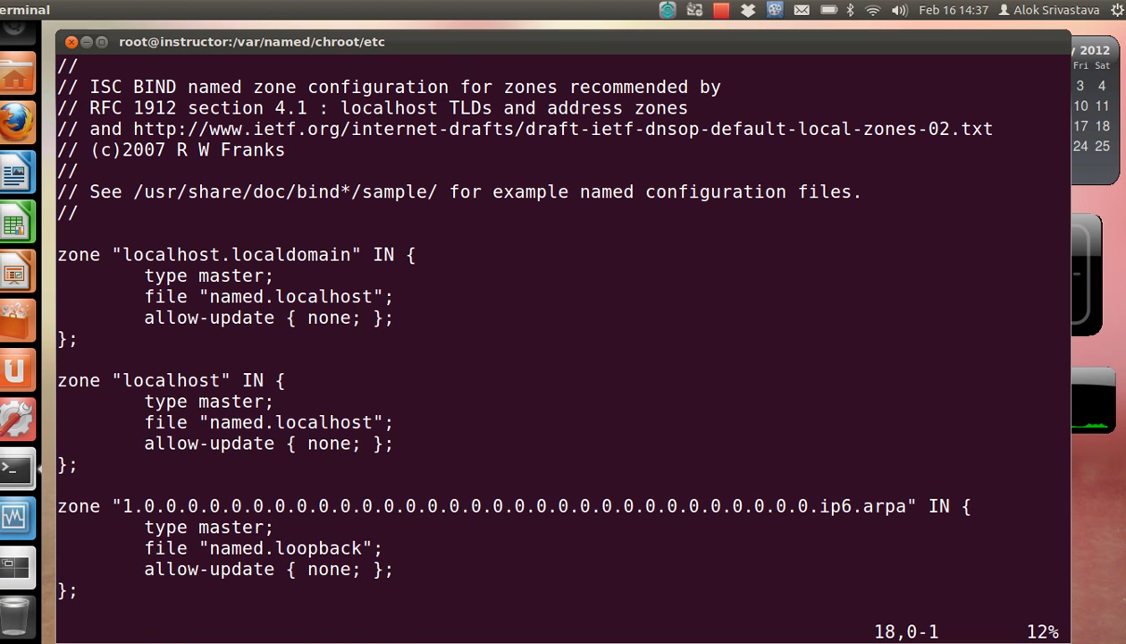
{"action": "type", "text": "z"}
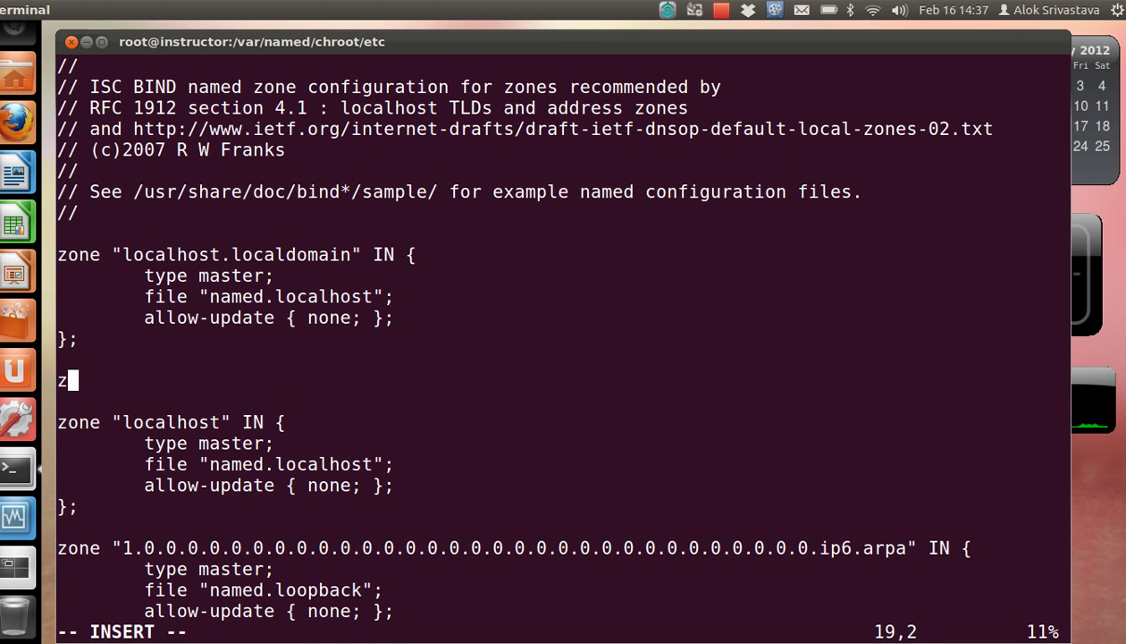
{"action": "type", "text": "one \"example."}
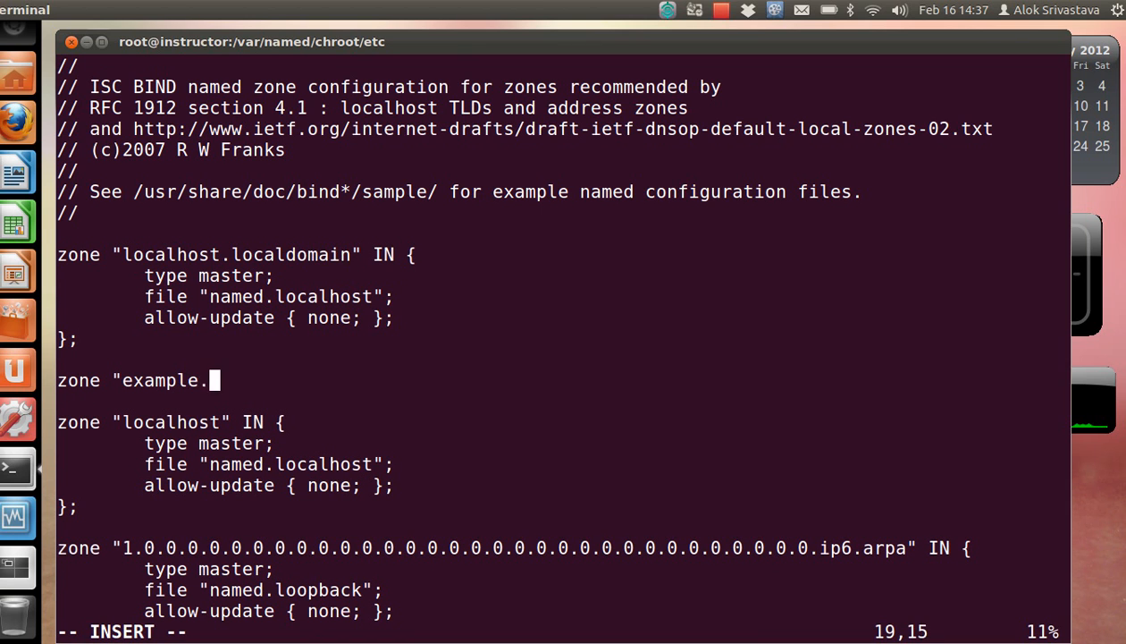
{"action": "type", "text": "com\""}
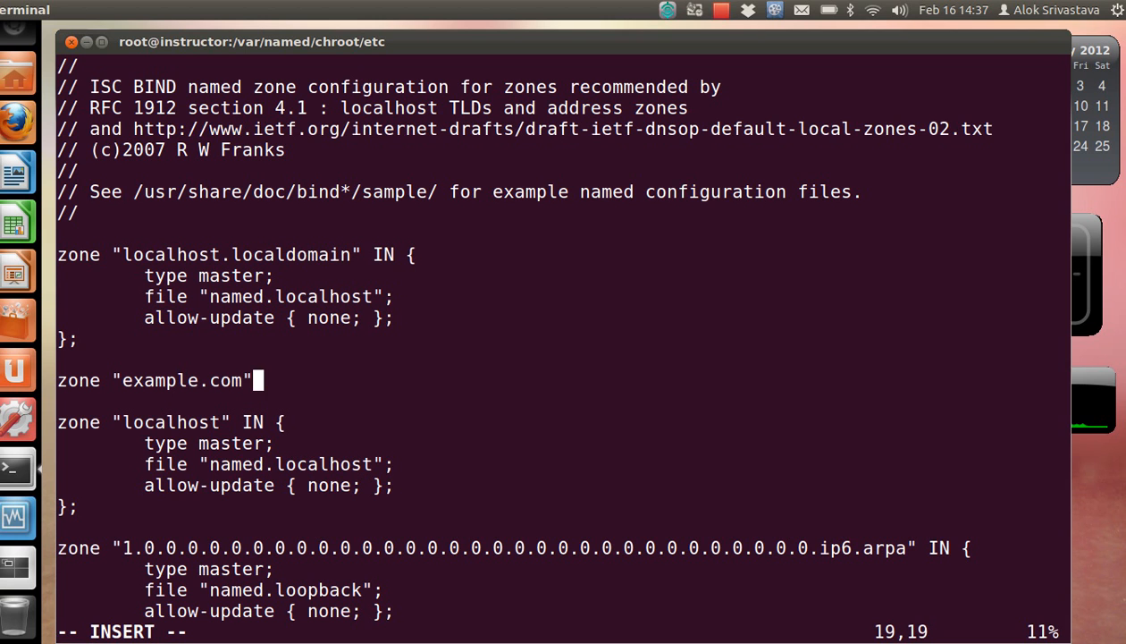
{"action": "type", "text": "IN {"}
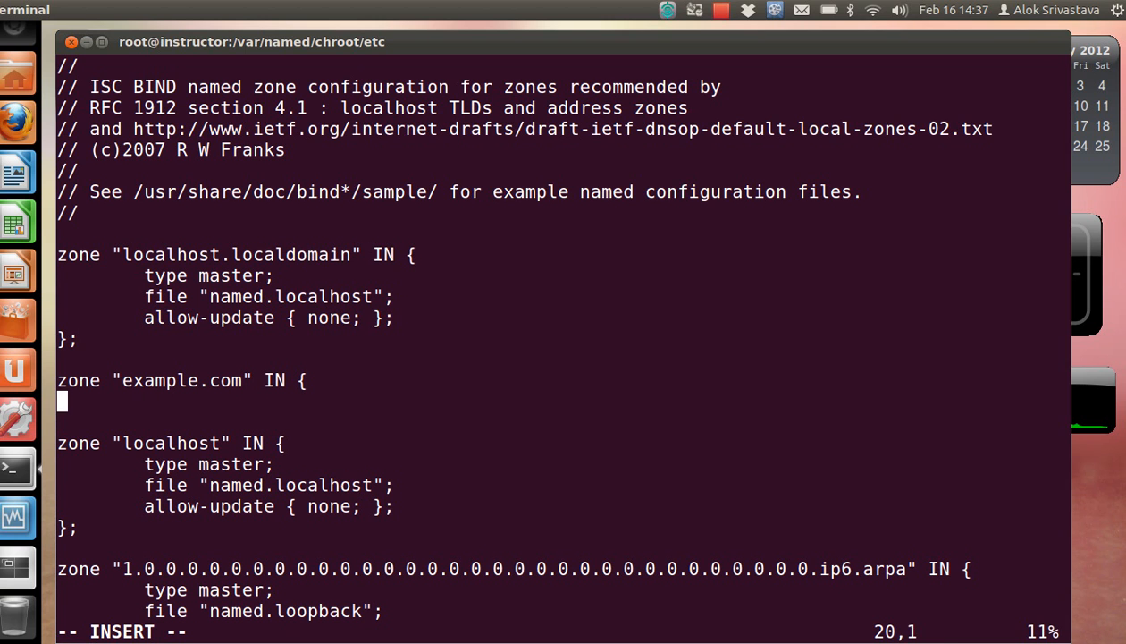
{"action": "type", "text": "type slave;"}
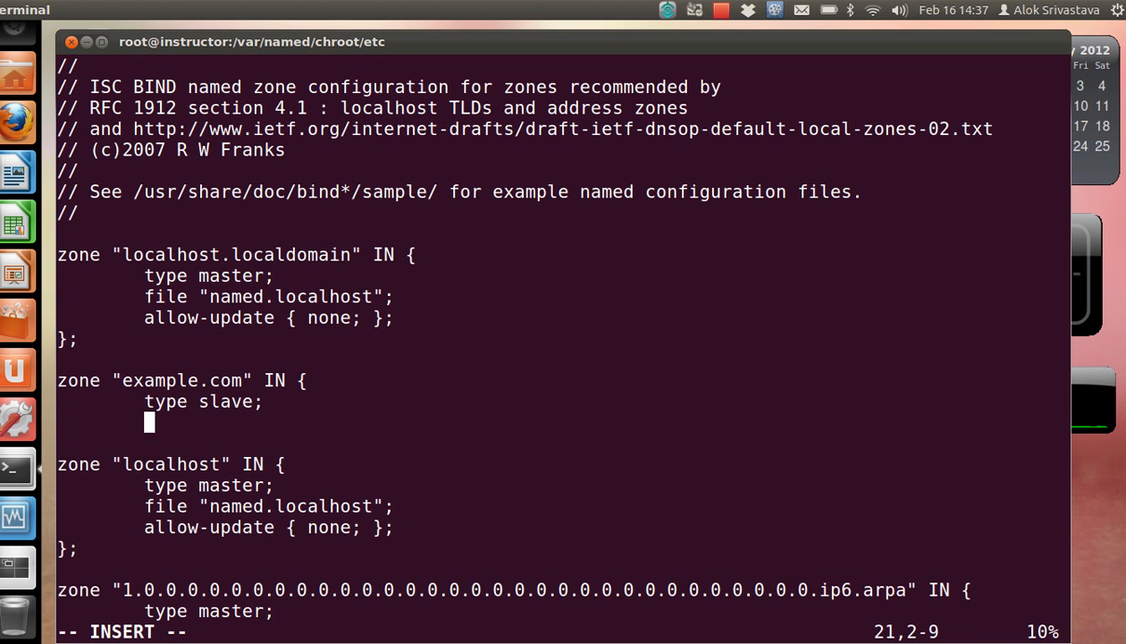
{"action": "type", "text": "f"}
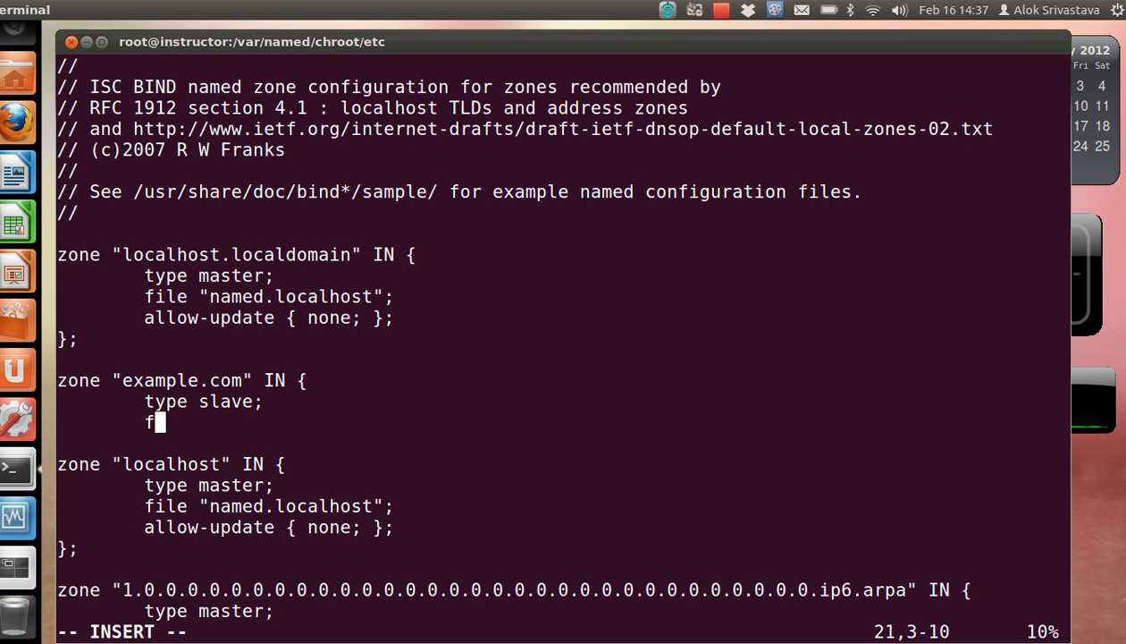
{"action": "type", "text": "ile"}
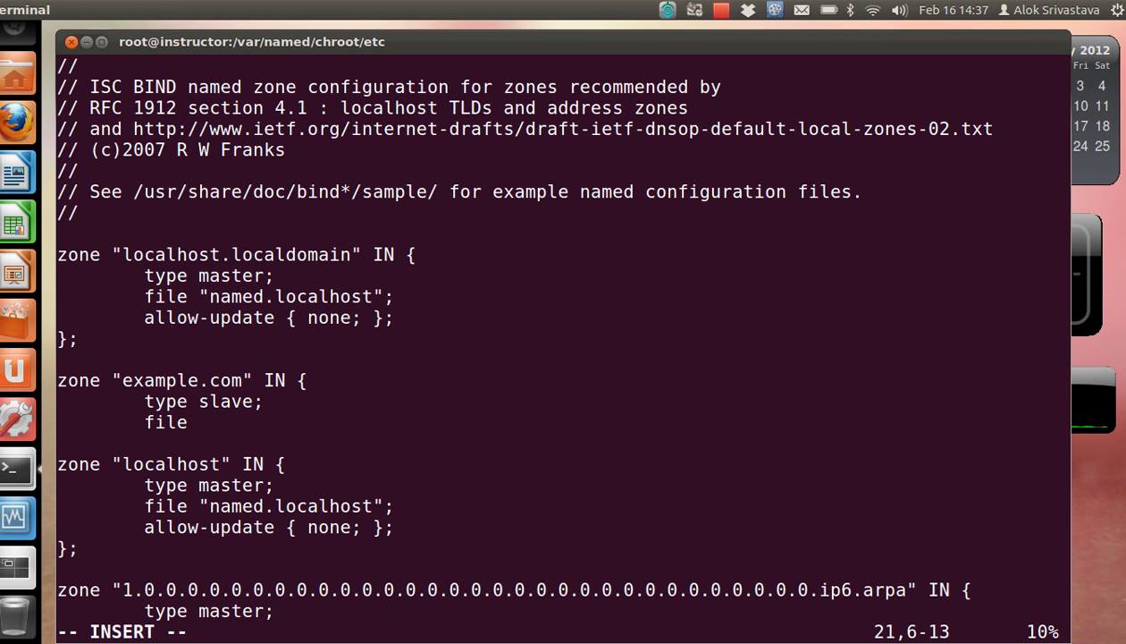
{"action": "type", "text": "\"slaves"}
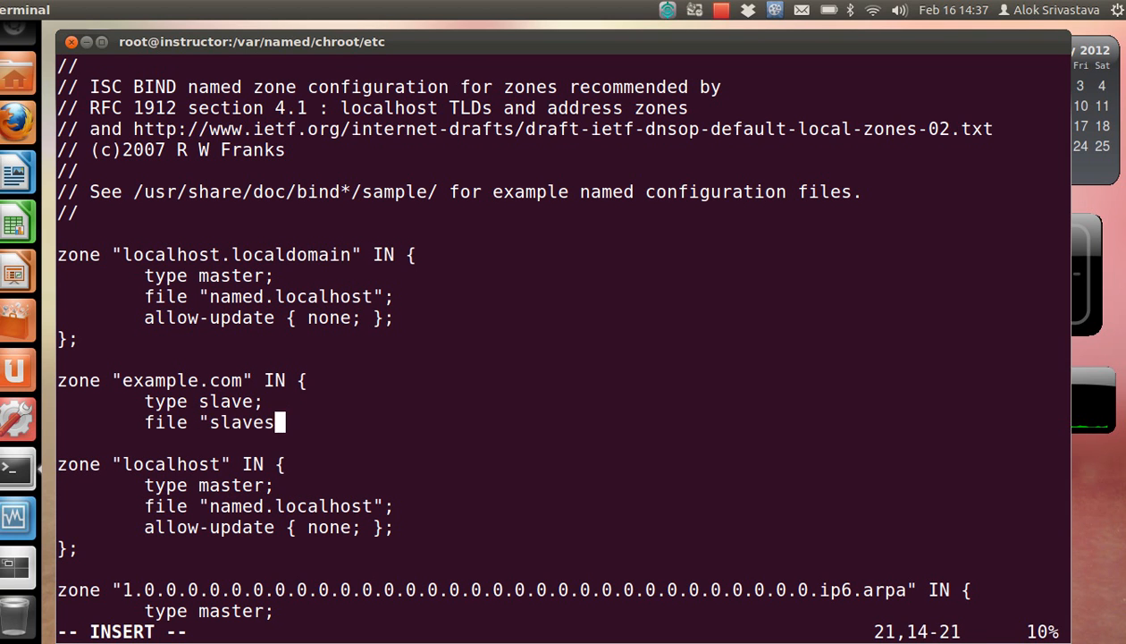
{"action": "type", "text": "/forward.zone\";"}
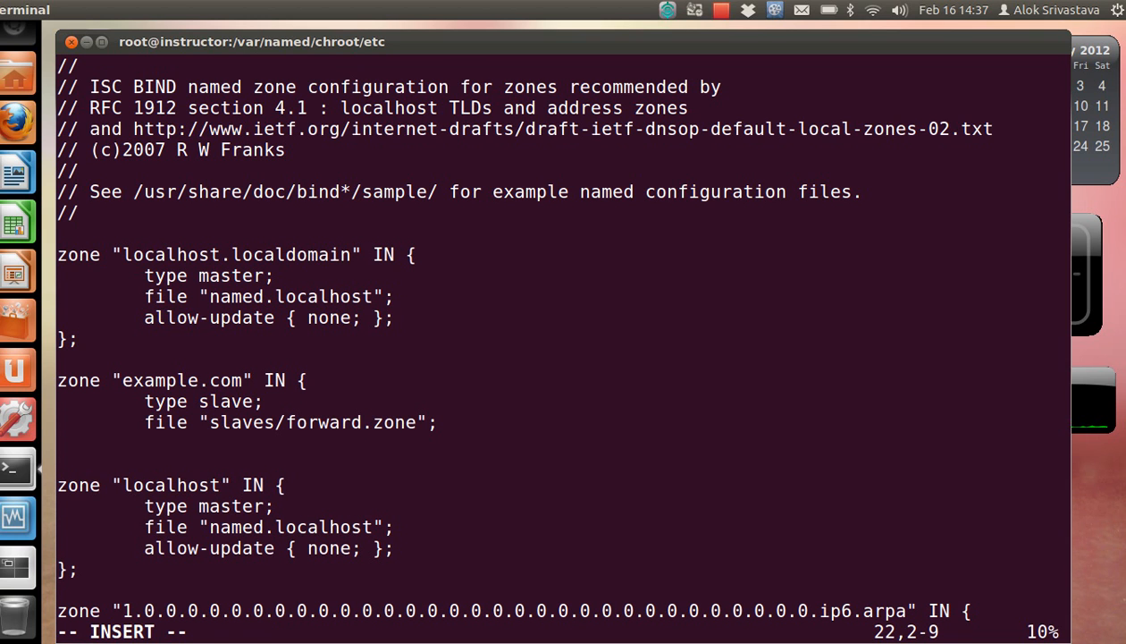
Add masters 192.168.0.253 port 5353 and 192.168.0.252 port 5354 to the zone.
{"action": "type", "text": "mast"}
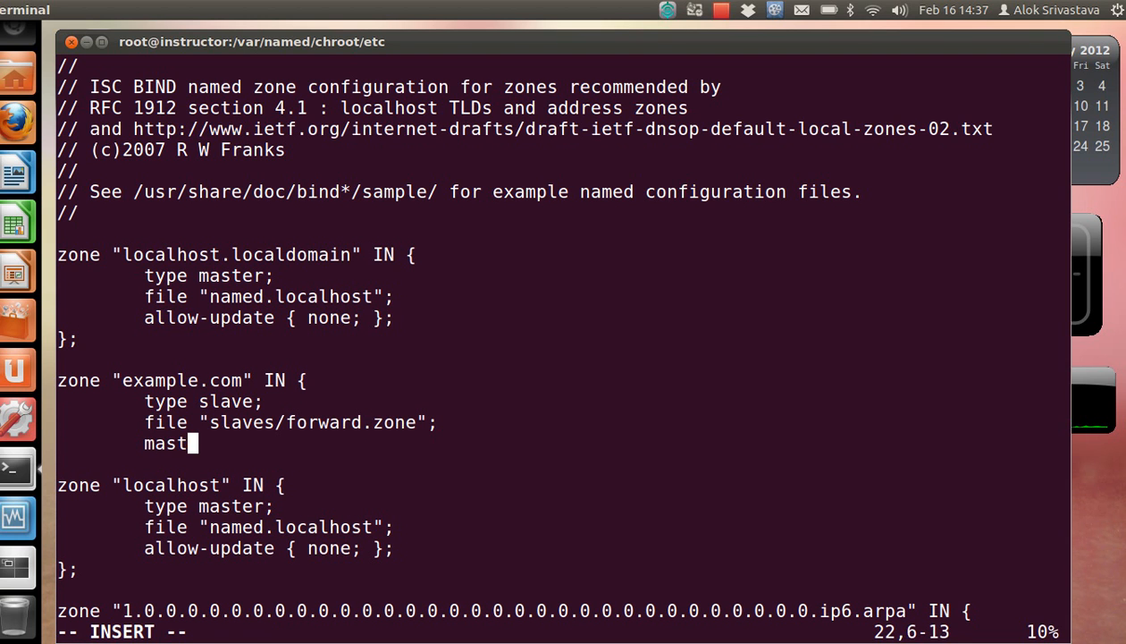
{"action": "type", "text": "ers {"}
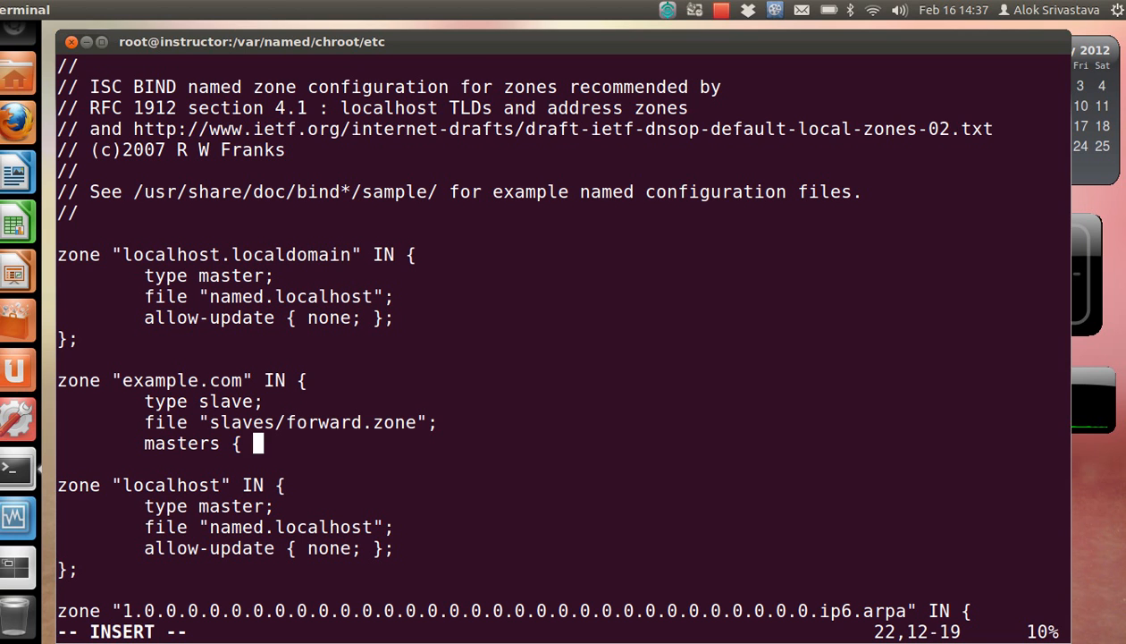
{"action": "type", "text": "192.1"}
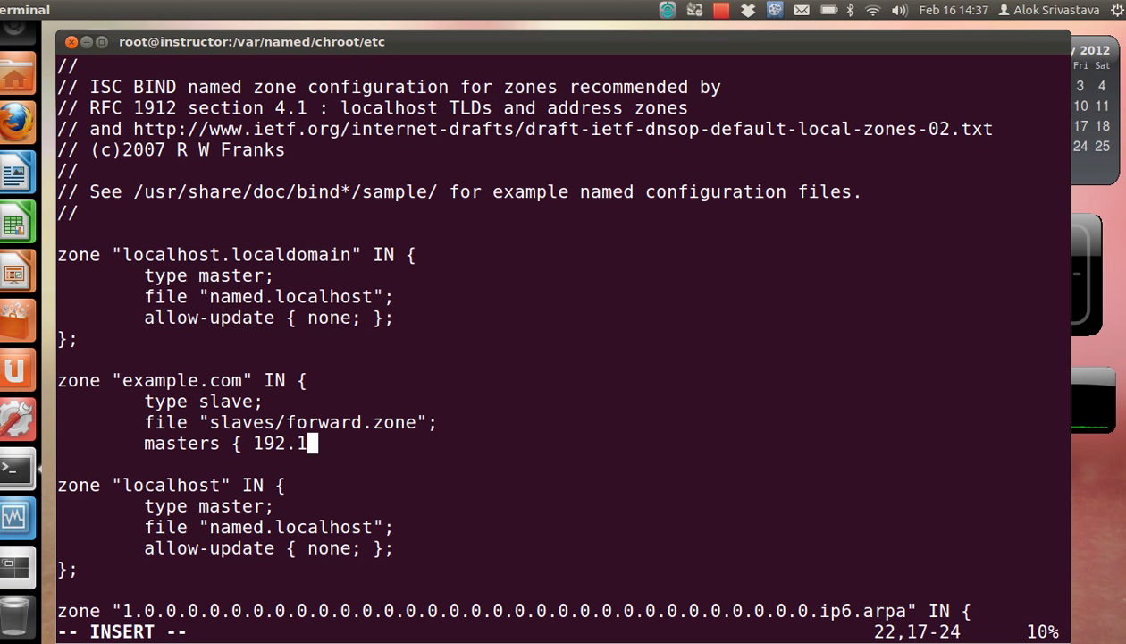
{"action": "type", "text": "68.0.25"}
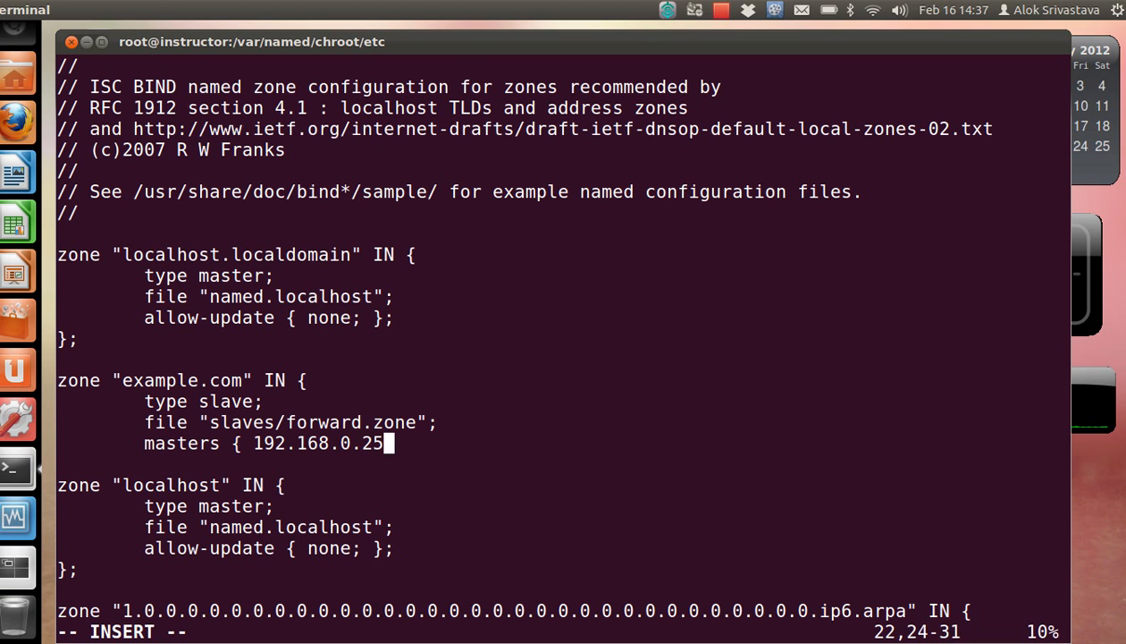
{"action": "type", "text": "3 port"}
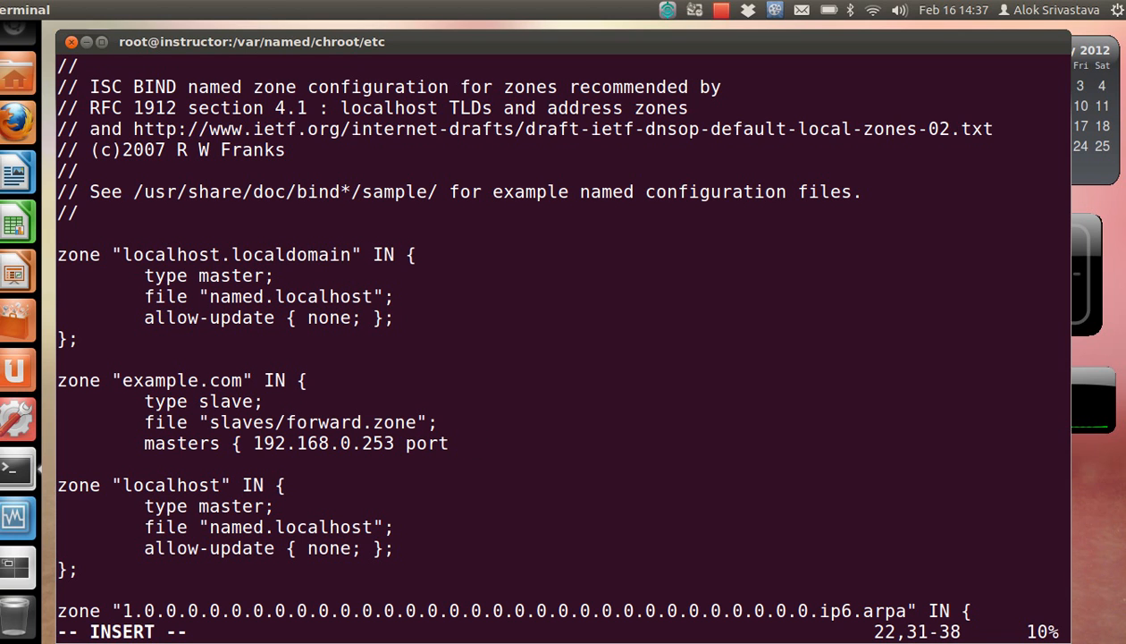
{"action": "type", "text": "5353;"}
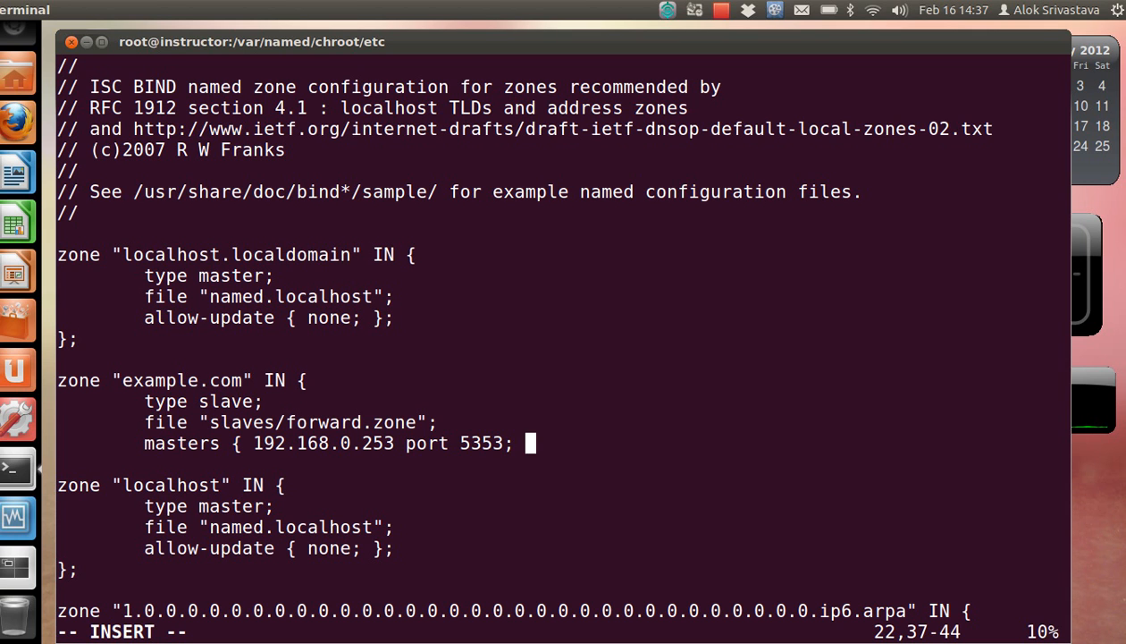
{"action": "type", "text": "192.168."}
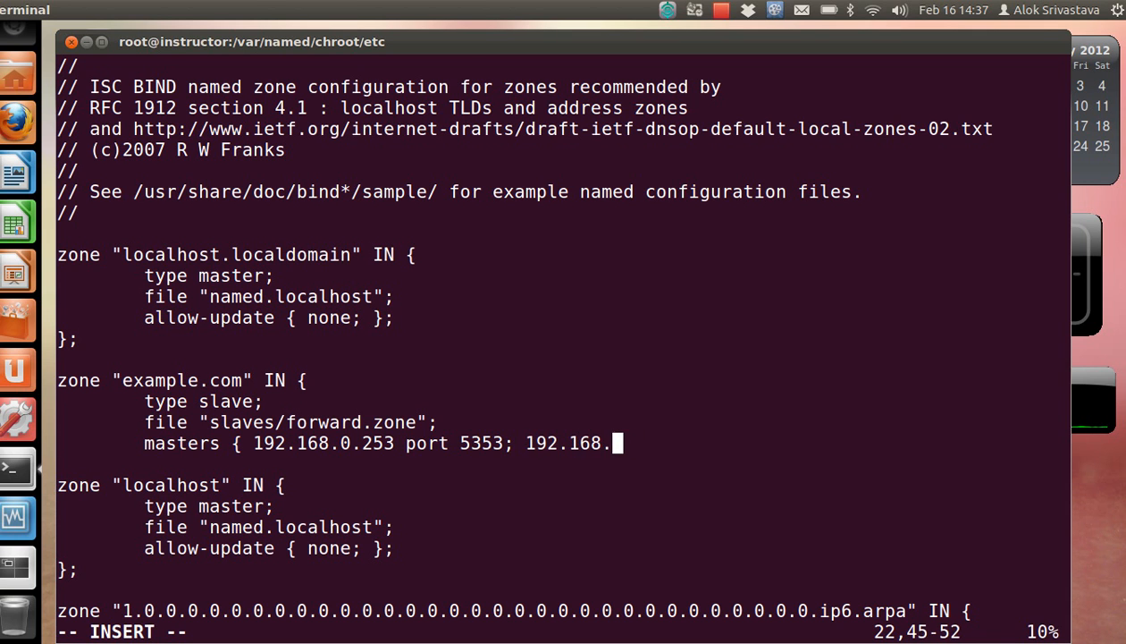
{"action": "type", "text": "0.252"}
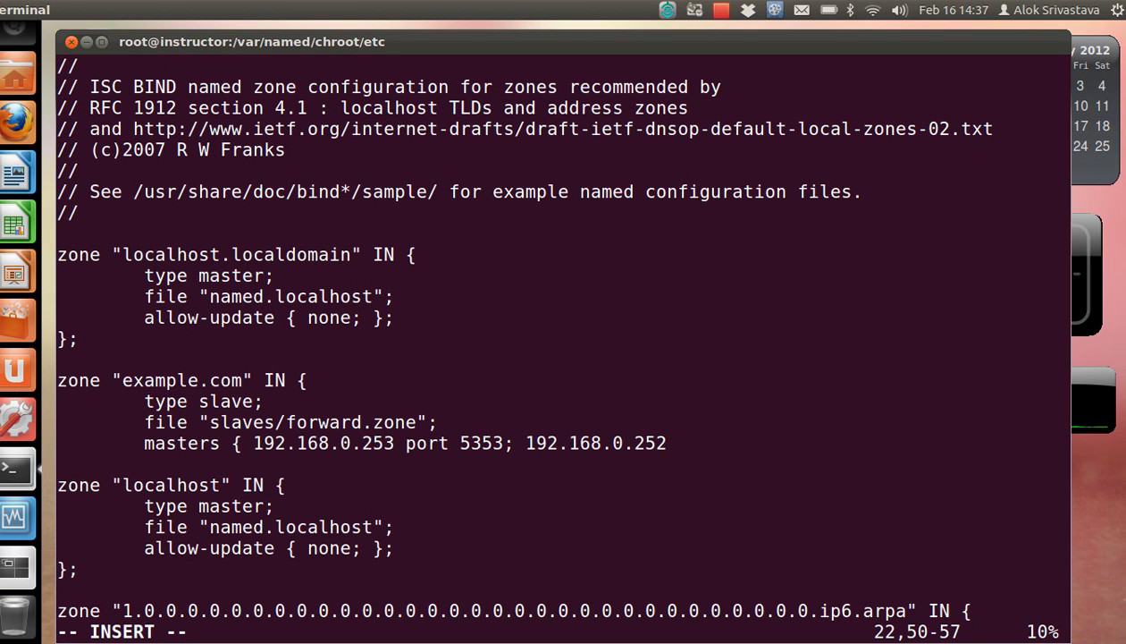
{"action": "type", "text": "port 5"}
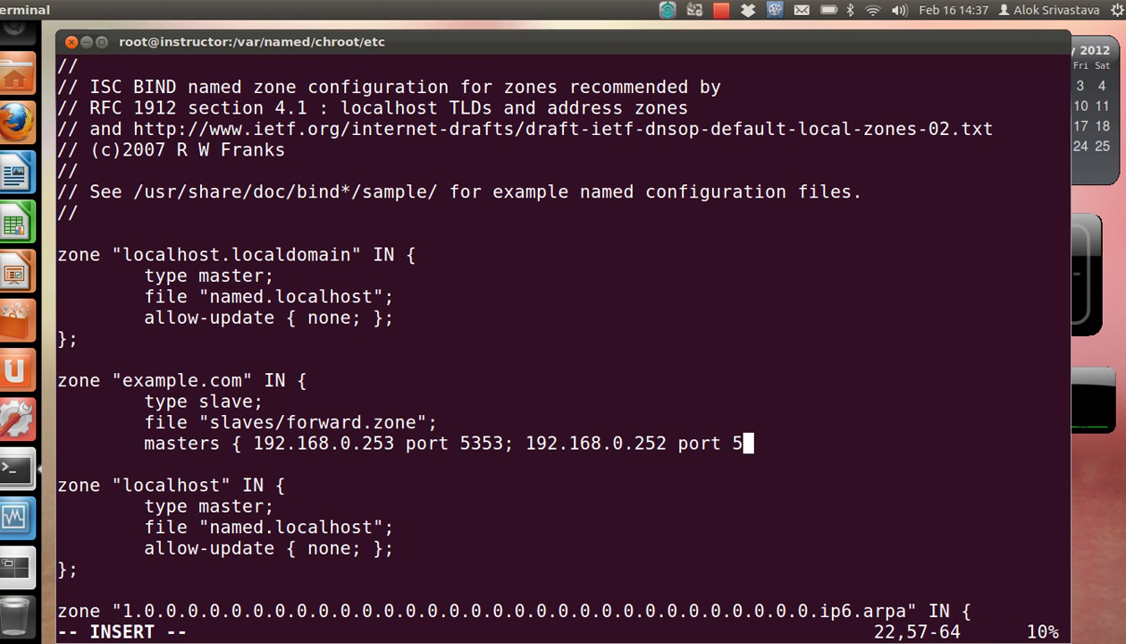
{"action": "type", "text": "4; };"}
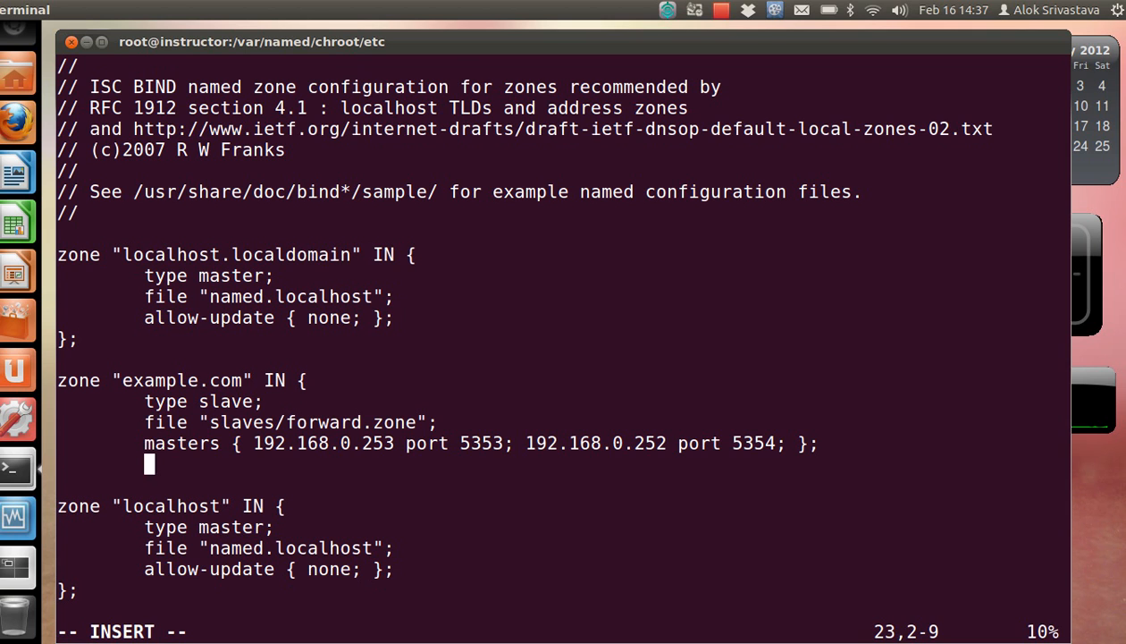
Comment out the extra duplicate masters line starting with 192.168.0.253.
{"action": "type", "text": "masters {"}
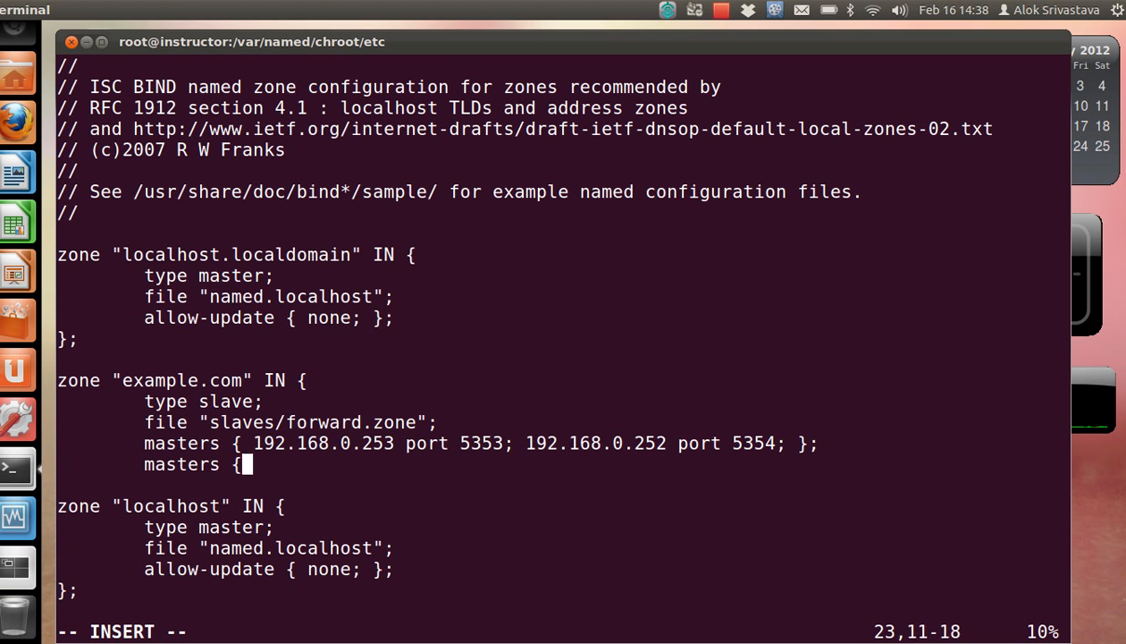
{"action": "type", "text": "192.168"}
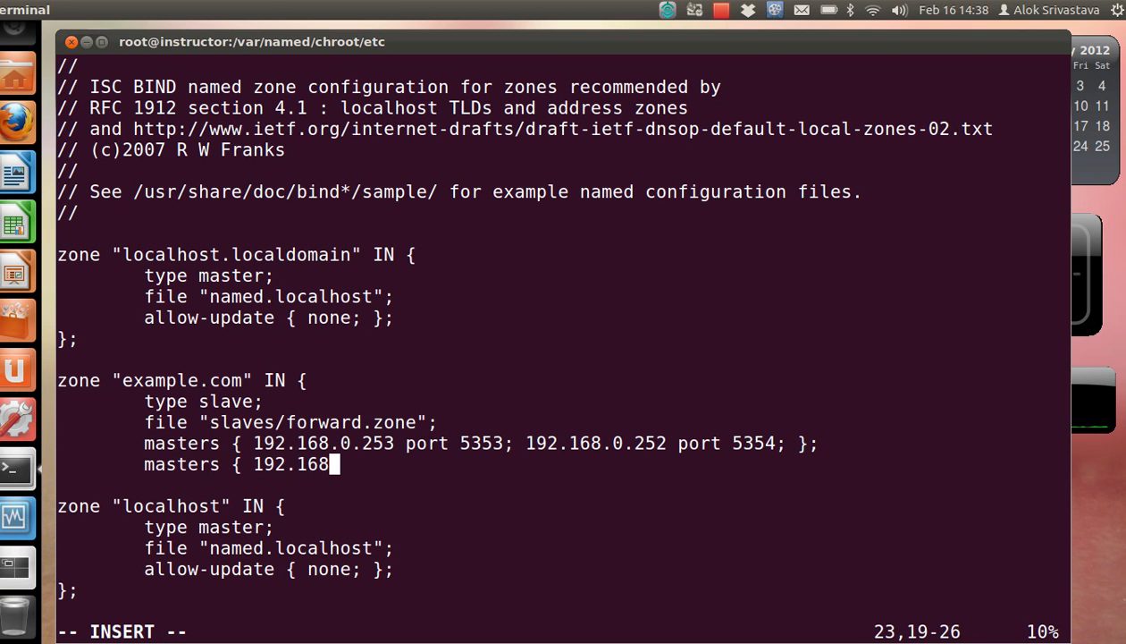
{"action": "type", "text": ".0.253; };"}
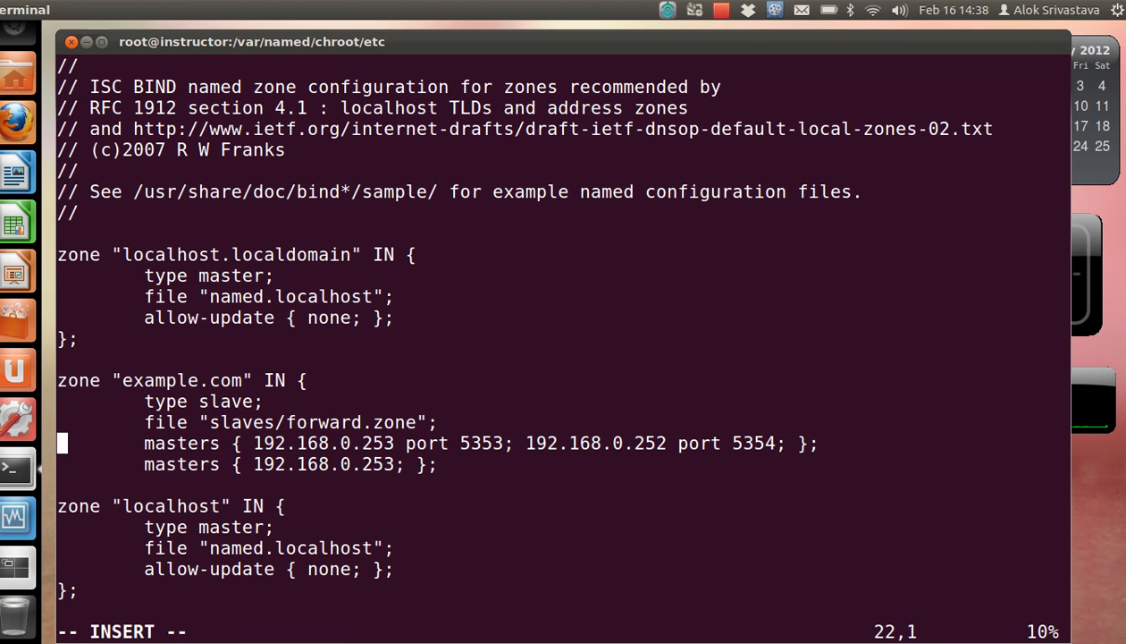
{"action": "type", "text": "//"}
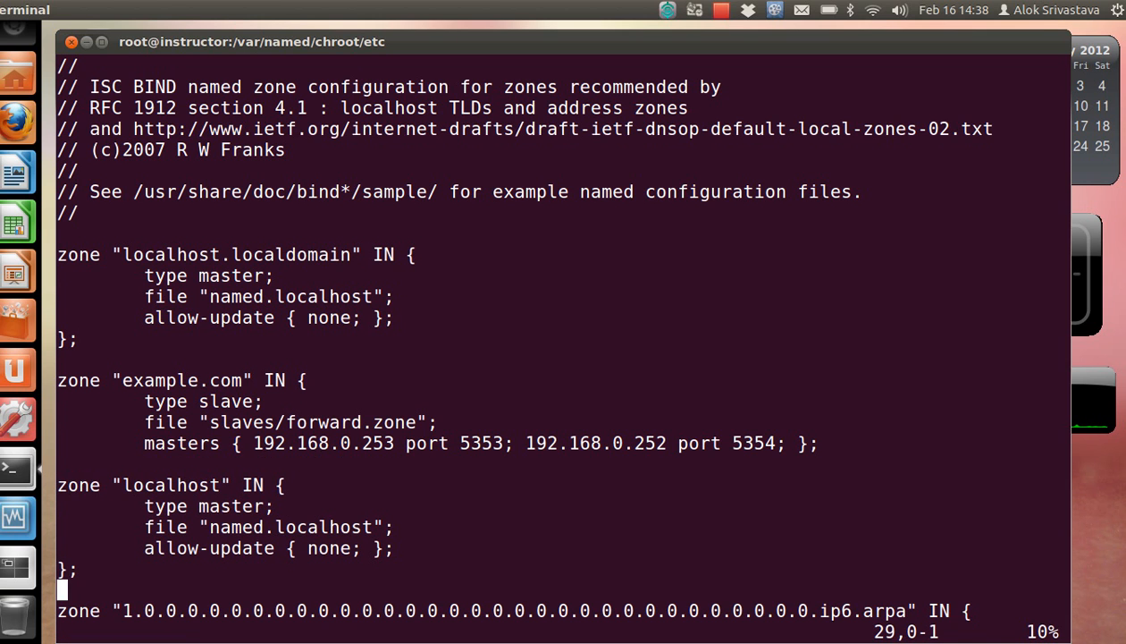
Add transfer-source 192.168.0.253 port 5353; after the masters line.
{"action": "key", "text": "i"}
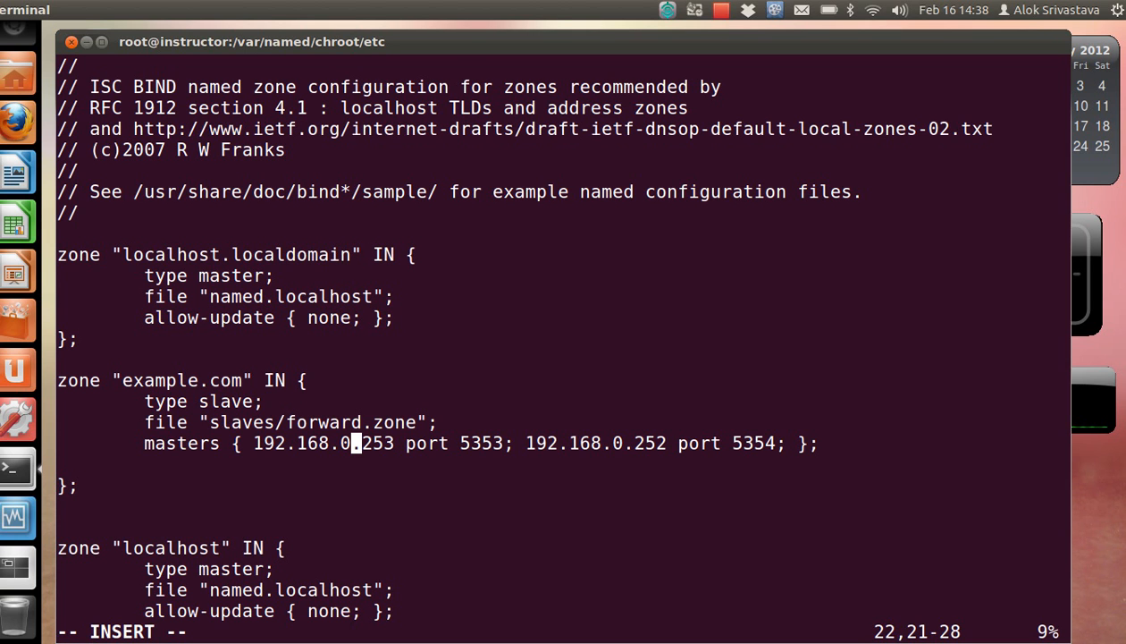
{"action": "key", "text": "Right"}
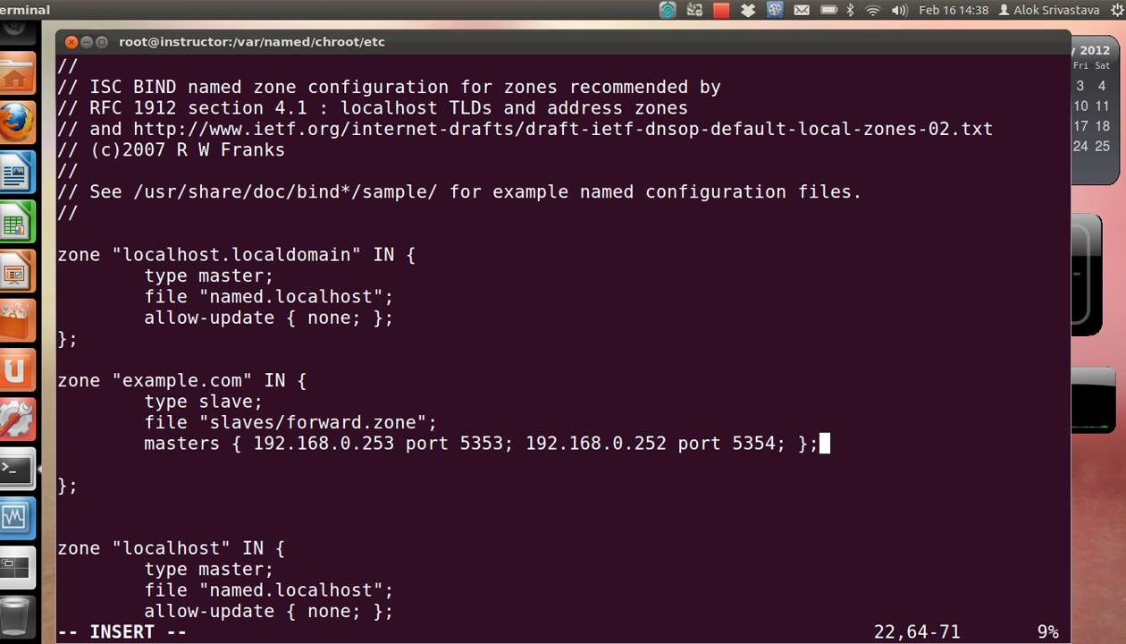
{"action": "type", "text": "transfer"}
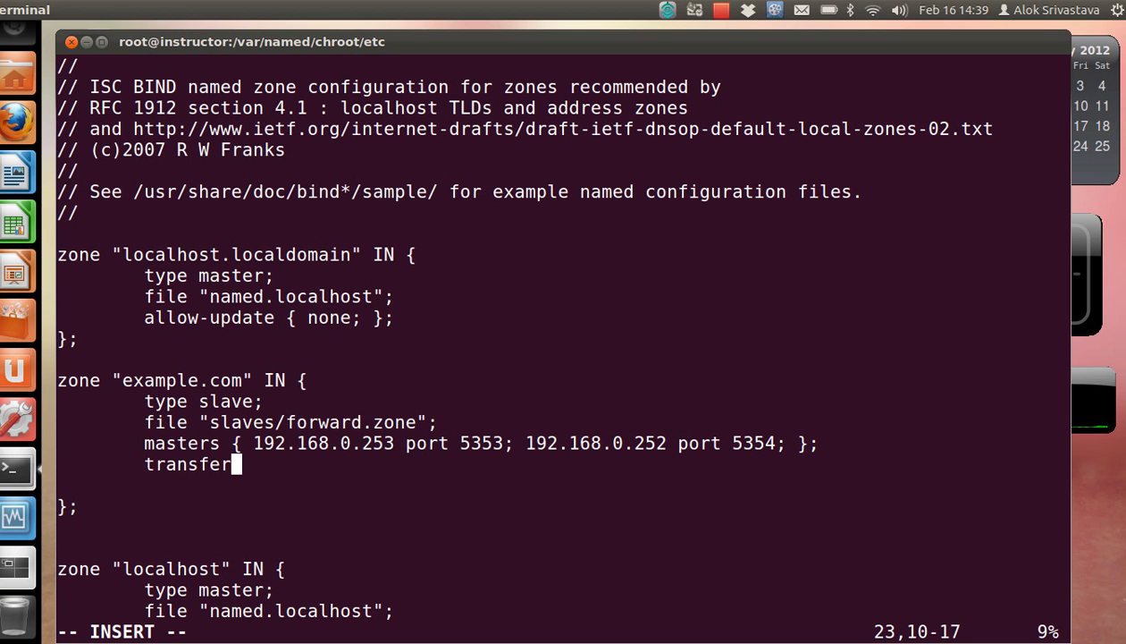
{"action": "type", "text": "-source"}
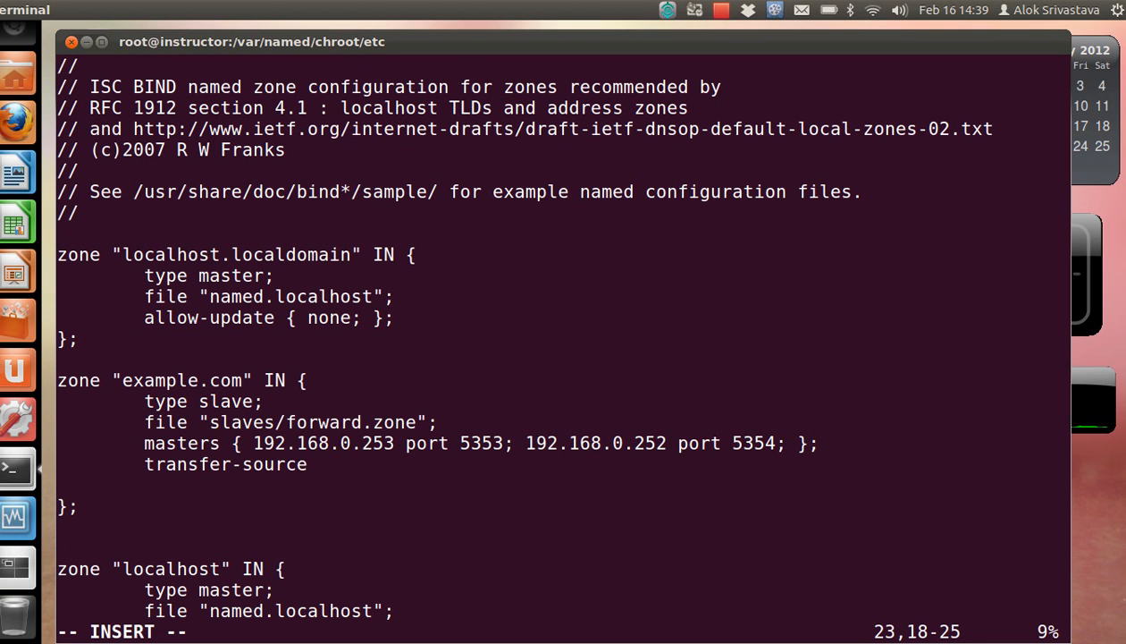
{"action": "type", "text": "192.1"}
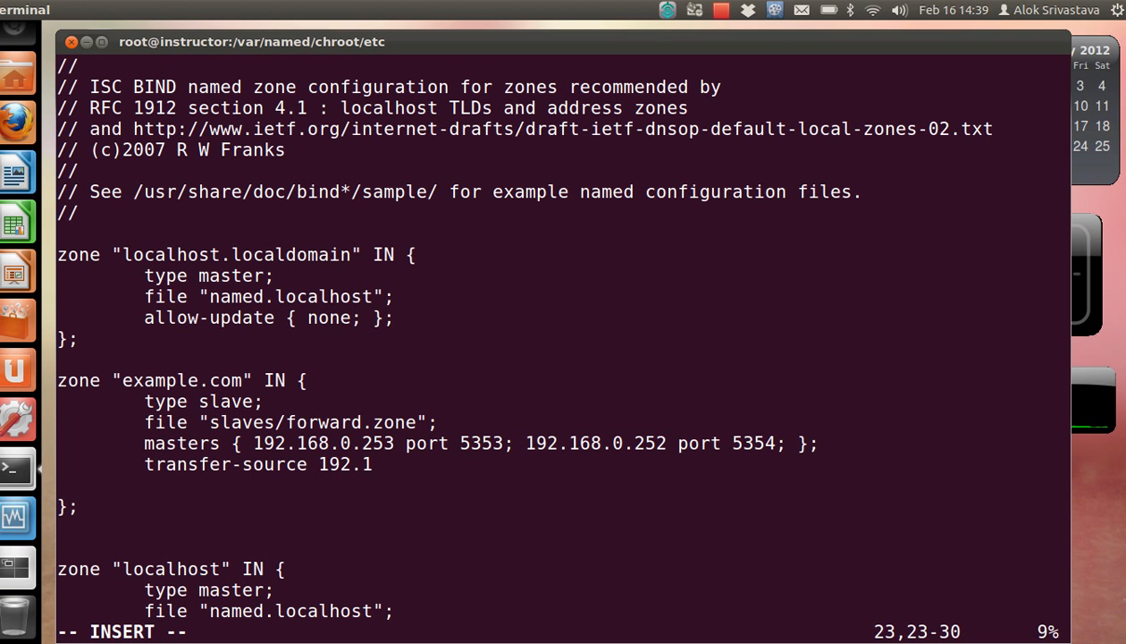
{"action": "type", "text": "68.0."}
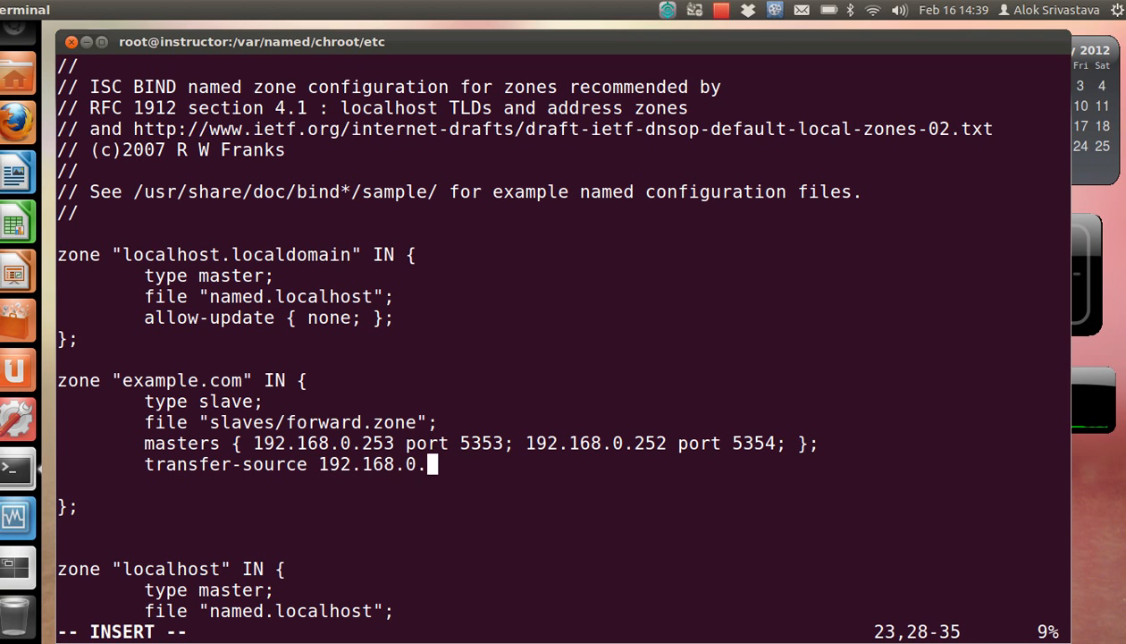
{"action": "type", "text": "253 port"}
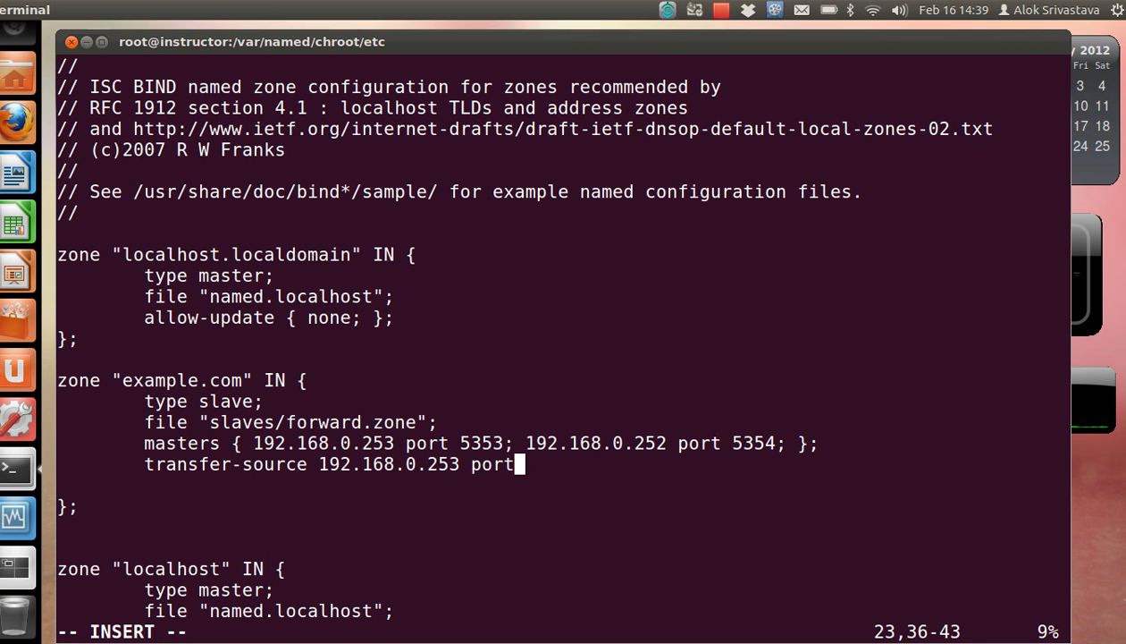
{"action": "type", "text": "53"}
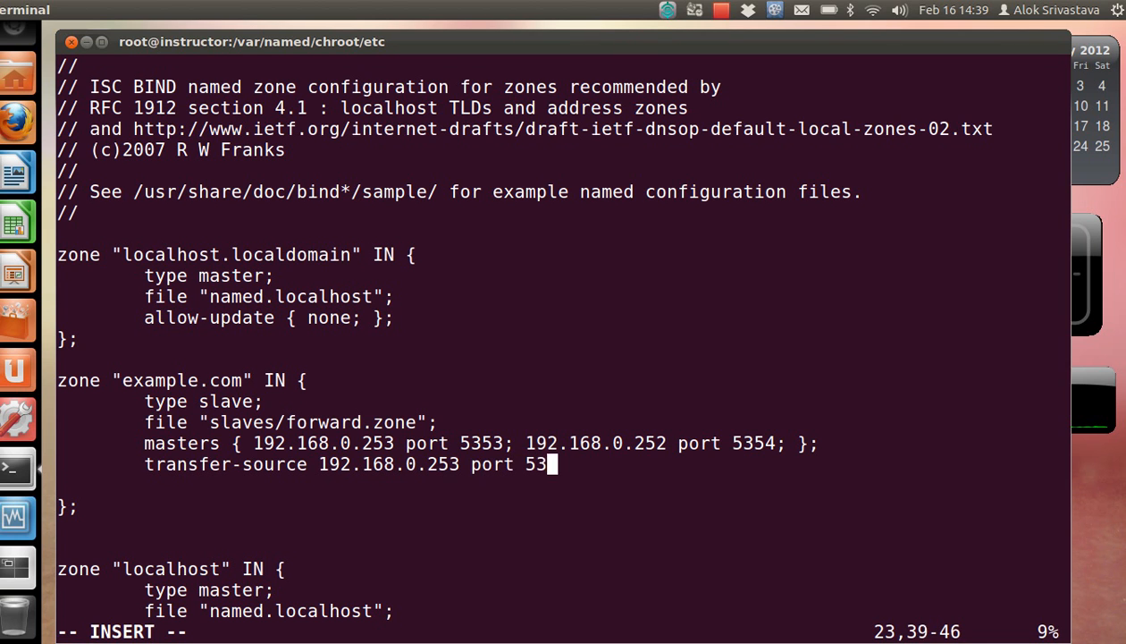
{"action": "type", "text": "3;"}
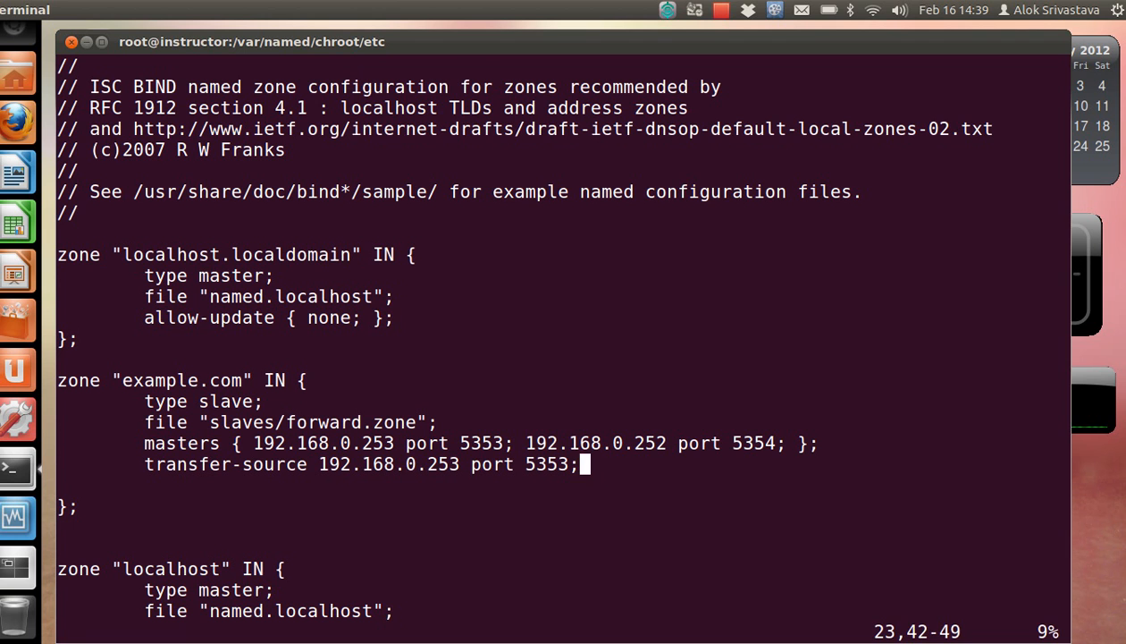
Quit the zones file without saving, then save and exit named.conf with :wq!
{"action": "type", "text": ":q!"}
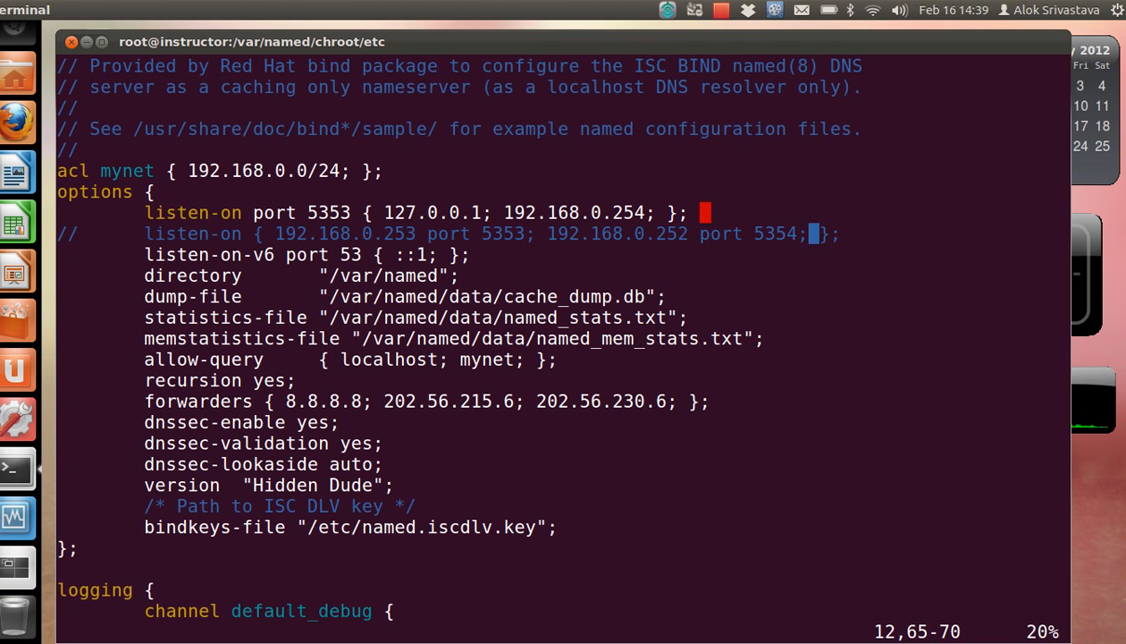
{"action": "type", "text": ":wq!"}
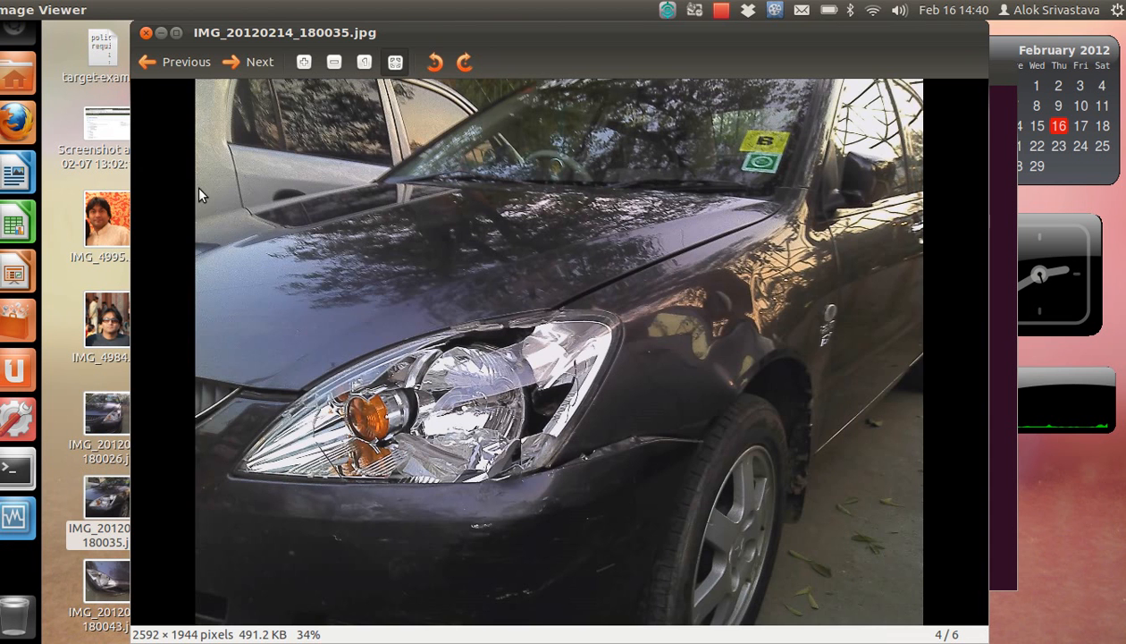
{"action": "mouse_move", "coordinate": [446, 374]}
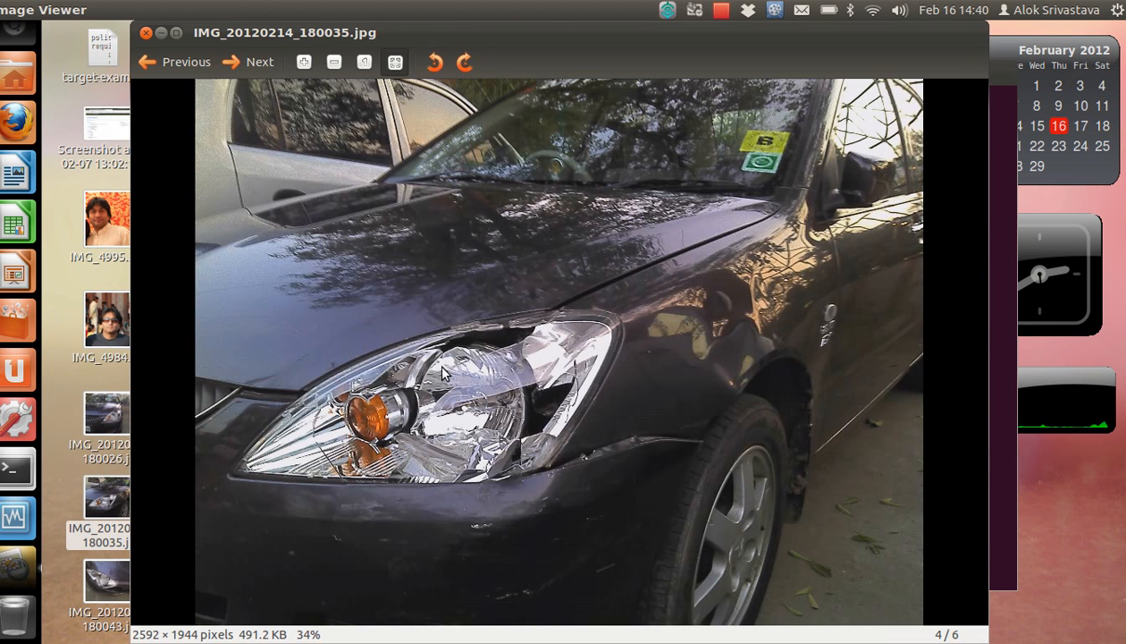
{"action": "mouse_move", "coordinate": [630, 488]}
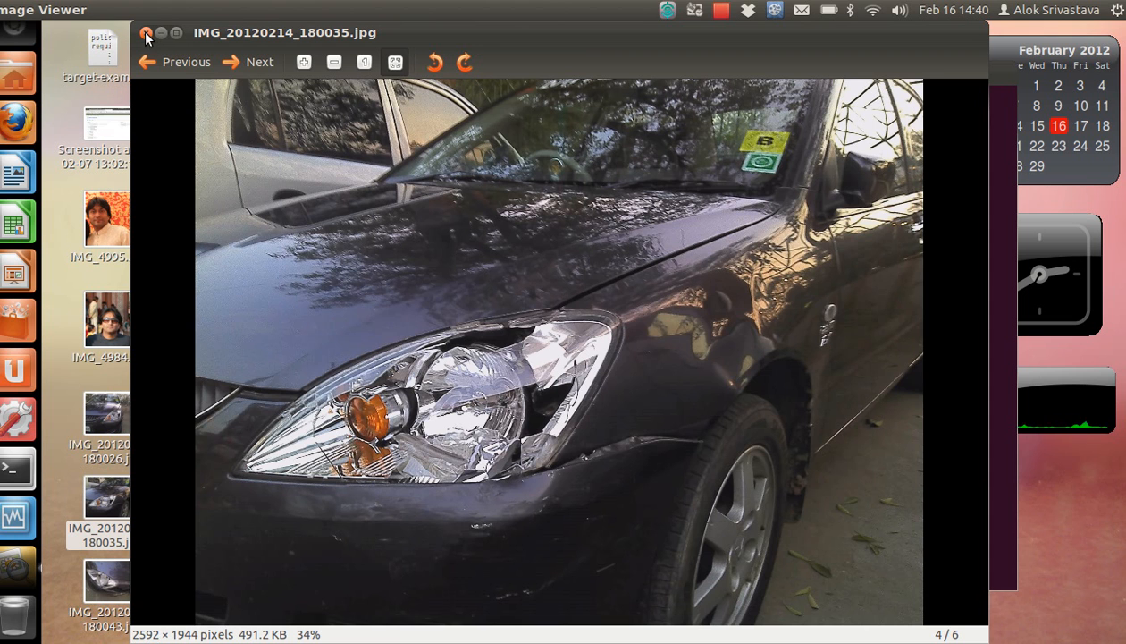
{"action": "mouse_move", "coordinate": [146, 33]}
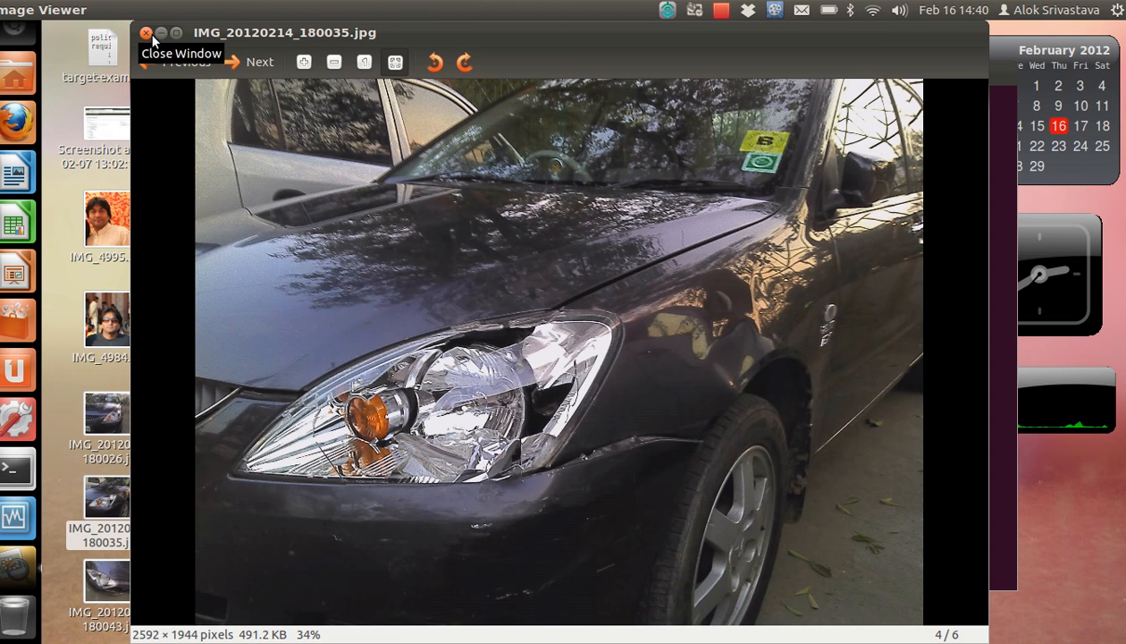